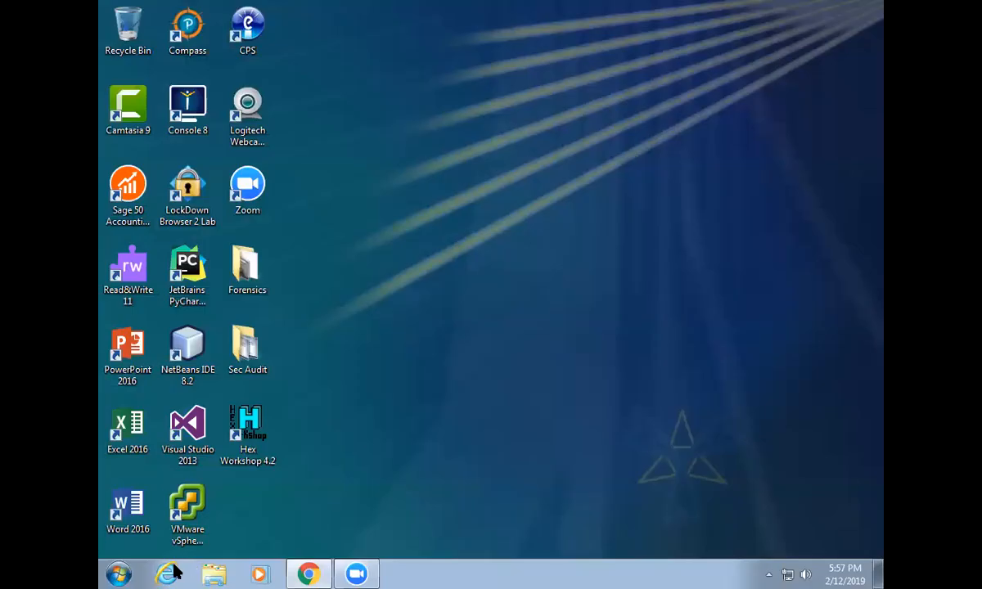
Open ST_Stego_and_Digital_Watermarking.ppt from the Forensics folder in Windows Explorer
{"action": "left_click", "coordinate": [214, 573]}
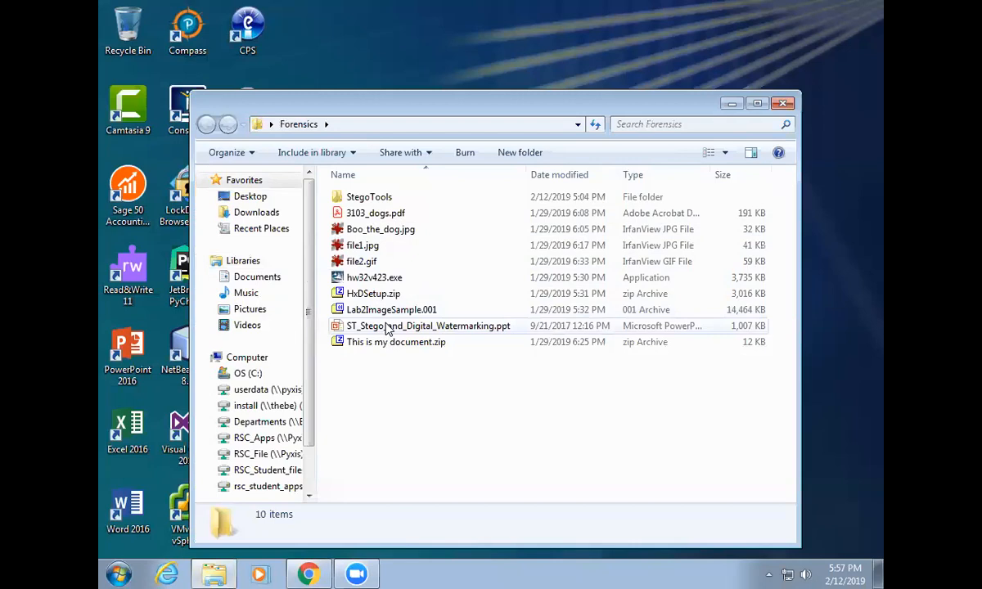
{"action": "double_click", "coordinate": [429, 326]}
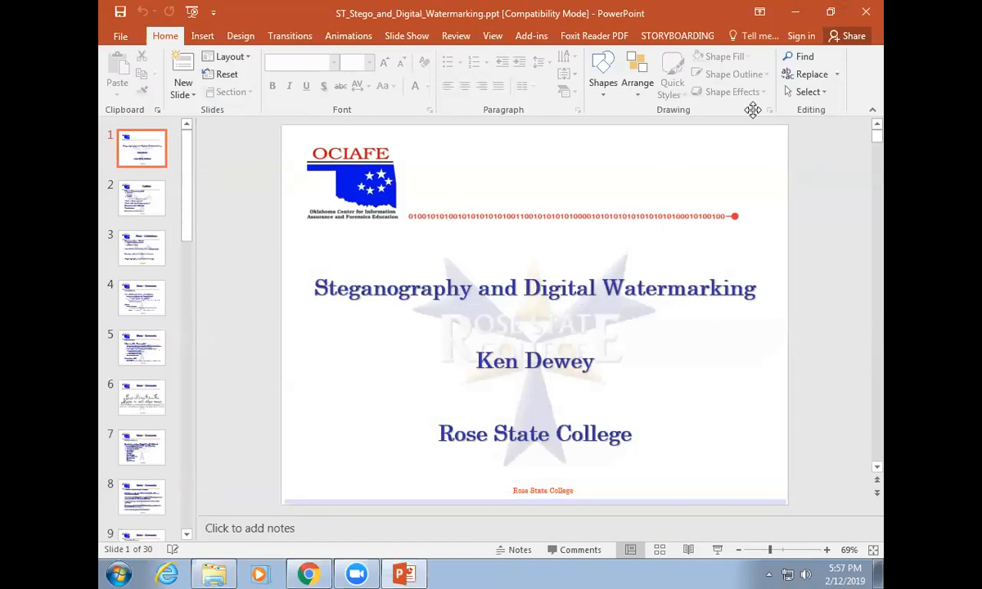
{"action": "mouse_move", "coordinate": [567, 279]}
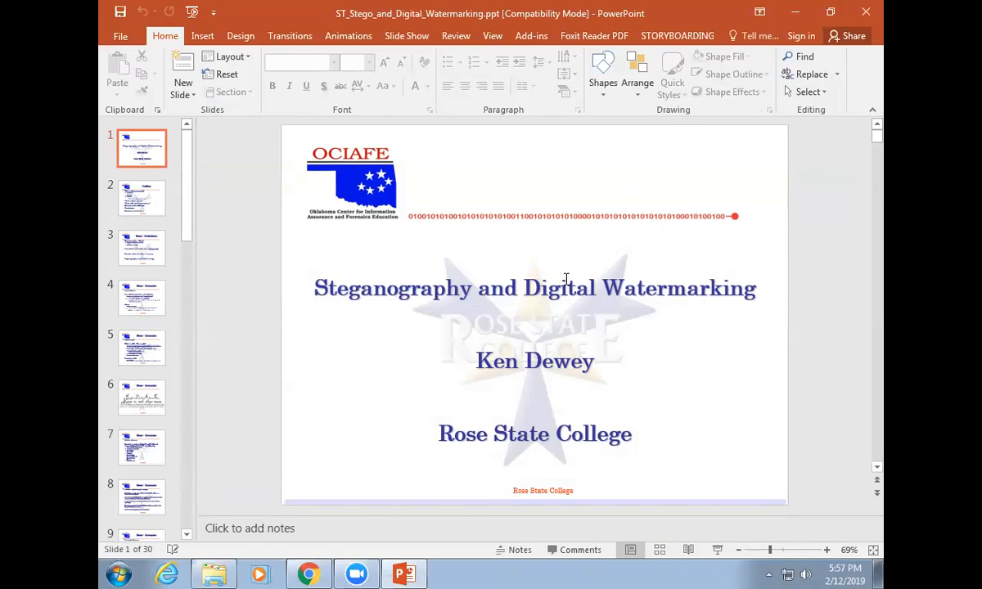
Start the steganography deck as a full-screen slide show
{"action": "left_click", "coordinate": [534, 287]}
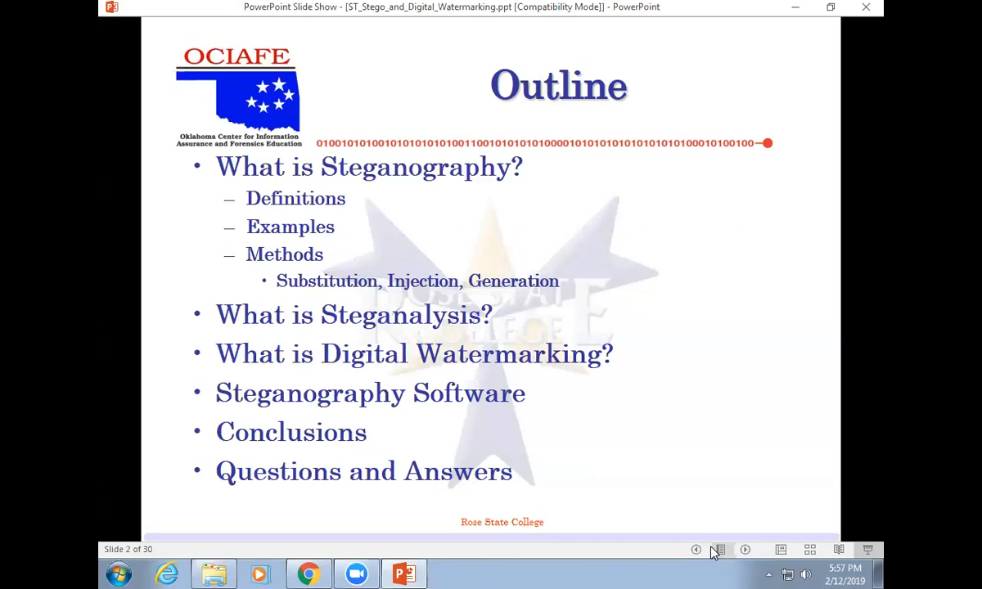
{"action": "left_click", "coordinate": [746, 549]}
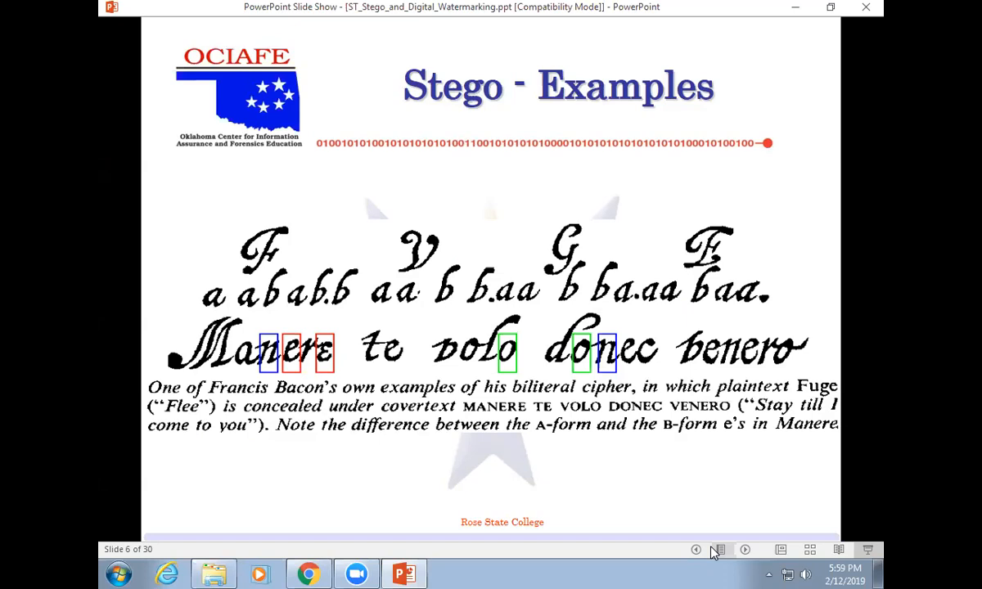
{"action": "mouse_move", "coordinate": [271, 381]}
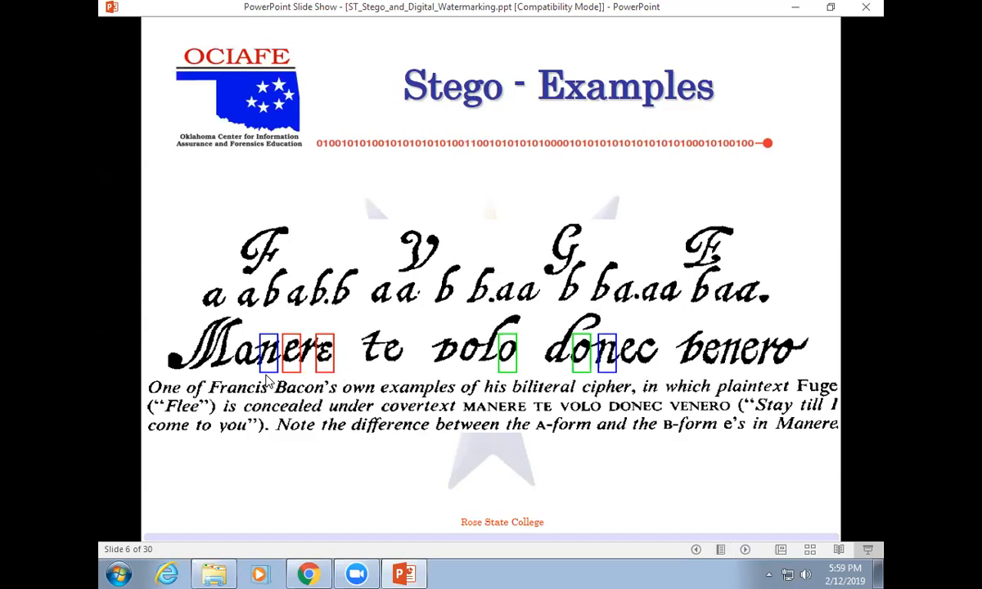
{"action": "mouse_move", "coordinate": [390, 398]}
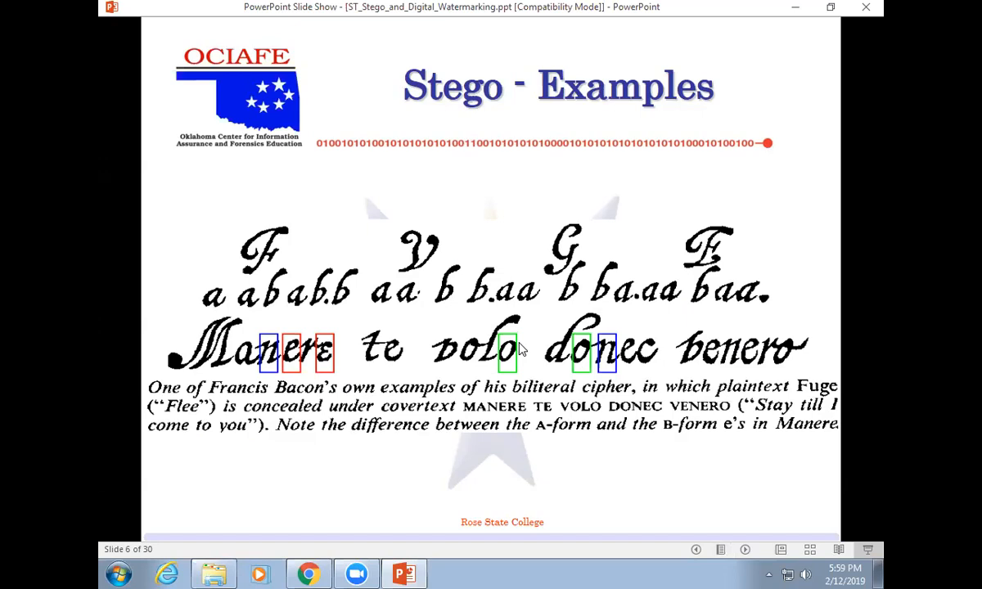
Advance from slide 6 to slide 7, the World War II censorship bans
{"action": "key", "text": "Right"}
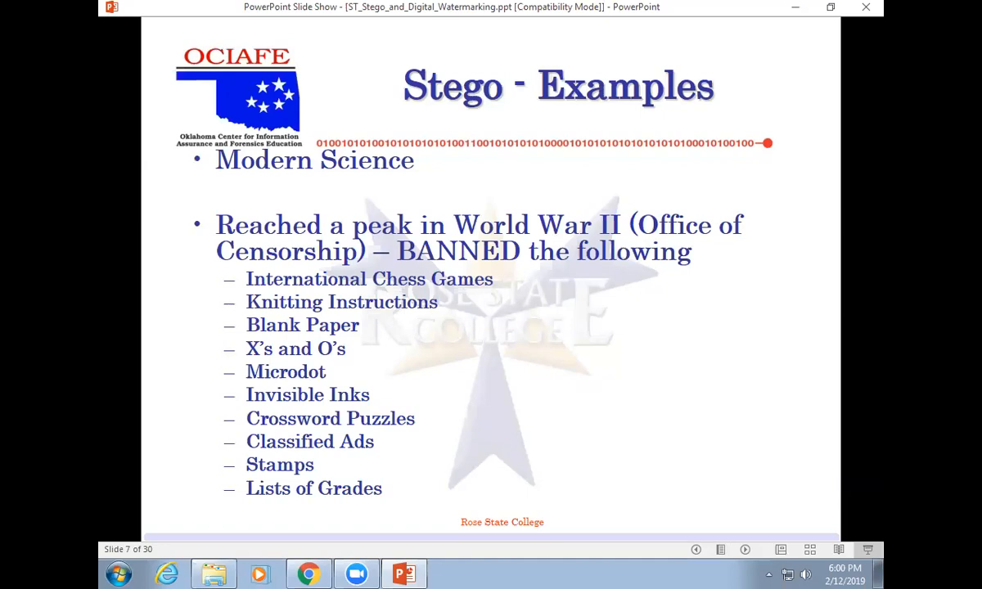
{"action": "key", "text": "Right"}
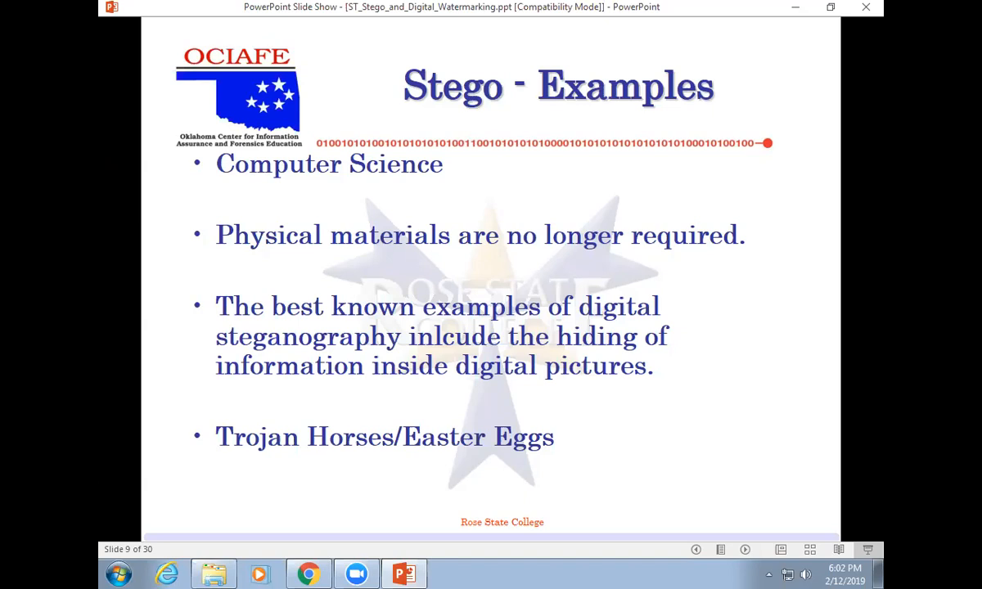
Advance to slide 10, Stego – Methods
{"action": "key", "text": "right"}
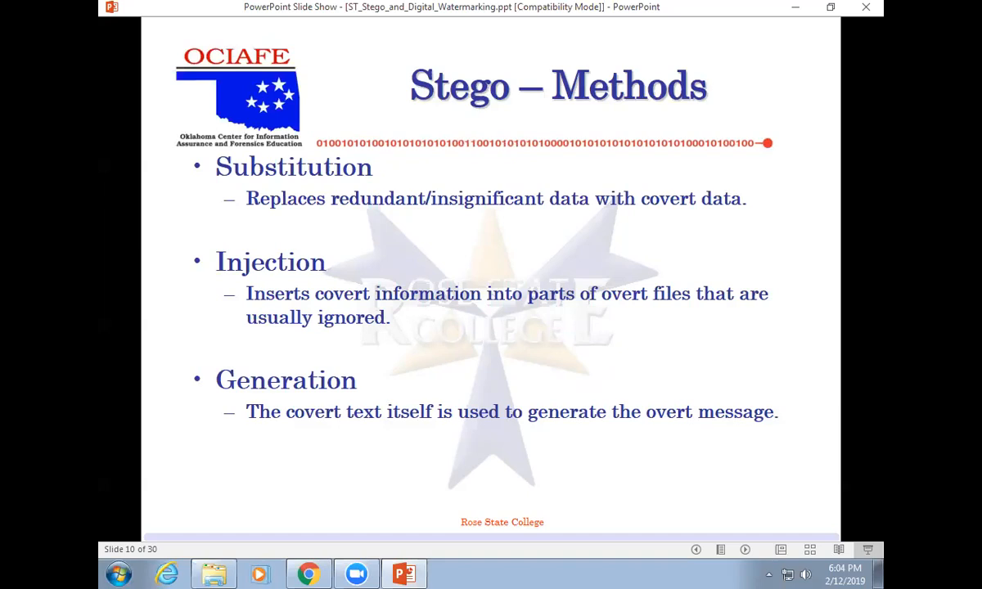
{"action": "key", "text": "Right"}
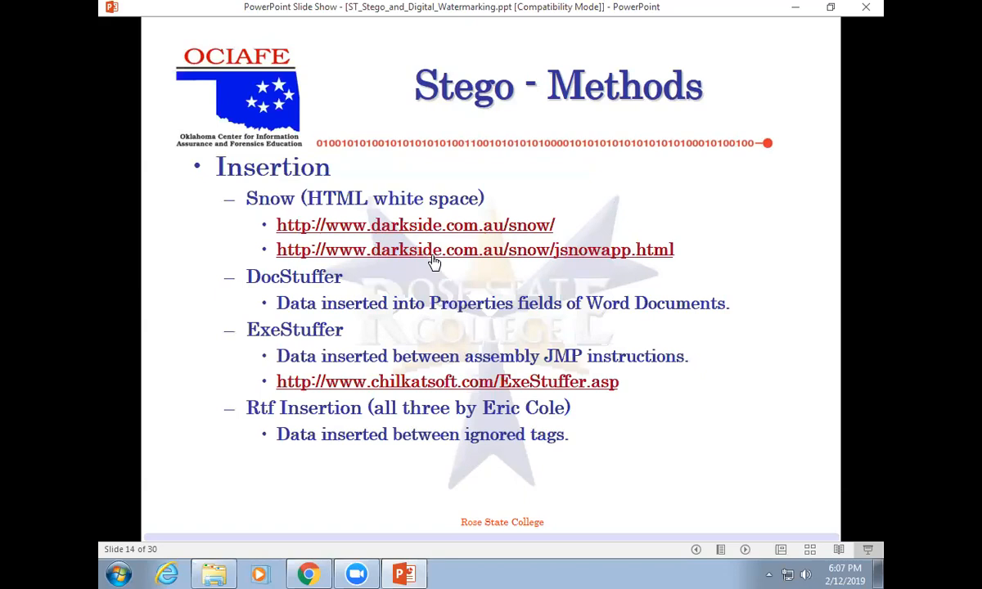
Open the jsnowapp.html Snow applet link and advance to the next slide
{"action": "left_click", "coordinate": [475, 249]}
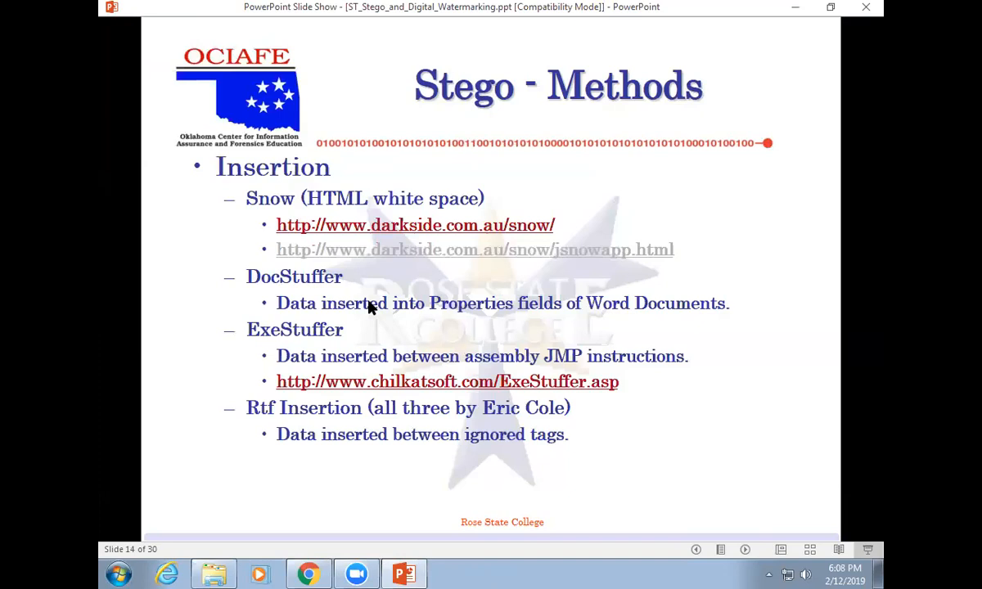
{"action": "key", "text": "Right"}
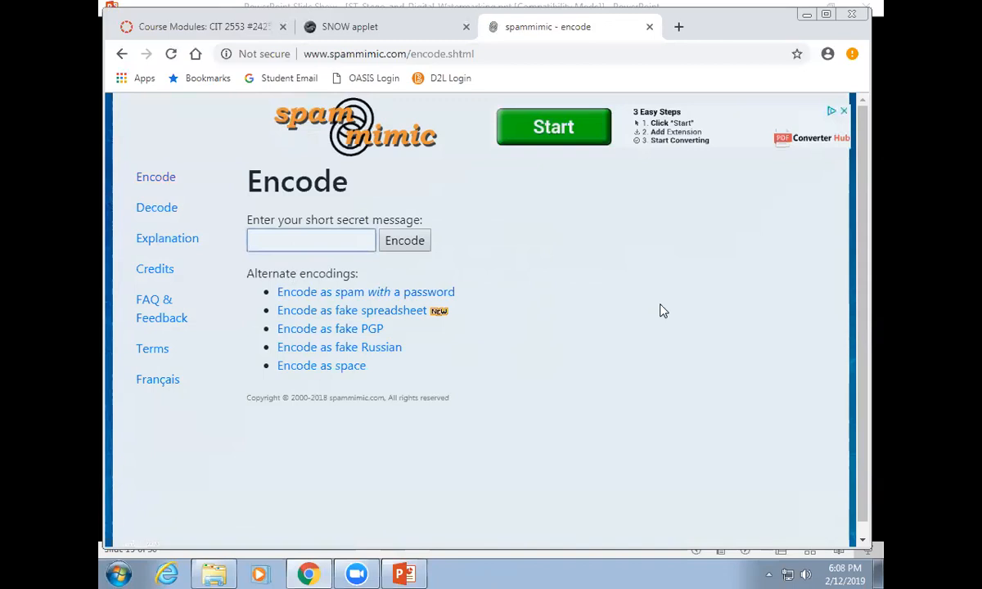
Encode 'Today is Tuesday.' as spam, then decode the spam back to the message
{"action": "type", "text": "Today is Tuesday."}
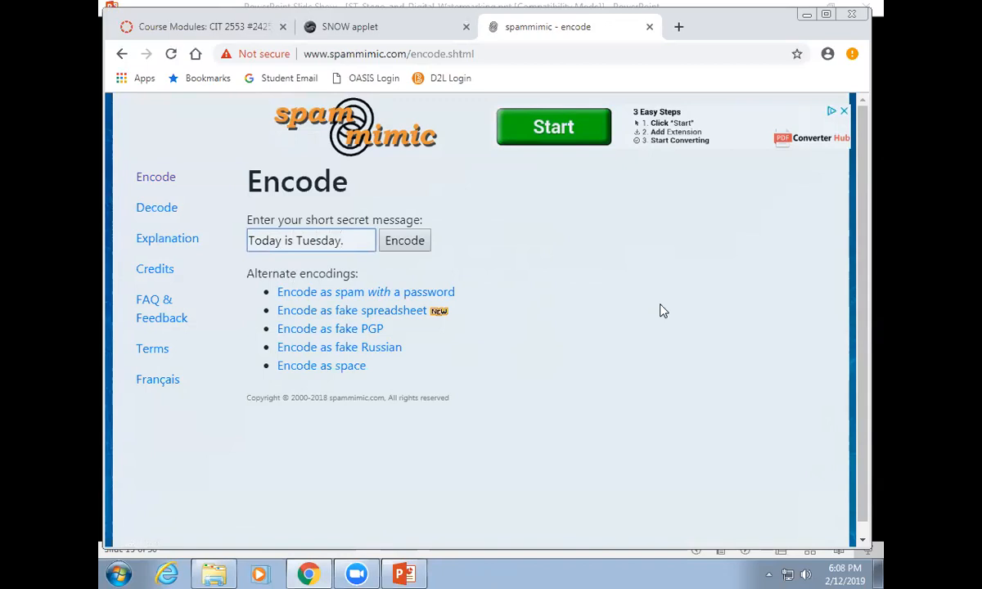
{"action": "triple_click", "coordinate": [310, 240]}
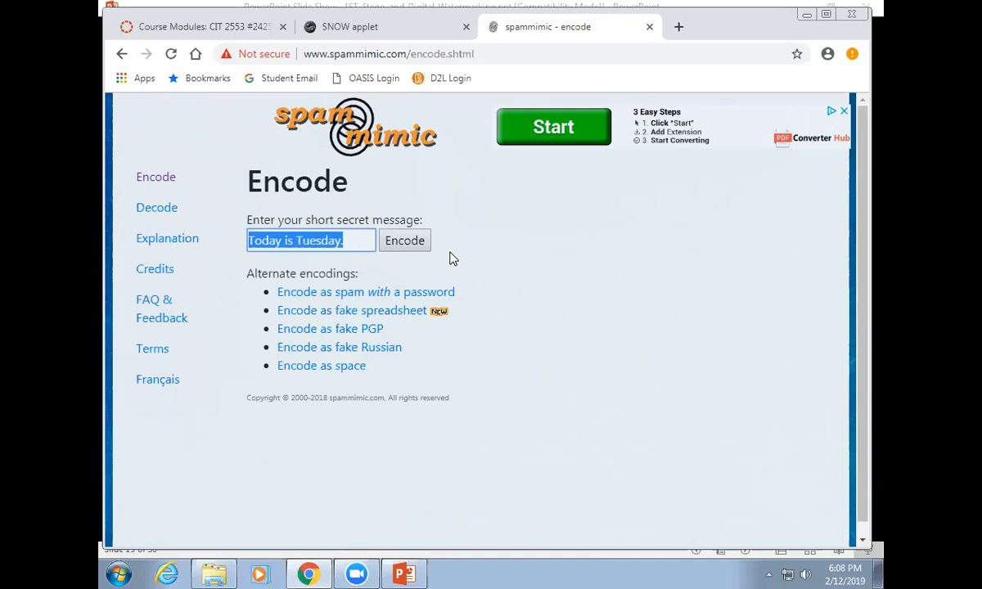
{"action": "left_click", "coordinate": [404, 239]}
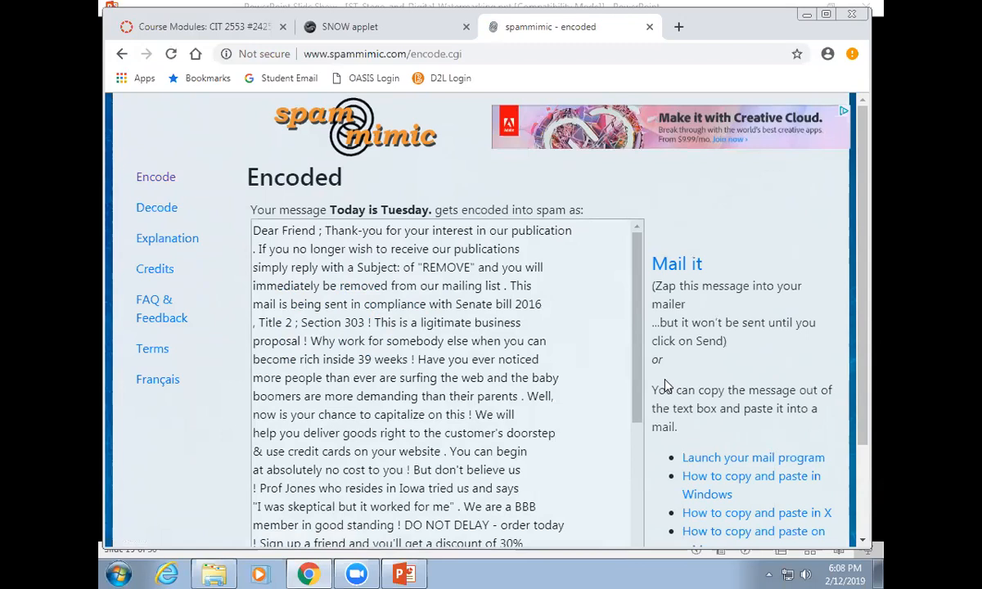
{"action": "mouse_move", "coordinate": [431, 318]}
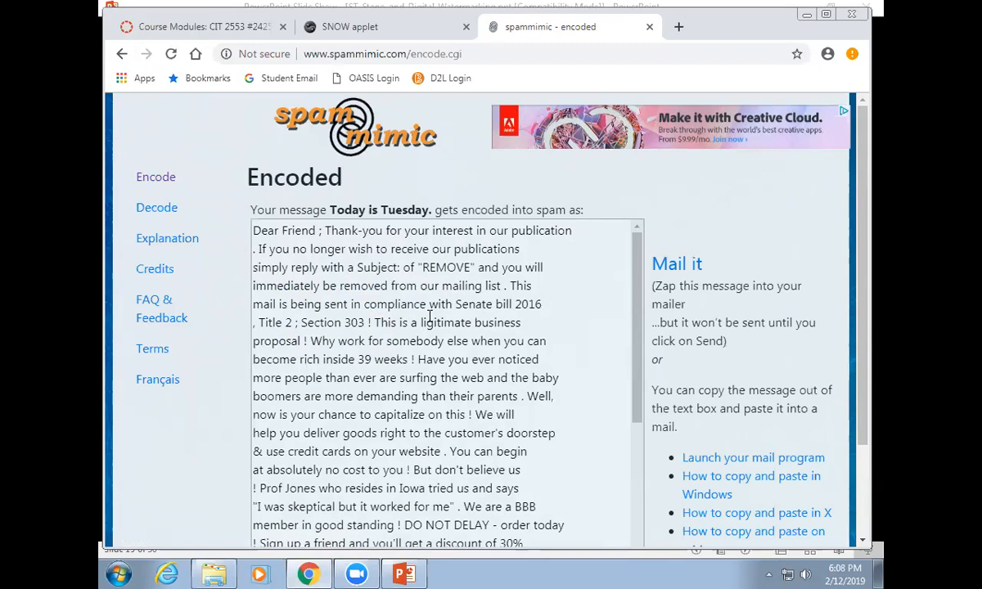
{"action": "double_click", "coordinate": [334, 267]}
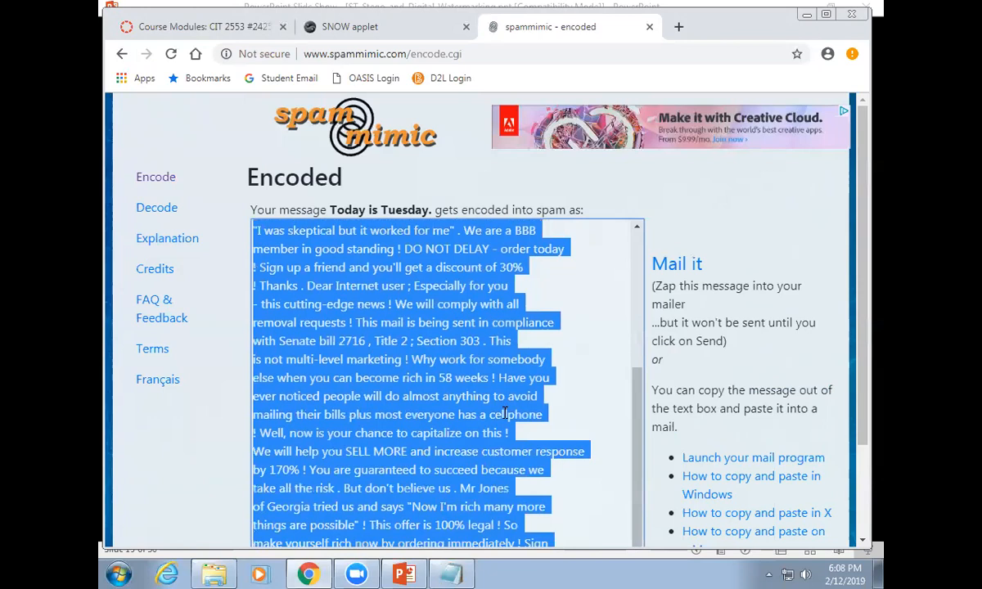
{"action": "left_click", "coordinate": [157, 207]}
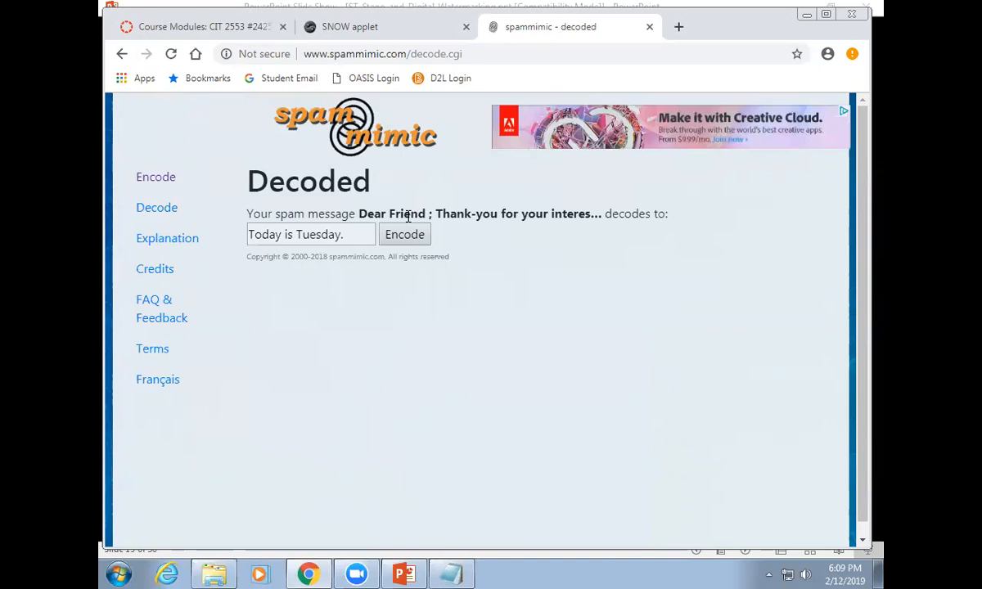
Copy the encoded spam into Notepad, remove the space before '. Best', and load the decode form
{"action": "left_click", "coordinate": [405, 234]}
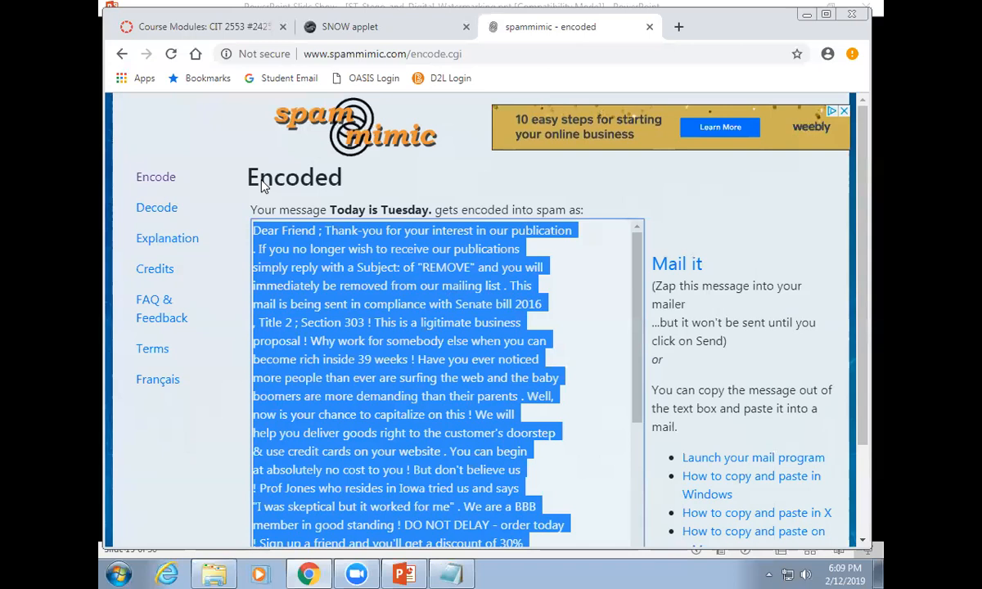
{"action": "left_click", "coordinate": [441, 267]}
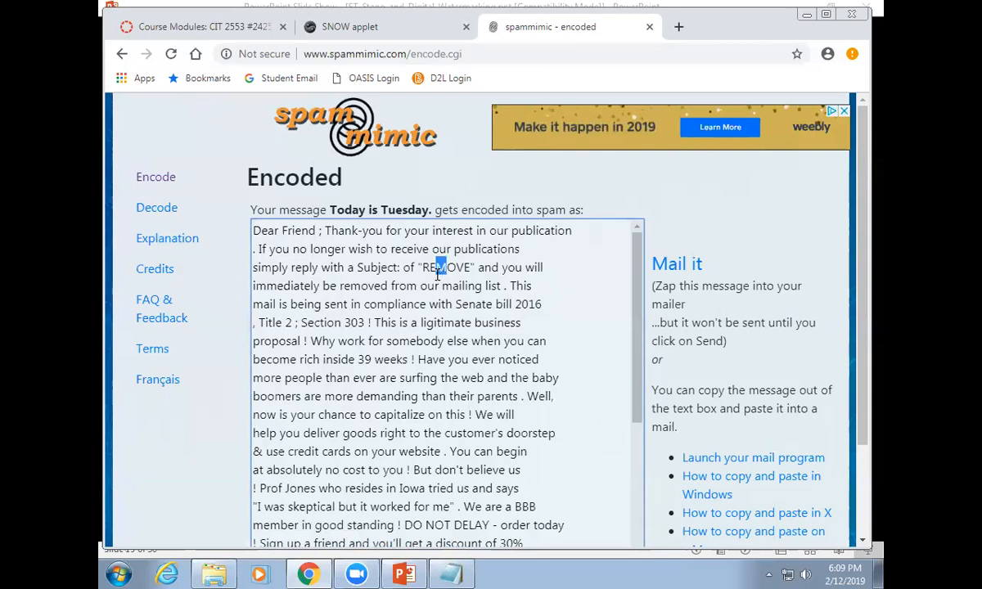
{"action": "scroll", "scroll_direction": "down", "scroll_amount": 3}
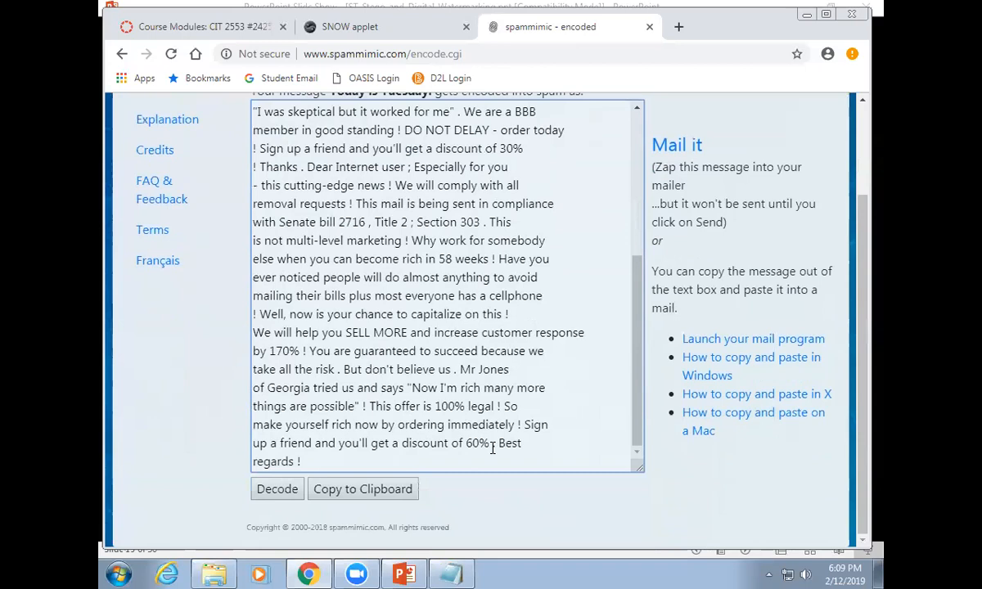
{"action": "mouse_move", "coordinate": [344, 488]}
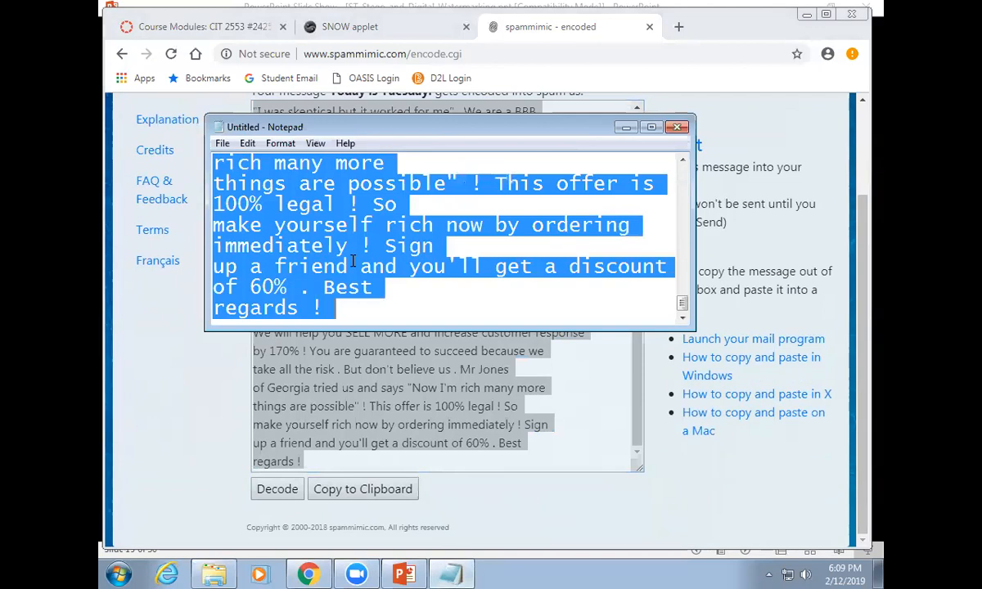
{"action": "left_click", "coordinate": [535, 318]}
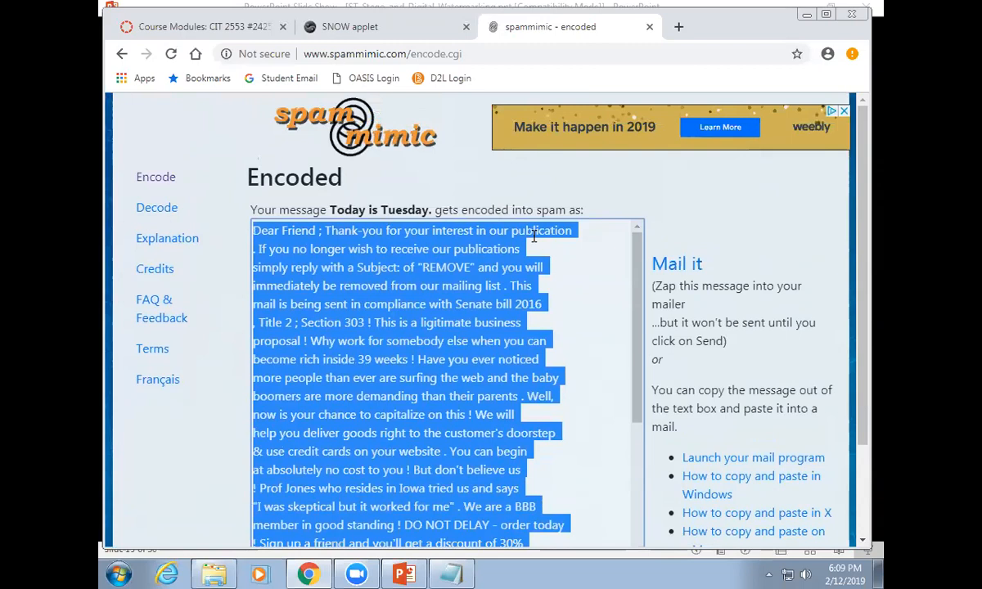
{"action": "scroll", "scroll_direction": "down", "scroll_amount": 3}
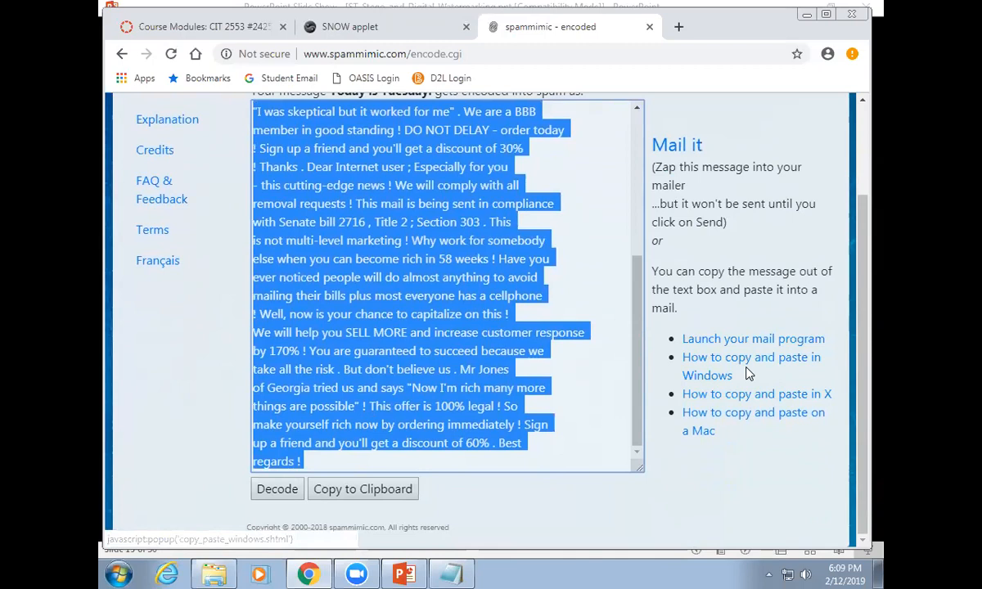
{"action": "left_click", "coordinate": [276, 489]}
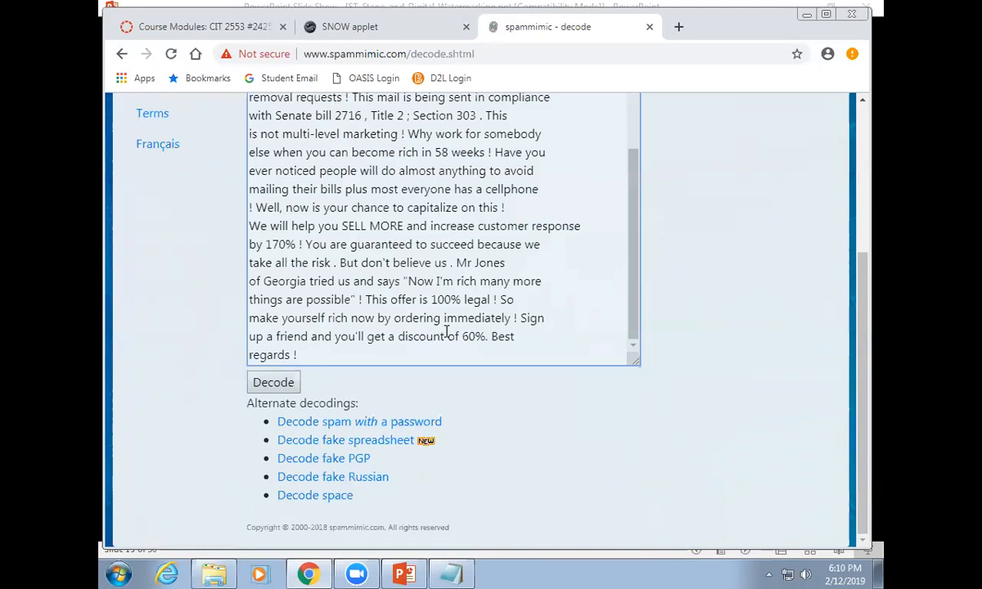
Place the cursor in the pasted spam message and scroll the Decode page
{"action": "left_click", "coordinate": [273, 382]}
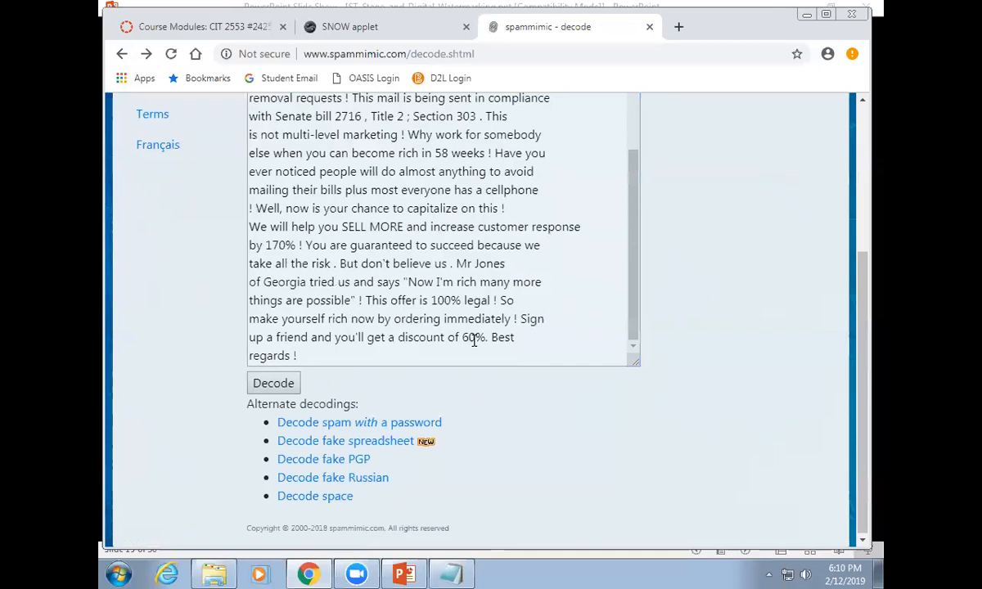
{"action": "left_click", "coordinate": [273, 382]}
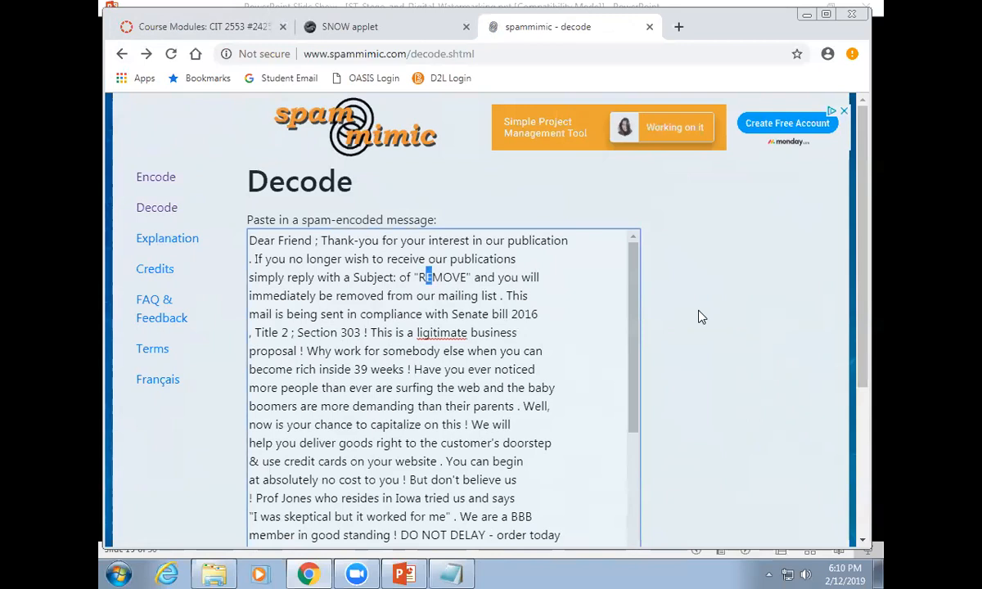
{"action": "scroll", "scroll_direction": "down", "scroll_amount": 3}
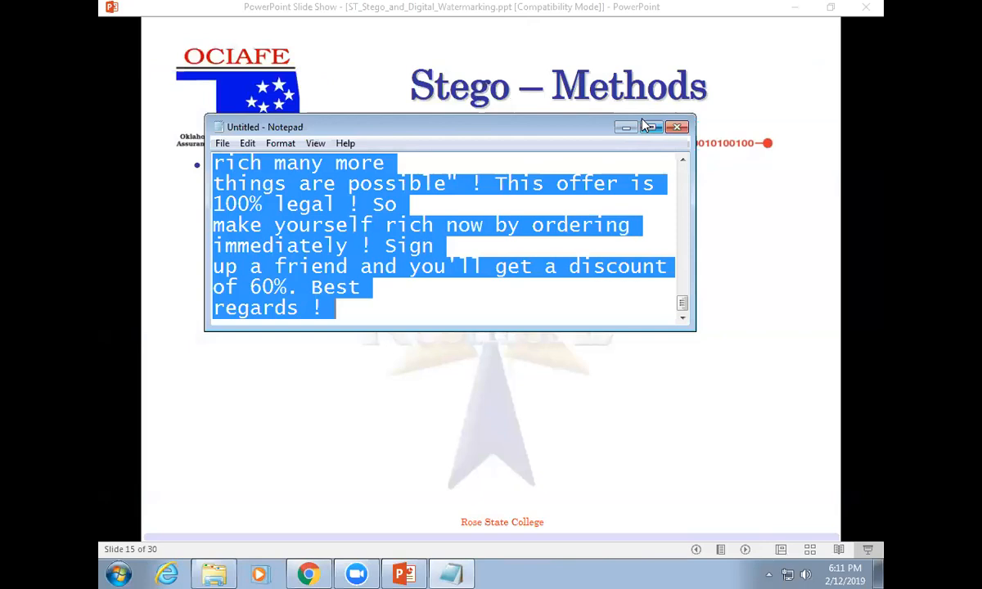
Put away the Notepad copy of the spam message
{"action": "left_click", "coordinate": [677, 127]}
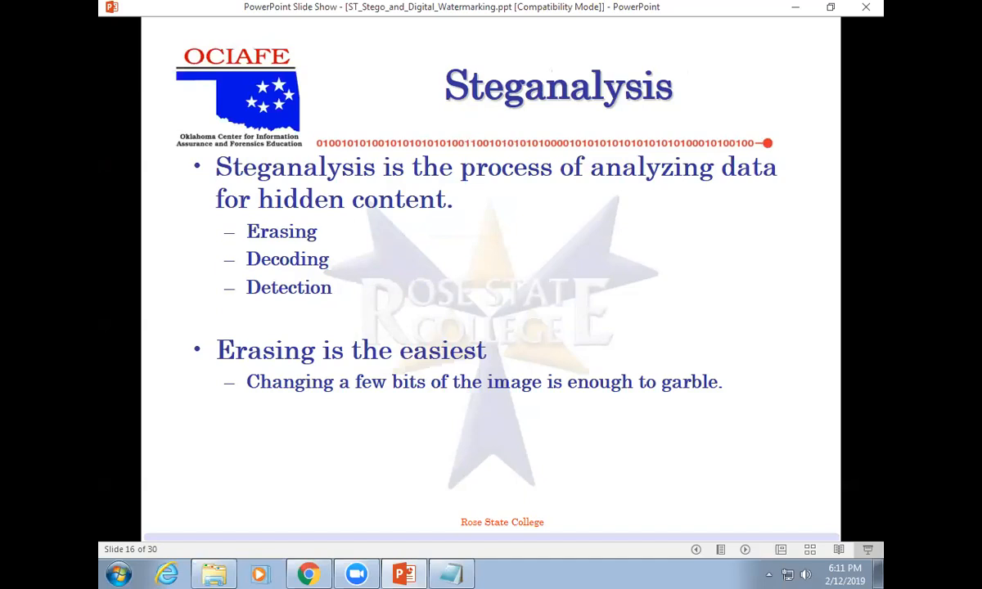
Advance the slide show to slide 18 on detecting covert channels
{"action": "key", "text": "right"}
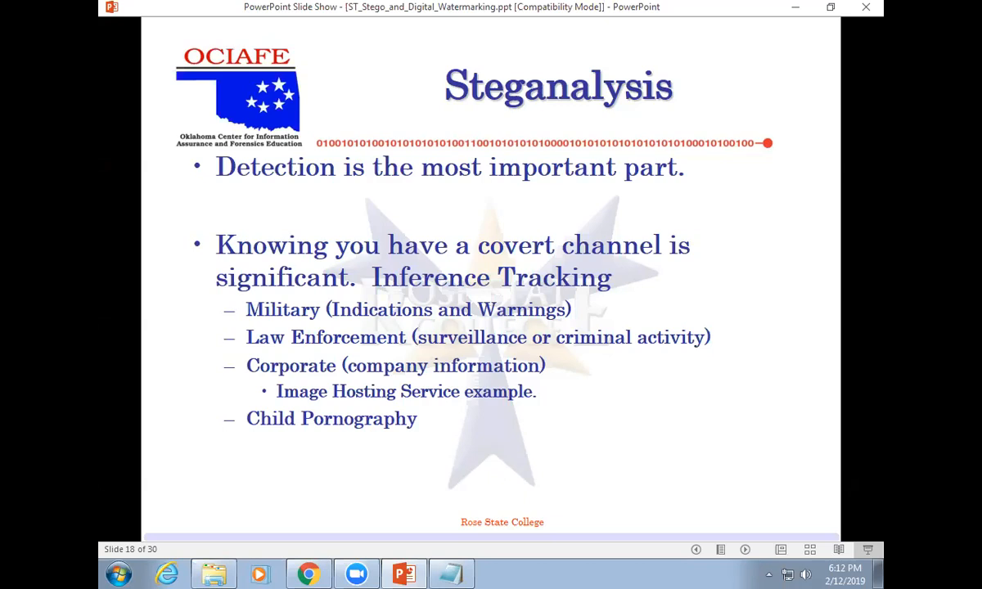
{"action": "key", "text": "Right"}
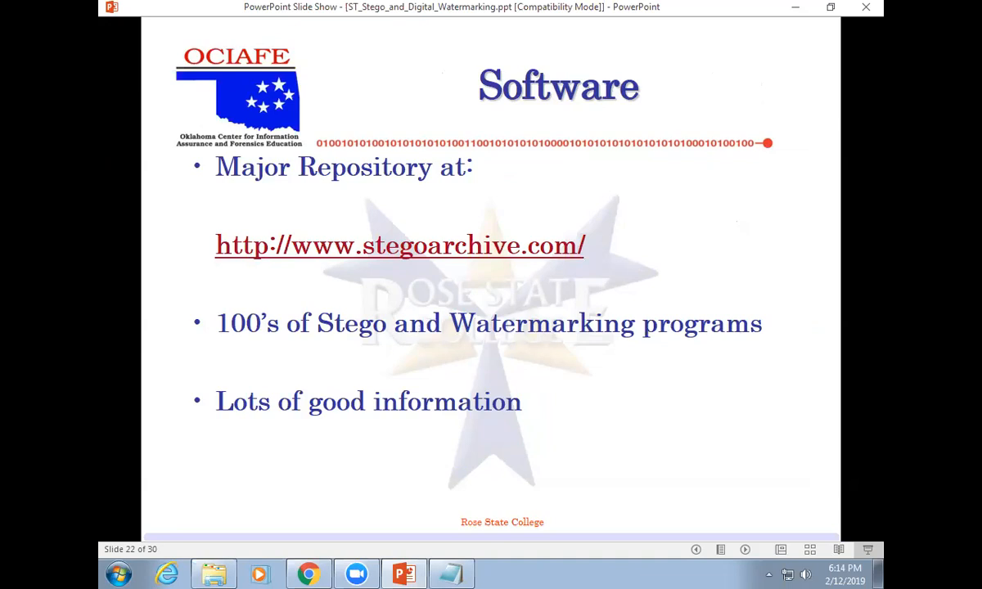
Advance the slide show to slide 25, 'Ebay – 9/13/2010' with the Camaro listing
{"action": "key", "text": "Right"}
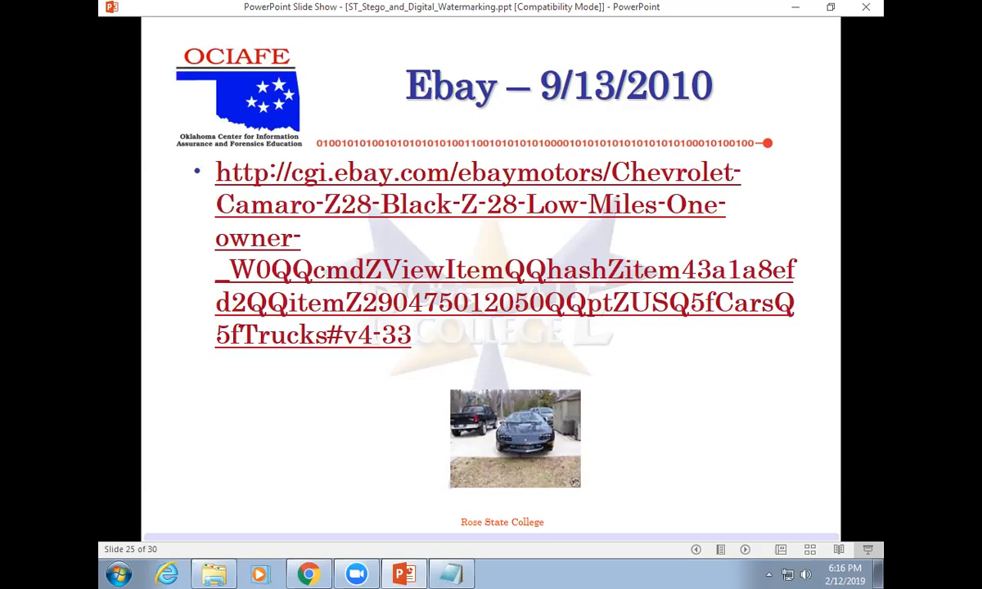
Leave the stego slide deck and get back to the Forensics folder
{"action": "key", "text": "Right"}
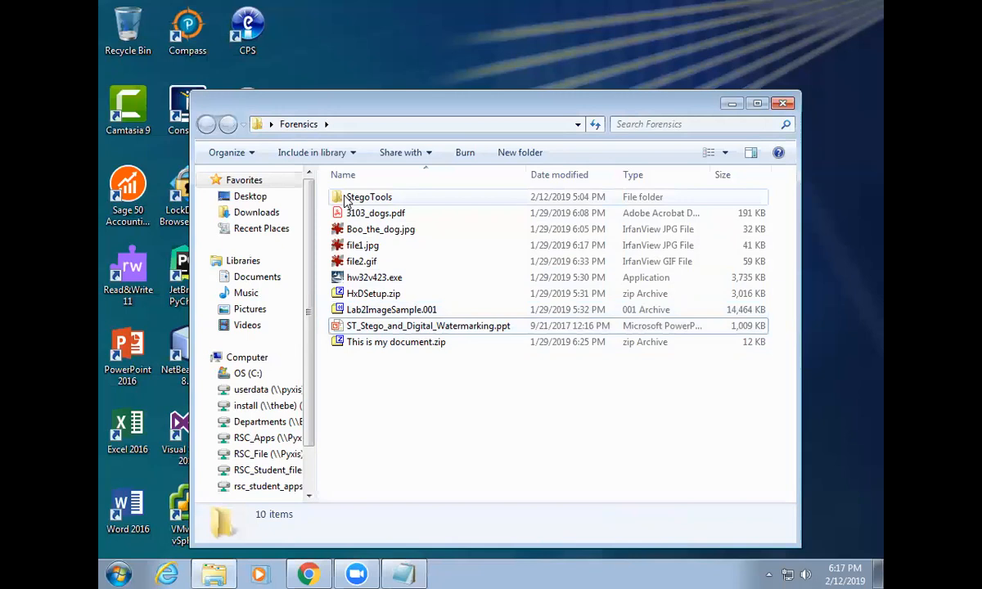
Paste StegoTools.zip into the StegoTools folder and extract it with 7-Zip into StegoTools2
{"action": "double_click", "coordinate": [367, 197]}
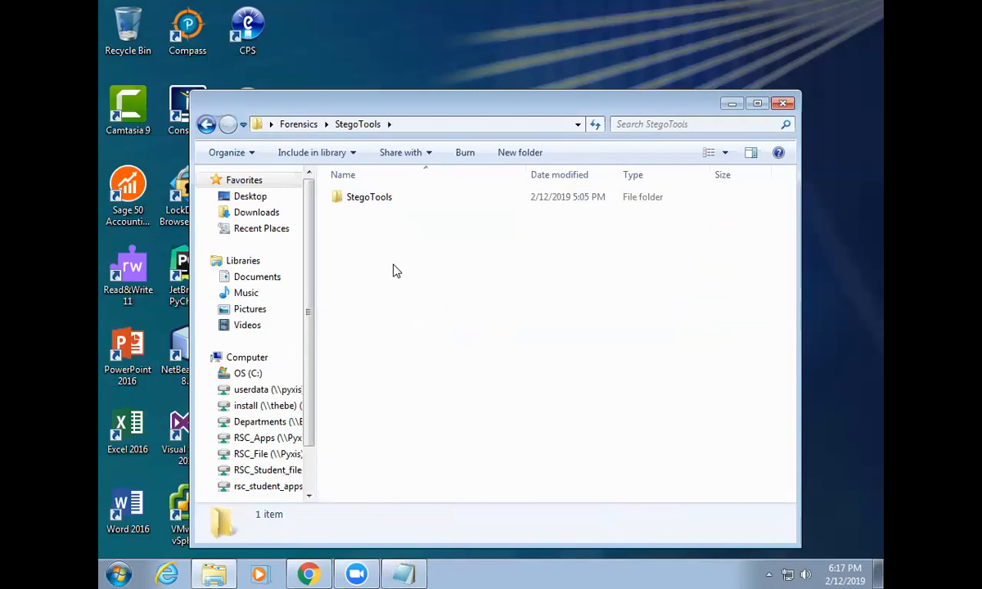
{"action": "right_click", "coordinate": [369, 197]}
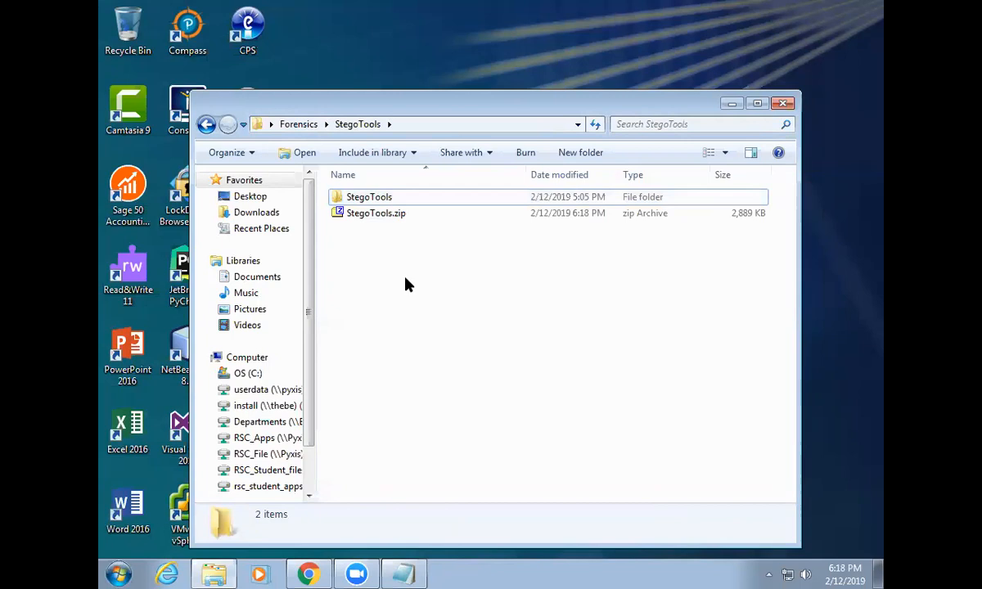
{"action": "left_click", "coordinate": [376, 213]}
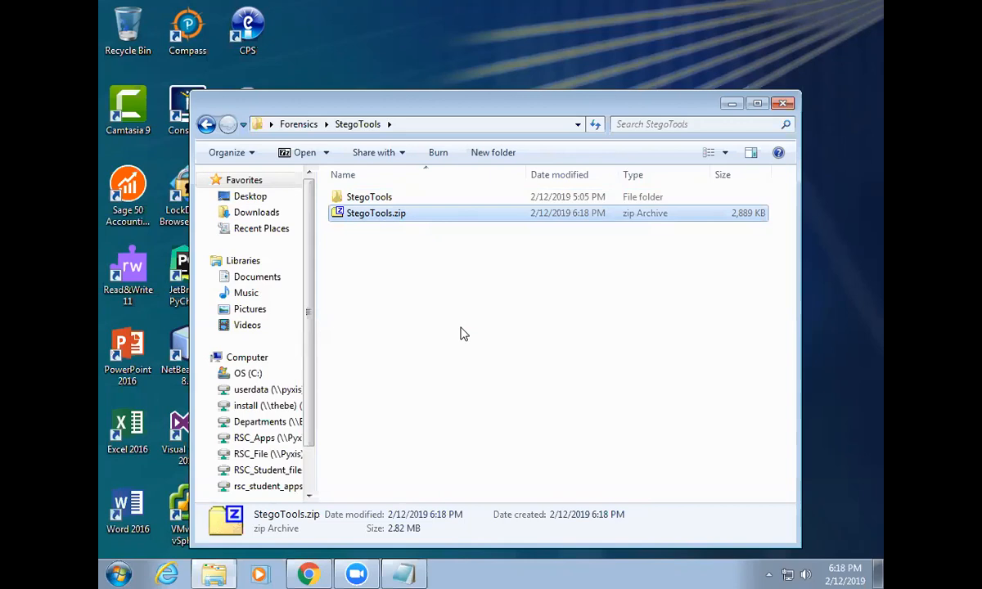
{"action": "mouse_move", "coordinate": [355, 216]}
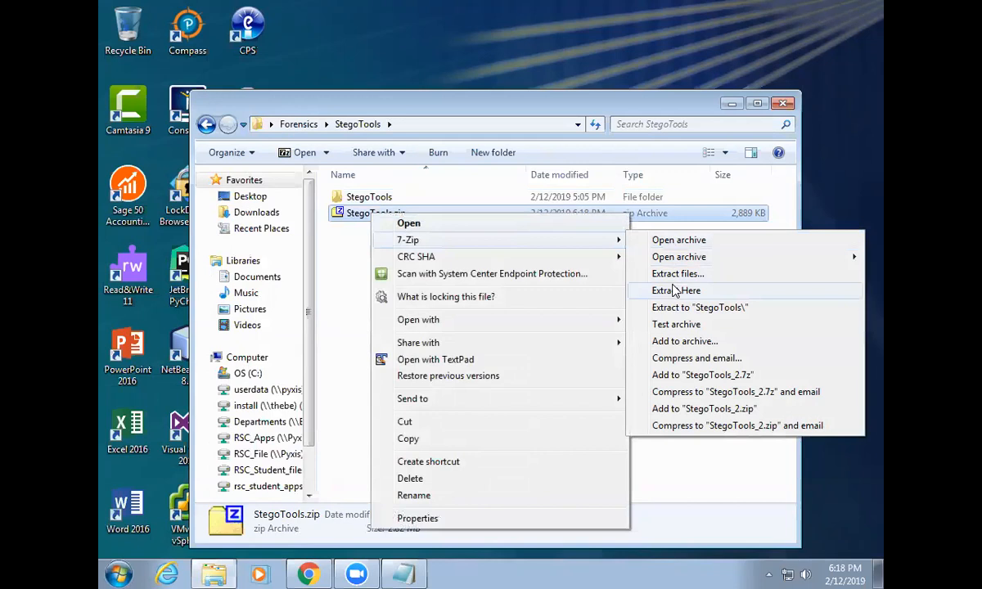
{"action": "mouse_move", "coordinate": [444, 405]}
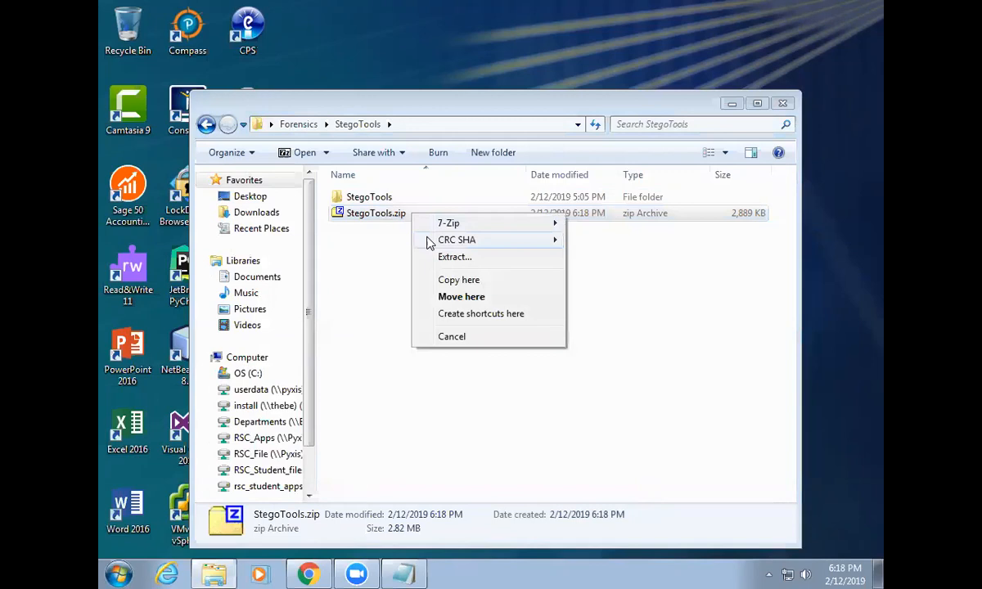
{"action": "left_click", "coordinate": [455, 256]}
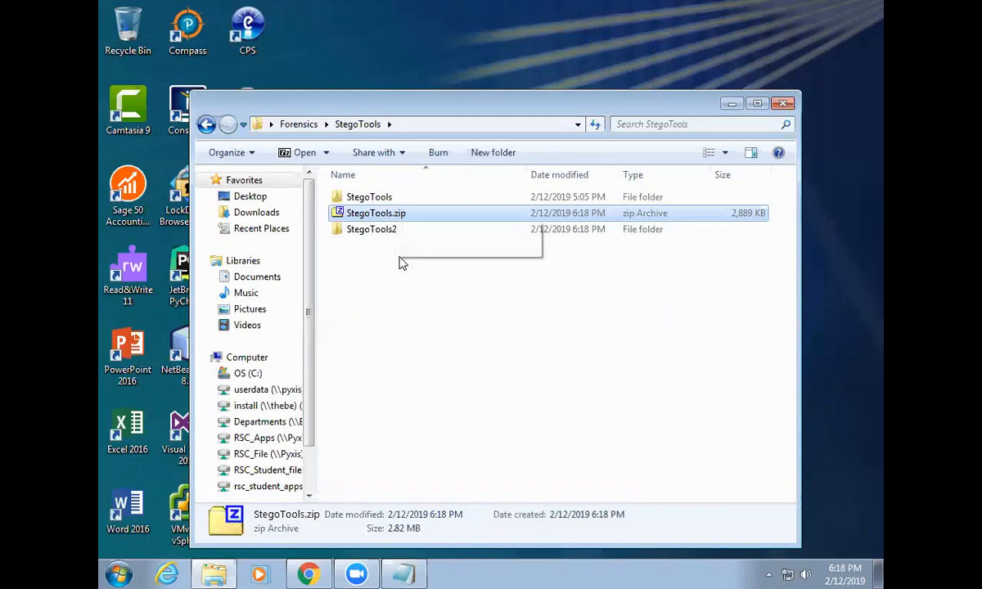
Open StegoTools2\StegoTools and select stegbreak, stegdetect and stegdetect.pdf in turn
{"action": "double_click", "coordinate": [372, 229]}
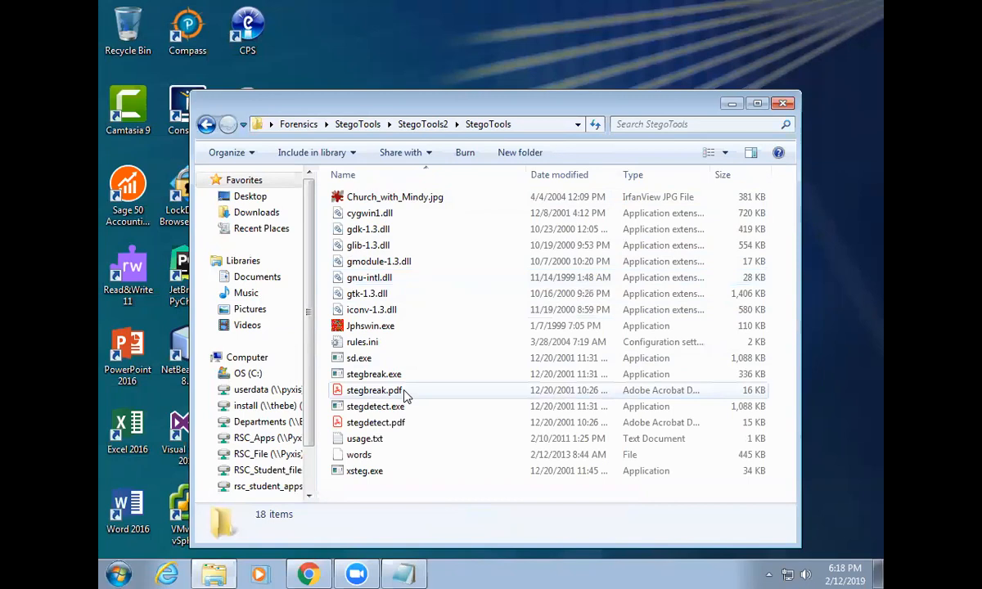
{"action": "double_click", "coordinate": [375, 406]}
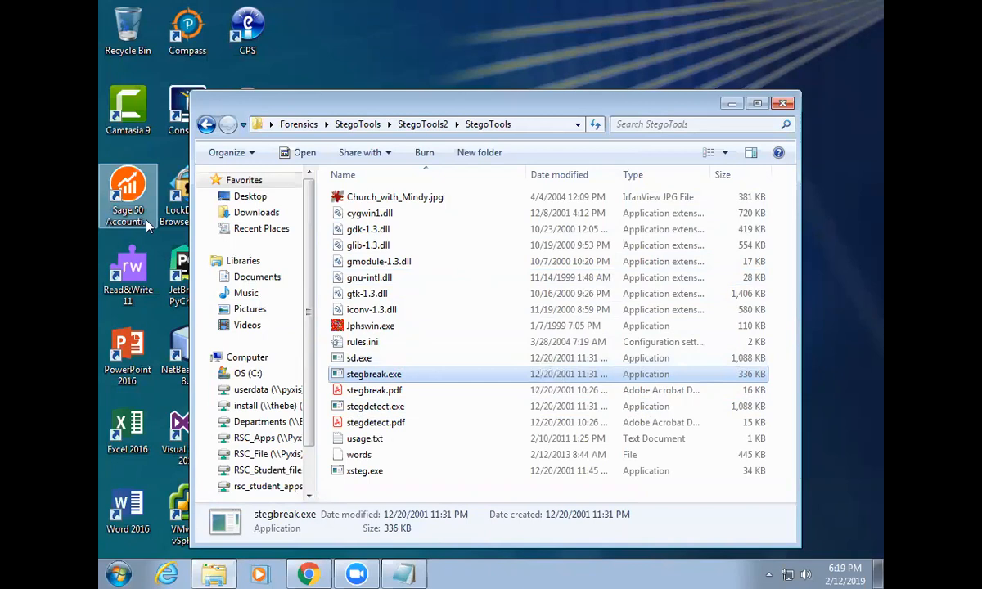
{"action": "double_click", "coordinate": [375, 406]}
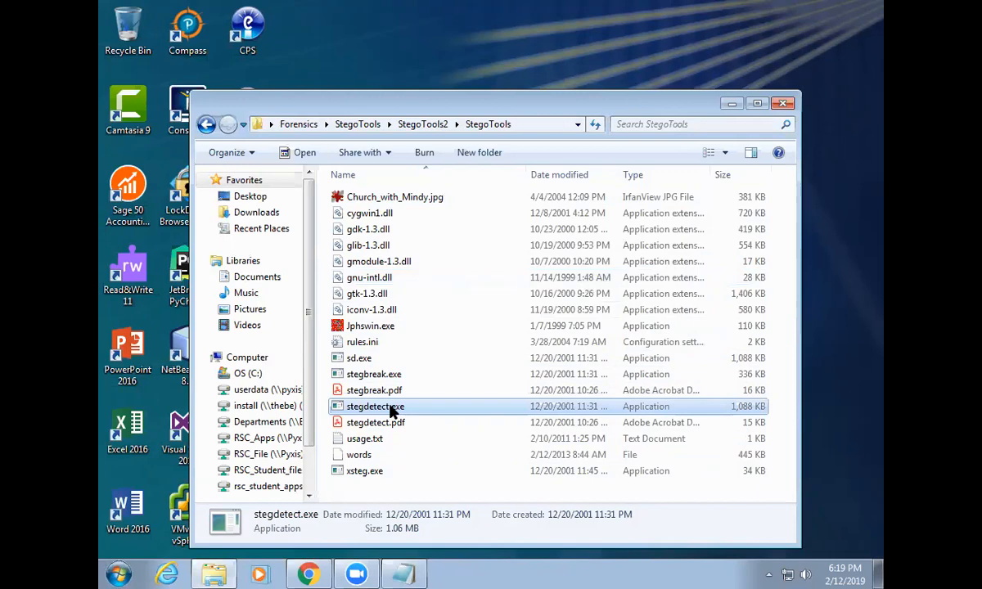
{"action": "left_click", "coordinate": [376, 423]}
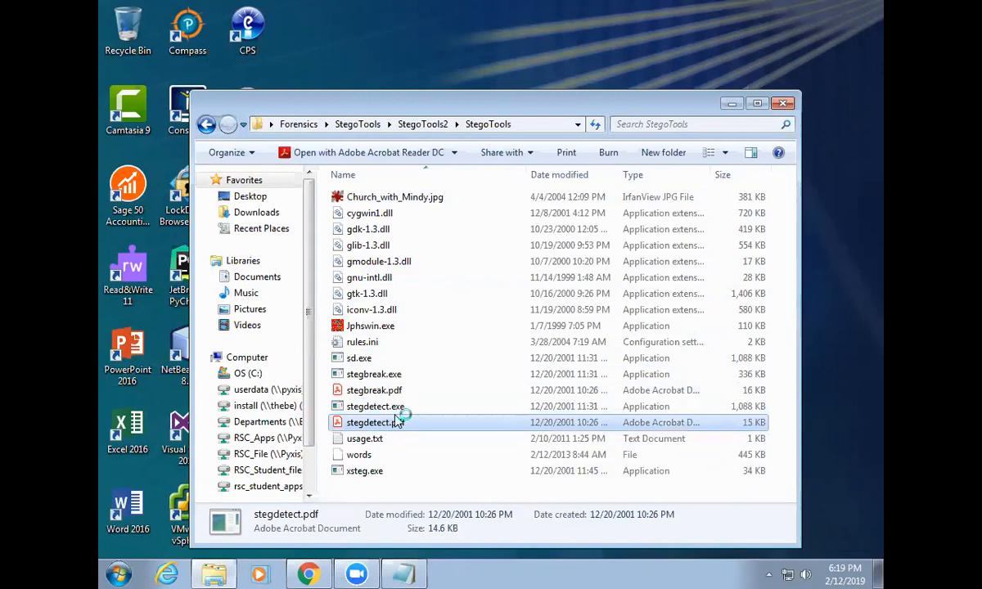
Open stegdetect.pdf in Acrobat Reader to read the documentation
{"action": "double_click", "coordinate": [373, 423]}
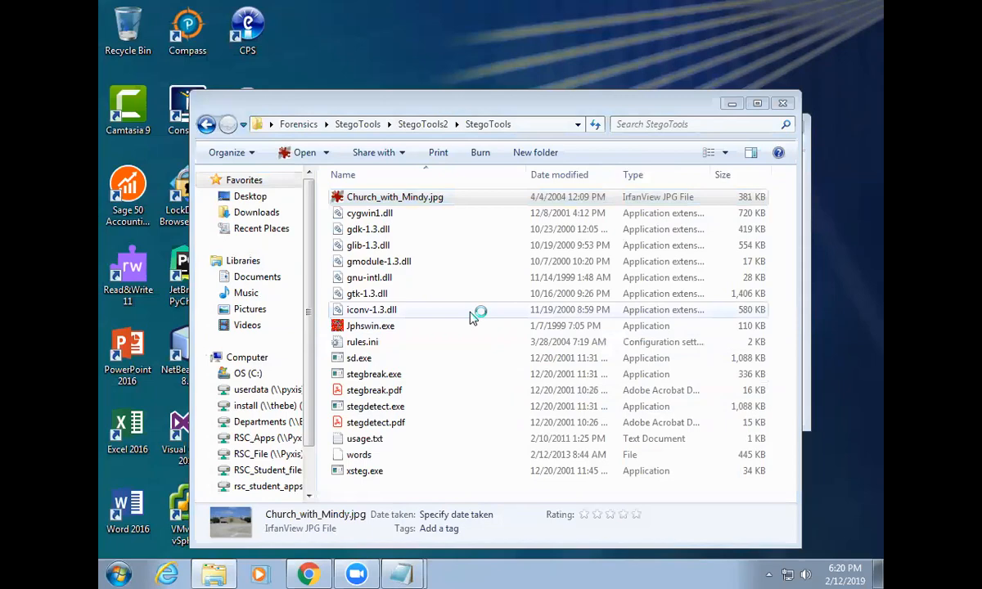
{"action": "double_click", "coordinate": [395, 196]}
{"action": "type", "text": "stegdetect -tjpoi -s5 *.jpg"}
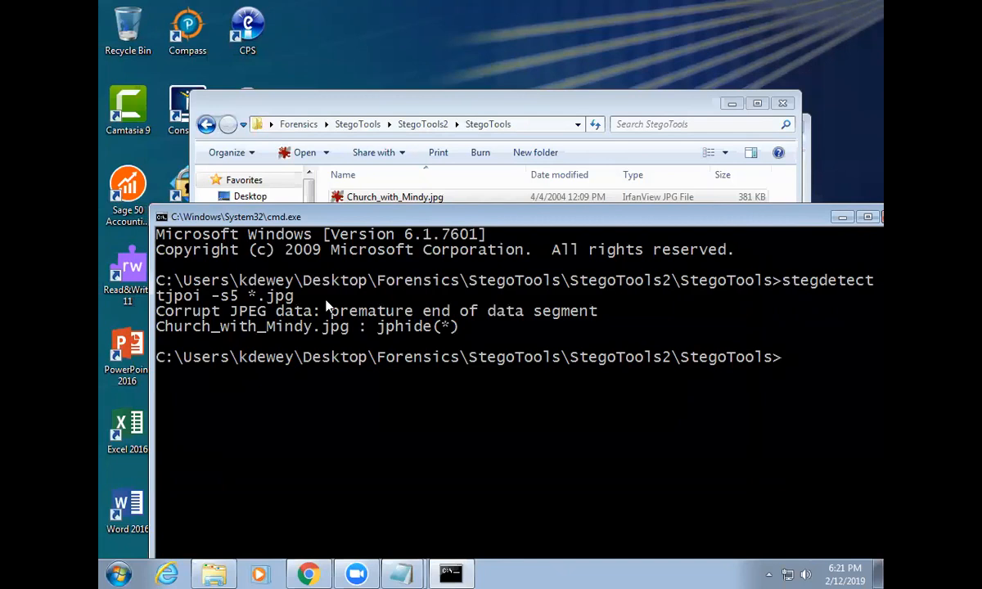
{"action": "mouse_move", "coordinate": [348, 319]}
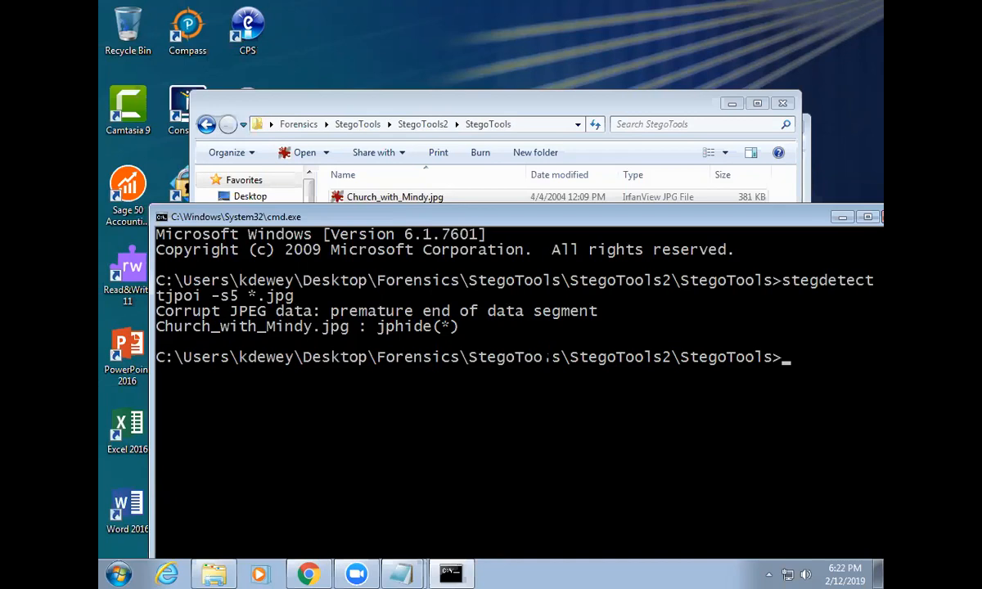
{"action": "mouse_move", "coordinate": [506, 221]}
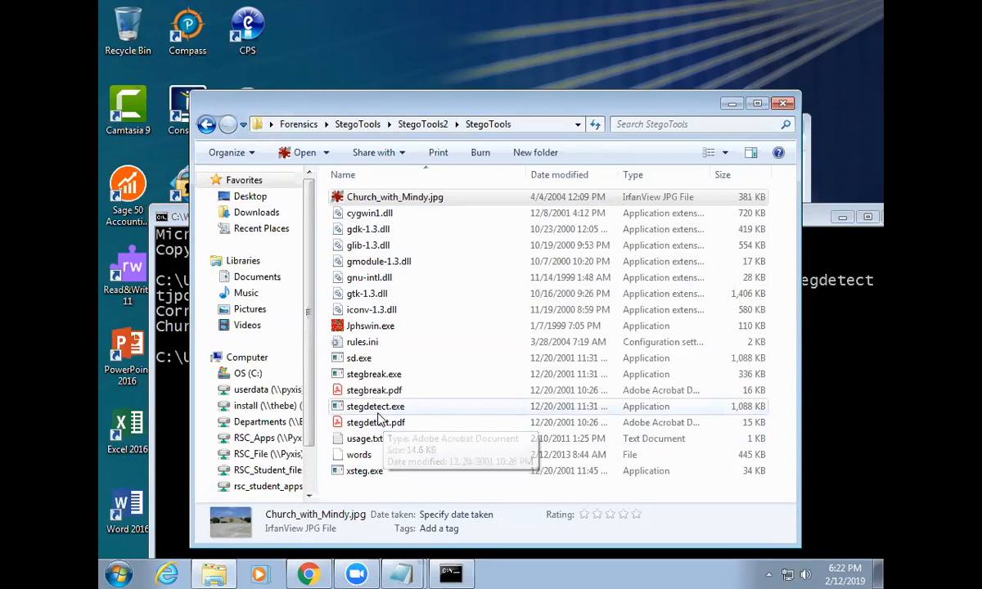
Open usage.txt, then open the words wordlist file in Notepad
{"action": "left_click", "coordinate": [373, 374]}
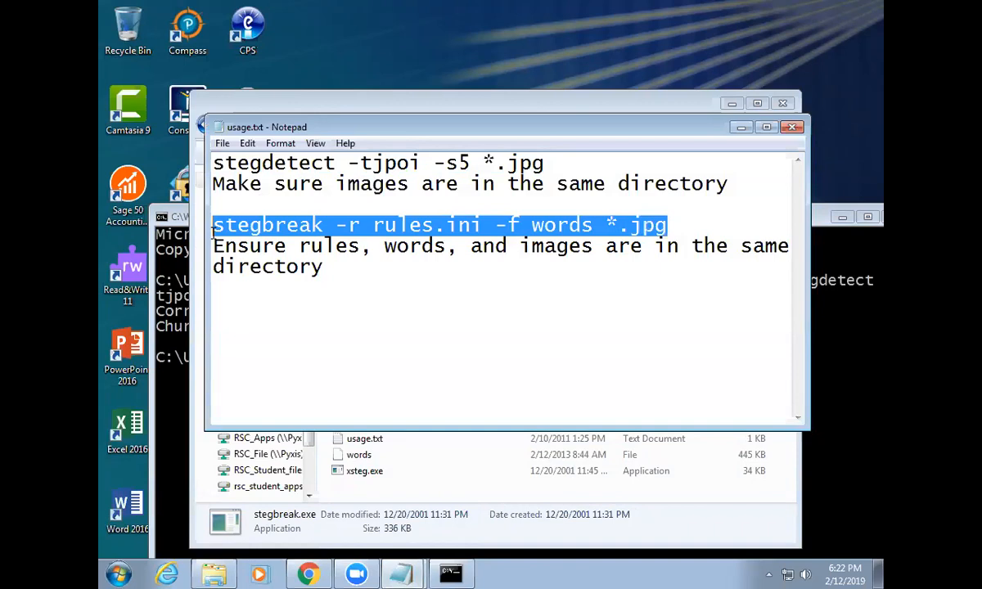
{"action": "double_click", "coordinate": [566, 225]}
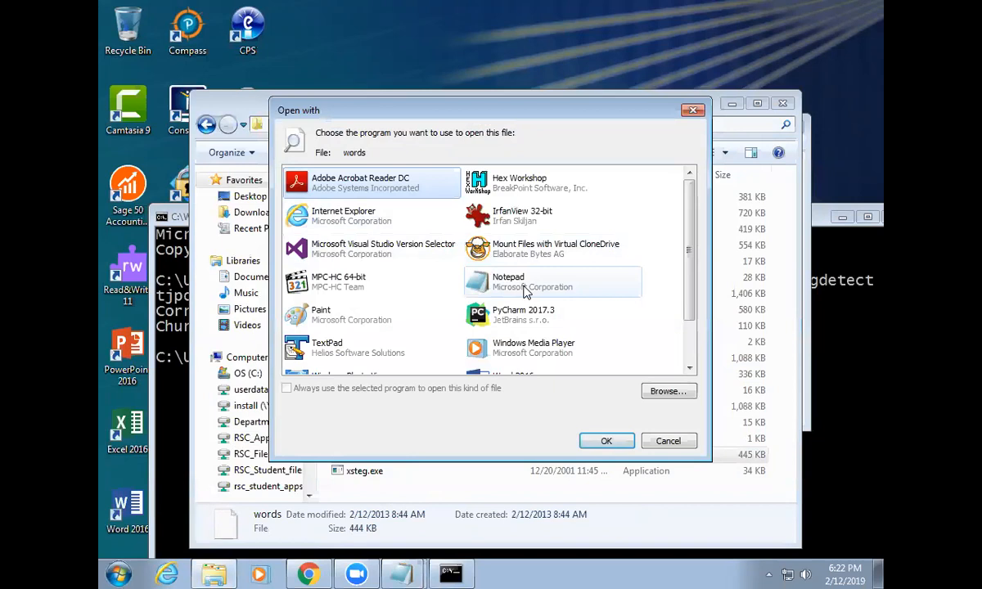
{"action": "left_click", "coordinate": [606, 441]}
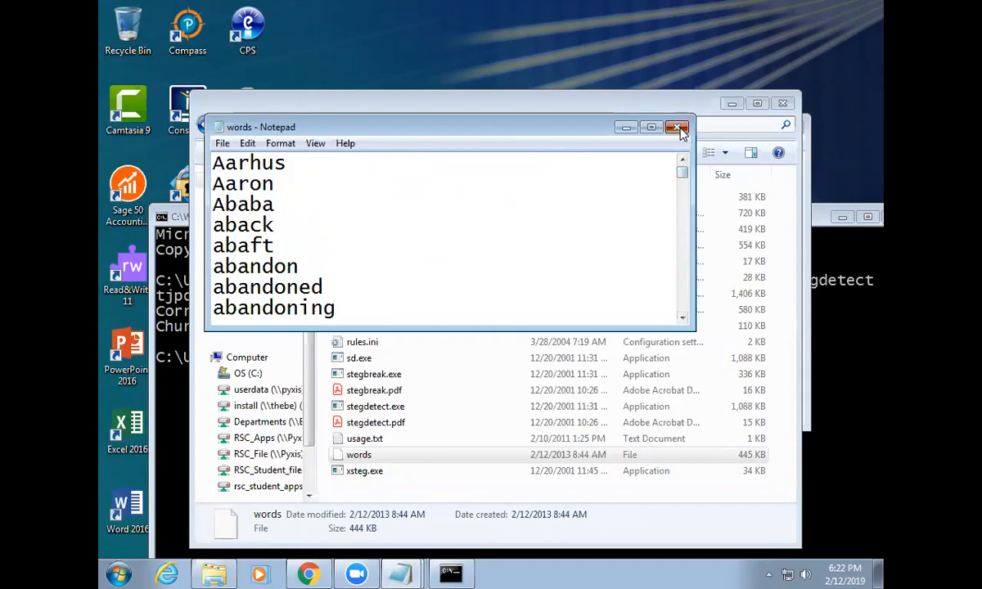
Close the words list in Notepad before running stegbreak on the JPGs
{"action": "left_click", "coordinate": [677, 127]}
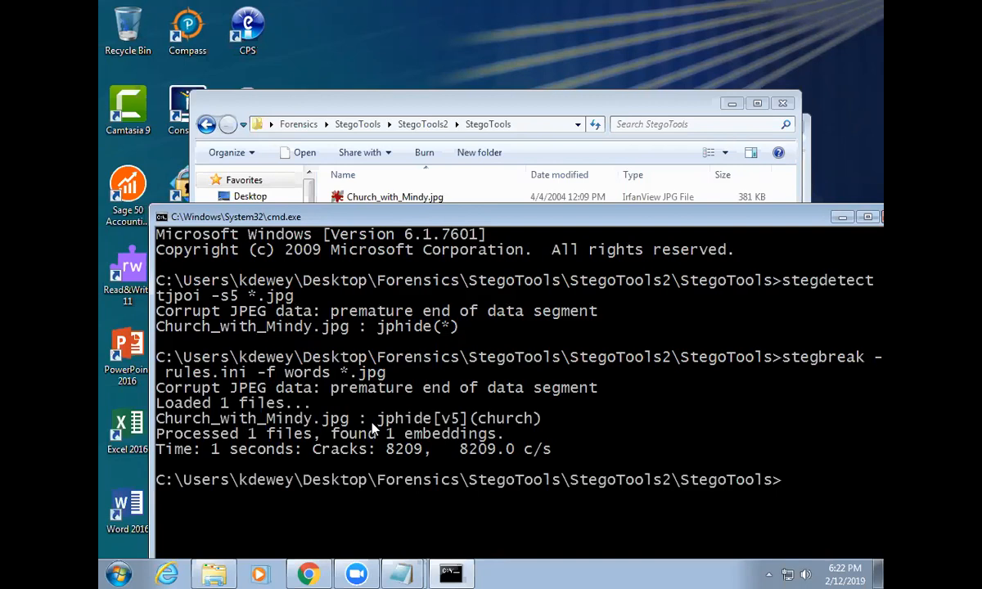
{"action": "mouse_move", "coordinate": [503, 540]}
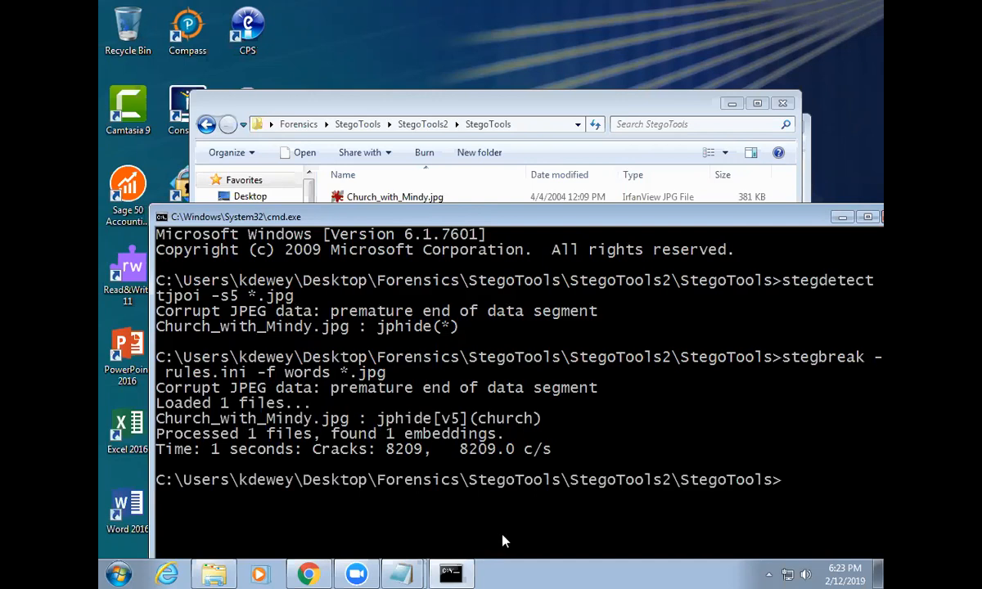
{"action": "mouse_move", "coordinate": [473, 285]}
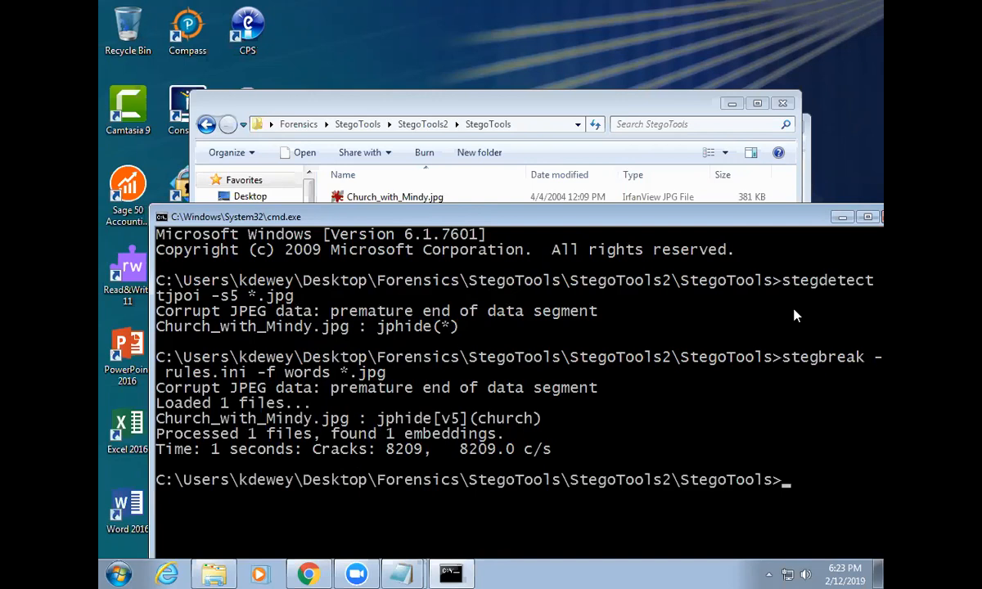
{"action": "mouse_move", "coordinate": [505, 416]}
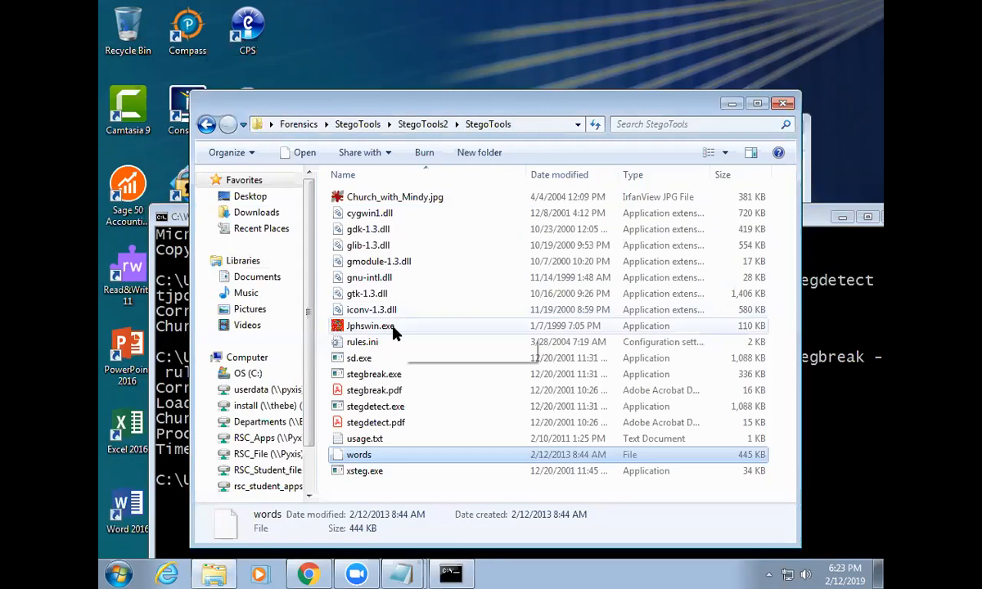
Seek mindy.jpg from Church_with_Mindy.jpg in JPHS using the cracked passphrase, then close the crash
{"action": "double_click", "coordinate": [366, 326]}
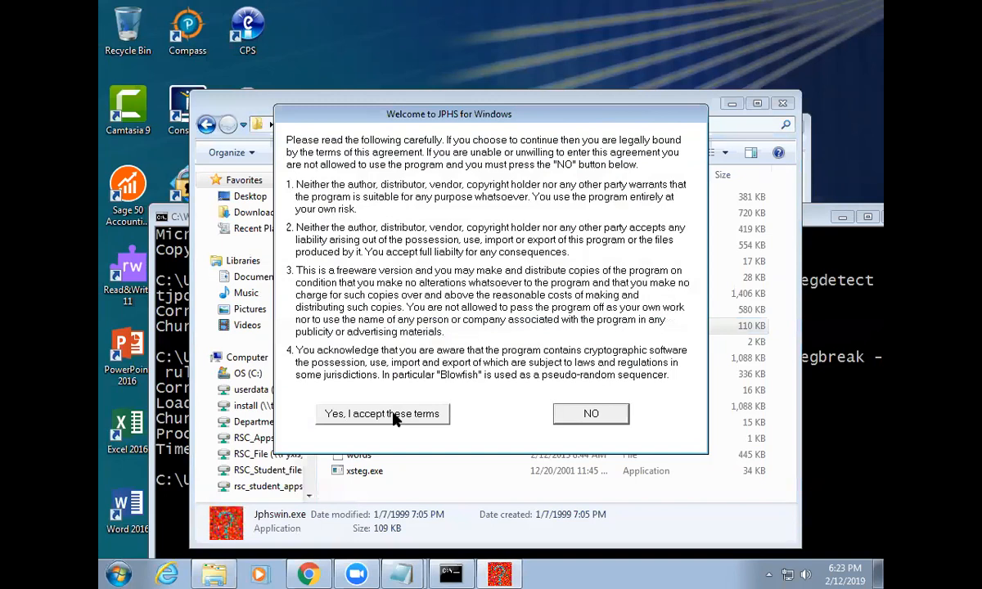
{"action": "left_click", "coordinate": [383, 415]}
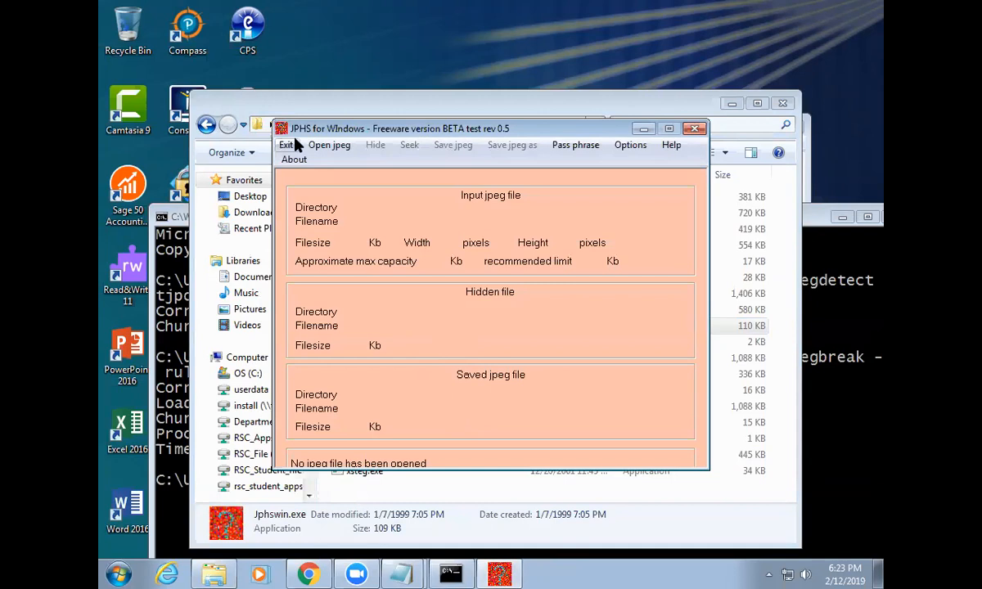
{"action": "left_click", "coordinate": [329, 145]}
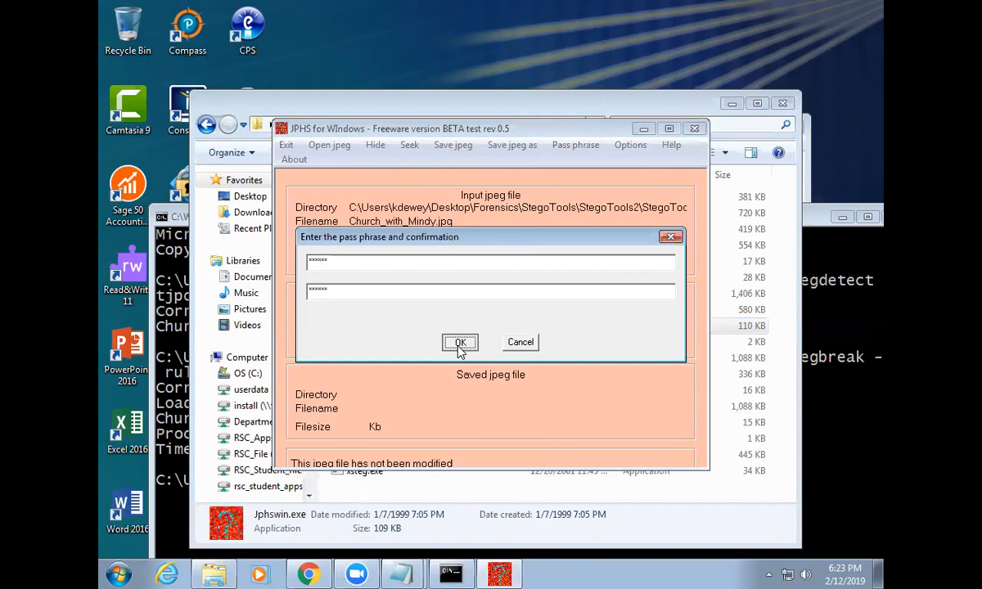
{"action": "left_click", "coordinate": [460, 342]}
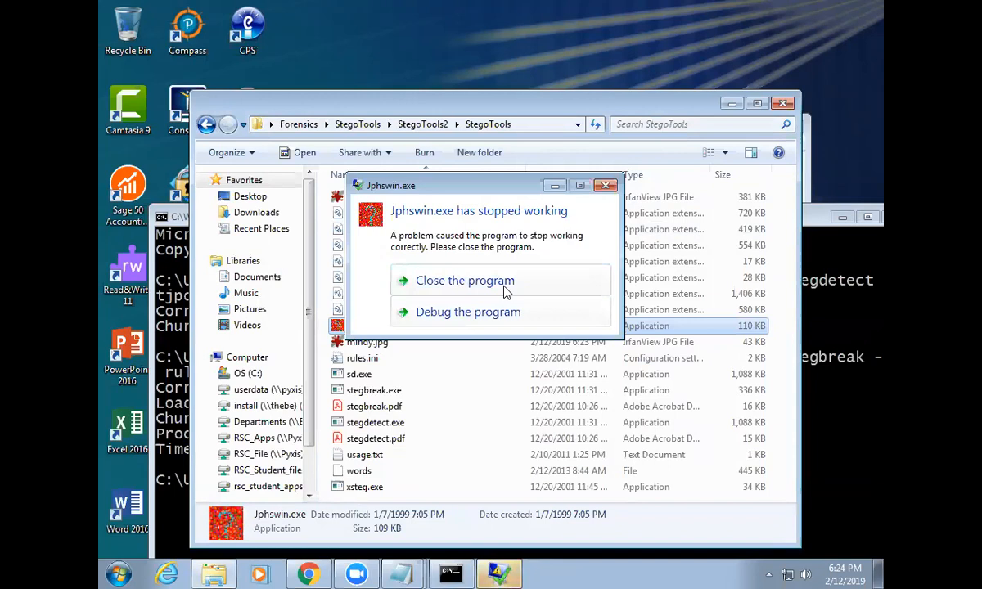
{"action": "left_click", "coordinate": [464, 280]}
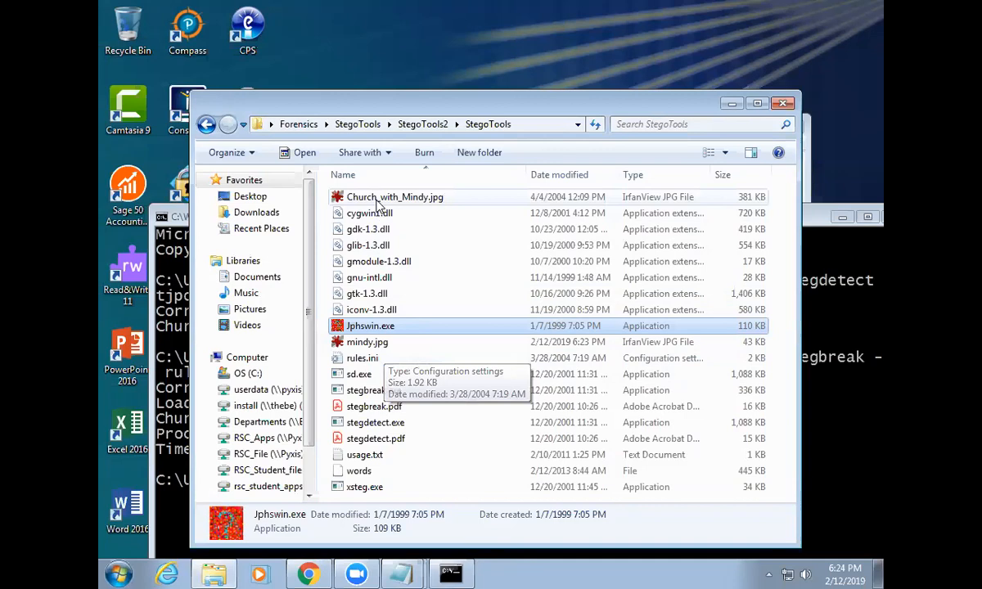
View Church_with_Mindy.jpg, then open mindy.jpg with Windows Photo Viewer
{"action": "double_click", "coordinate": [394, 196]}
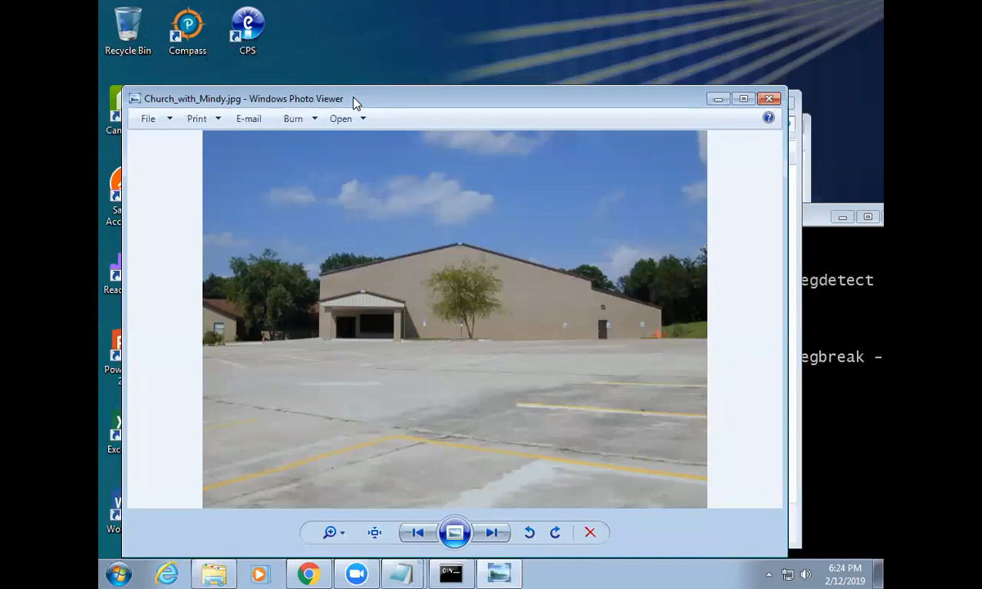
{"action": "right_click", "coordinate": [360, 342]}
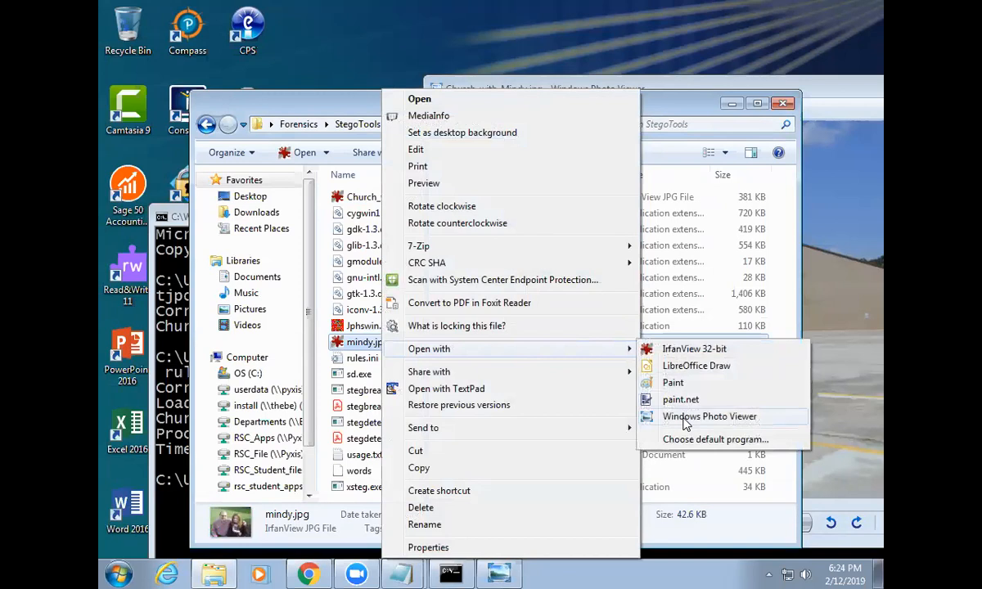
{"action": "left_click", "coordinate": [710, 416]}
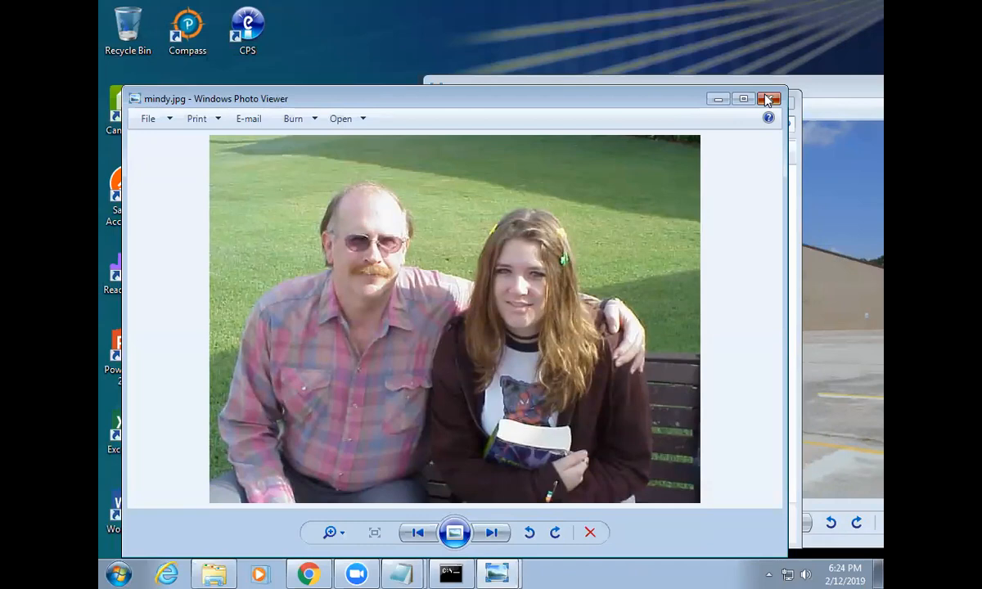
Close the picture, try opening renamed mindy.pdf, dismiss Acrobat's error, and use the file's context menu
{"action": "left_click", "coordinate": [768, 98]}
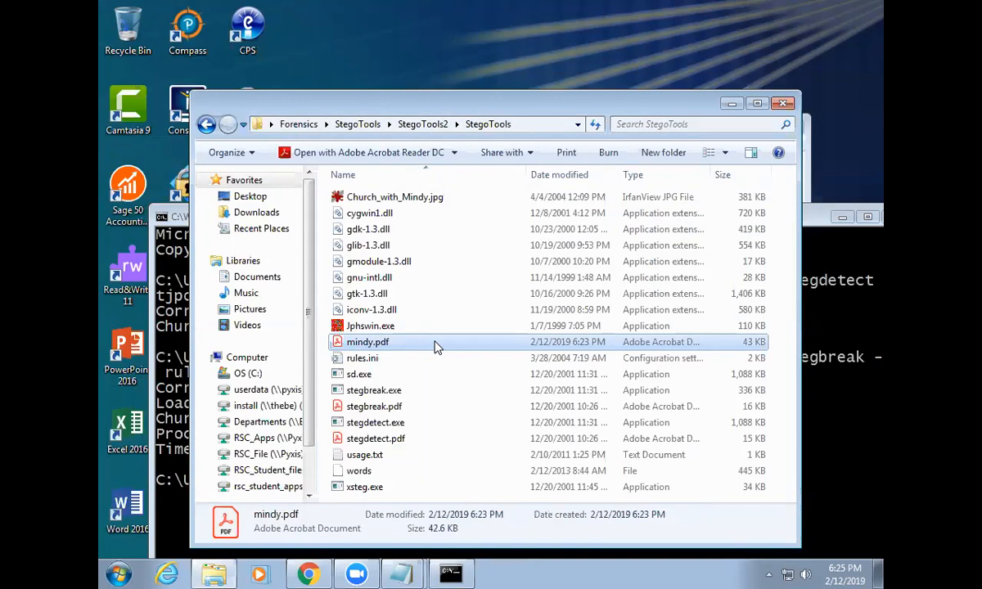
{"action": "double_click", "coordinate": [367, 341]}
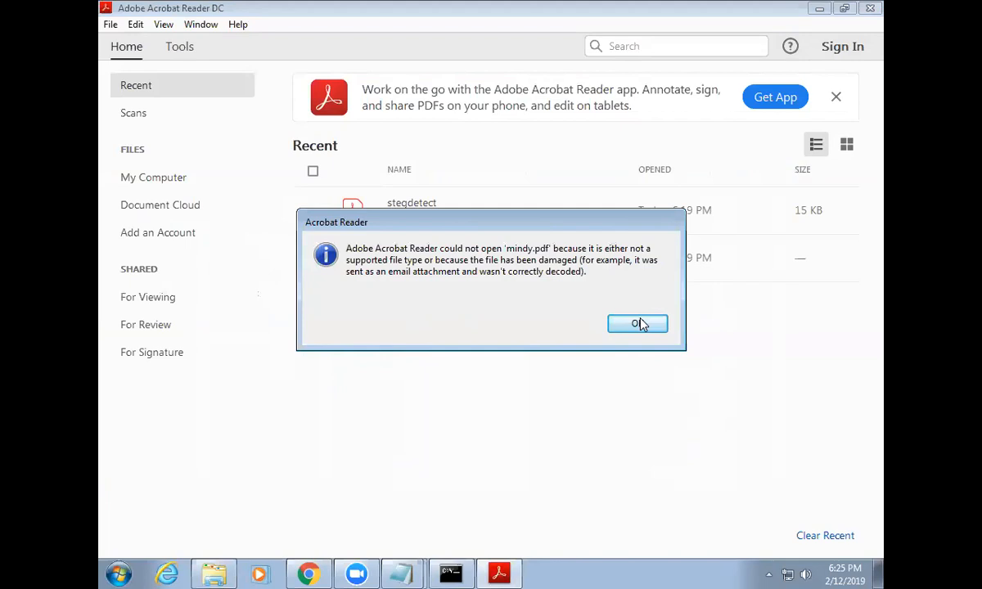
{"action": "left_click", "coordinate": [637, 323]}
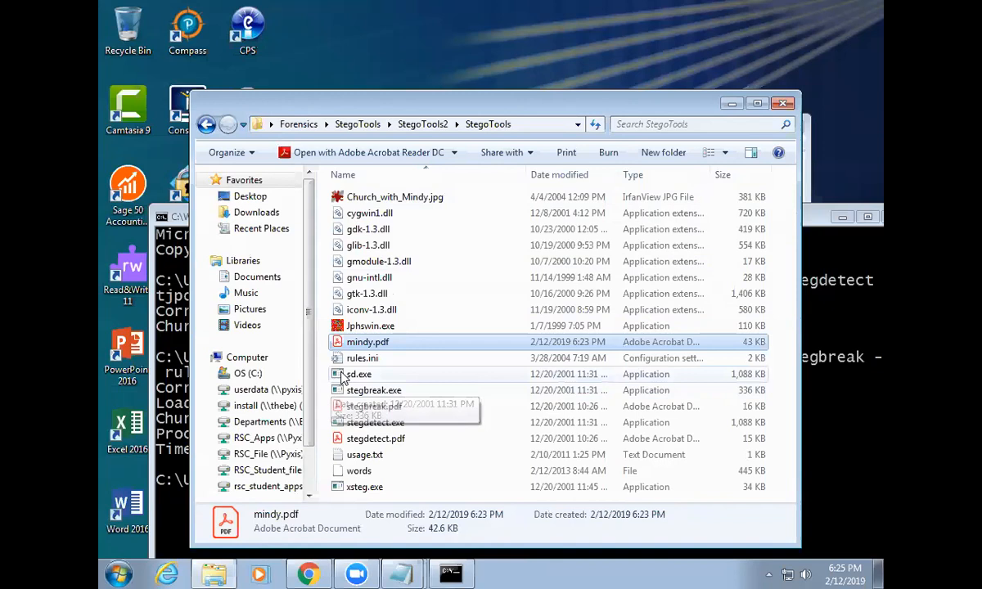
{"action": "right_click", "coordinate": [367, 341]}
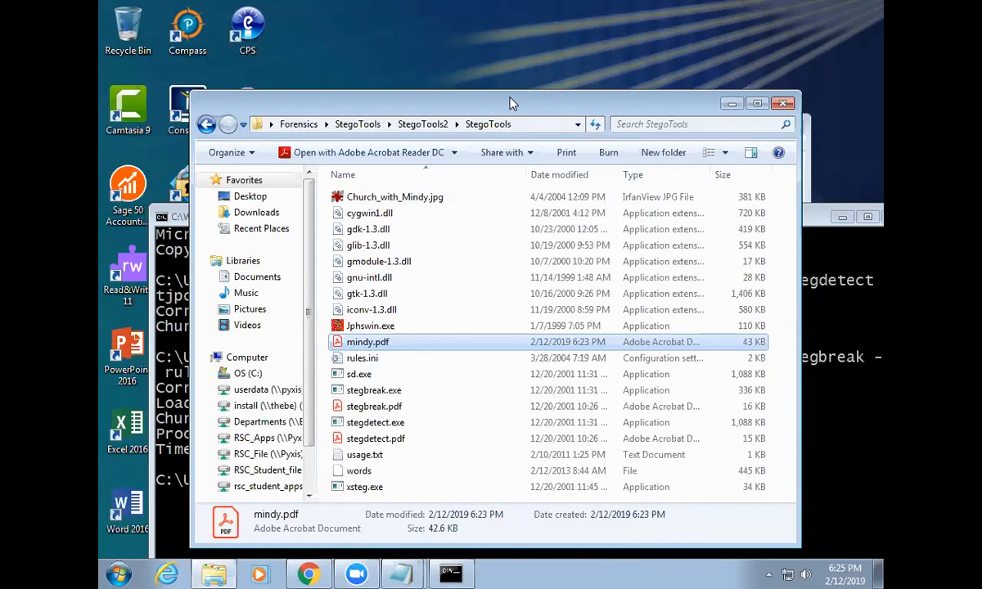
{"action": "left_click", "coordinate": [118, 573]}
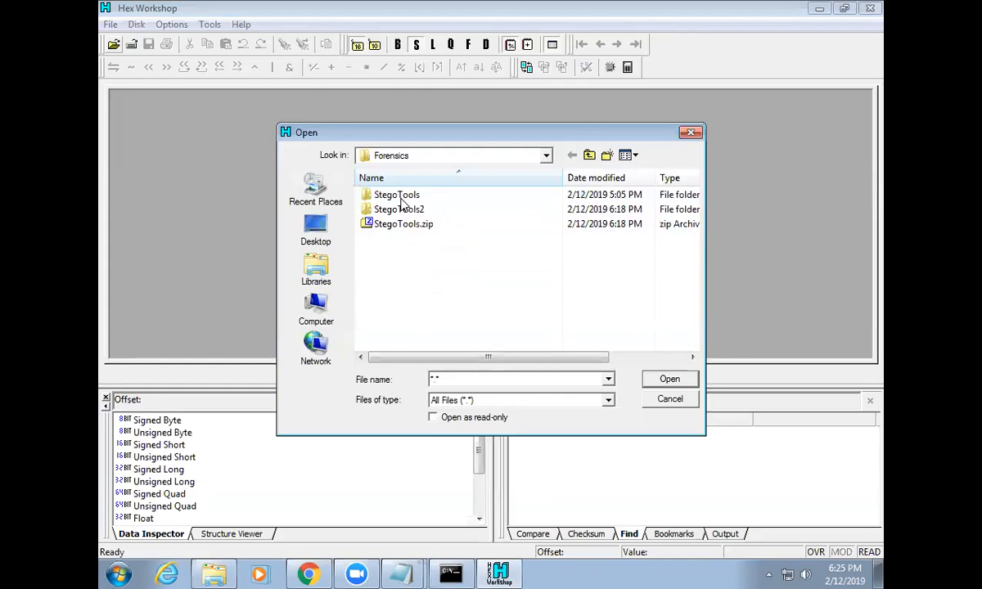
Browse into StegoTools and load mindy.pdf, revealing its FFD8 FFE0 JFIF header
{"action": "double_click", "coordinate": [395, 195]}
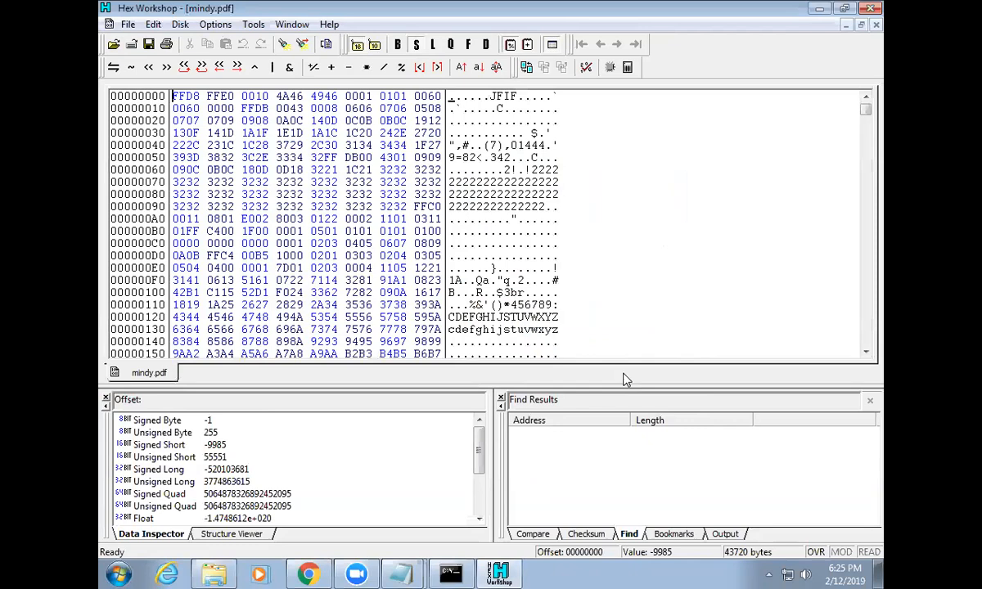
{"action": "mouse_move", "coordinate": [662, 364]}
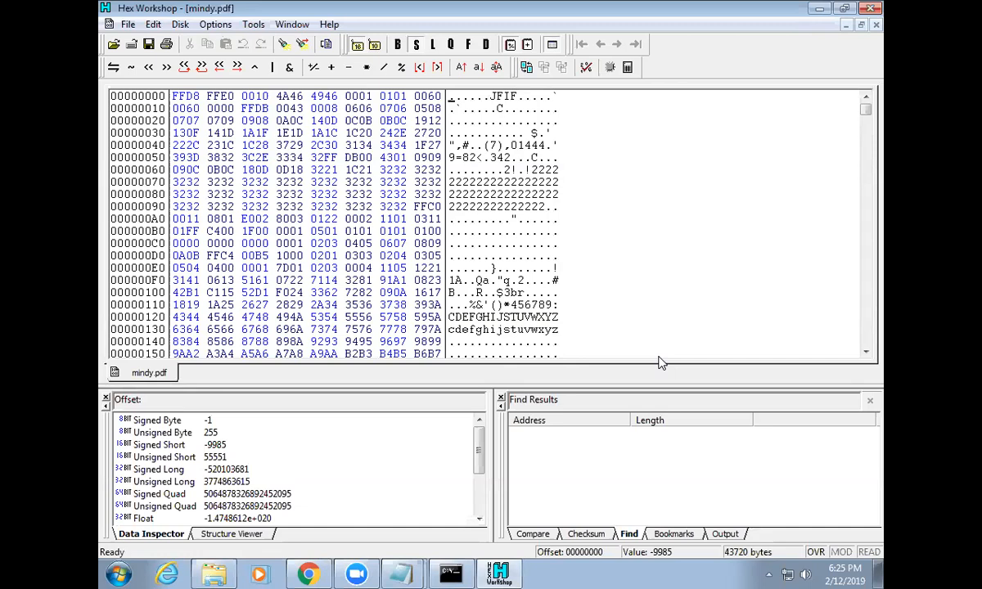
{"action": "mouse_move", "coordinate": [597, 183]}
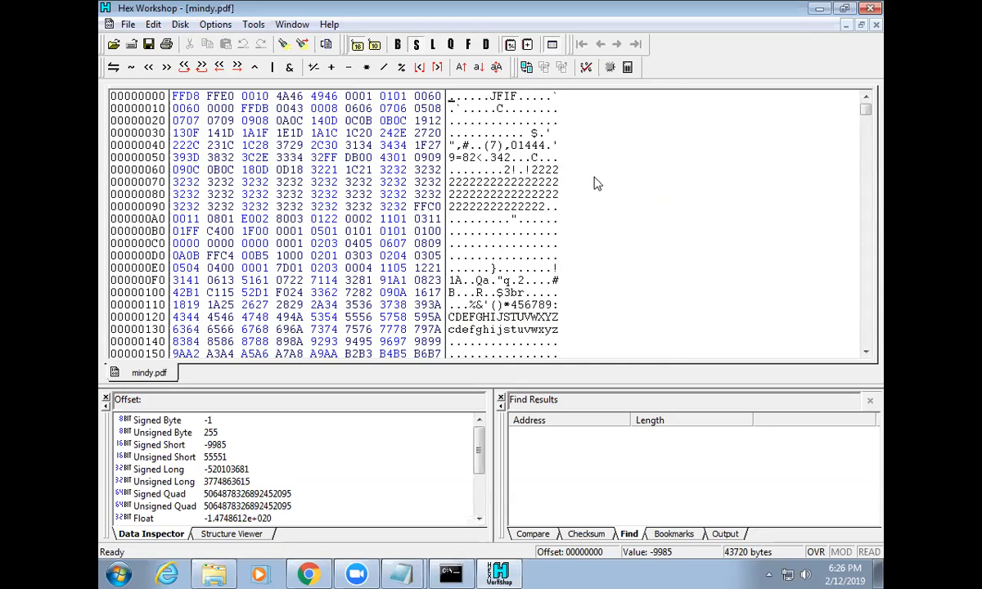
{"action": "mouse_move", "coordinate": [612, 455]}
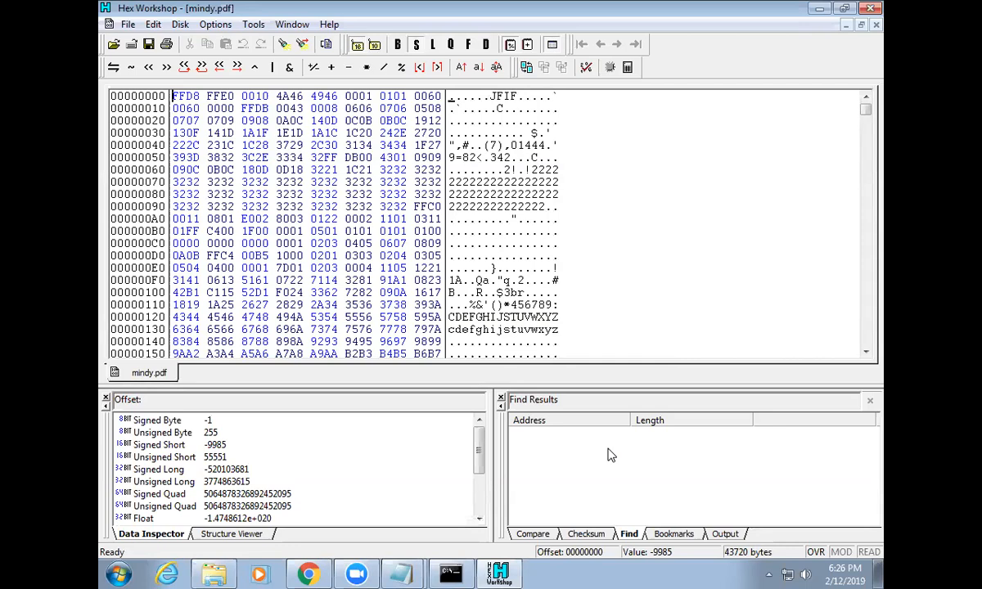
{"action": "mouse_move", "coordinate": [800, 6]}
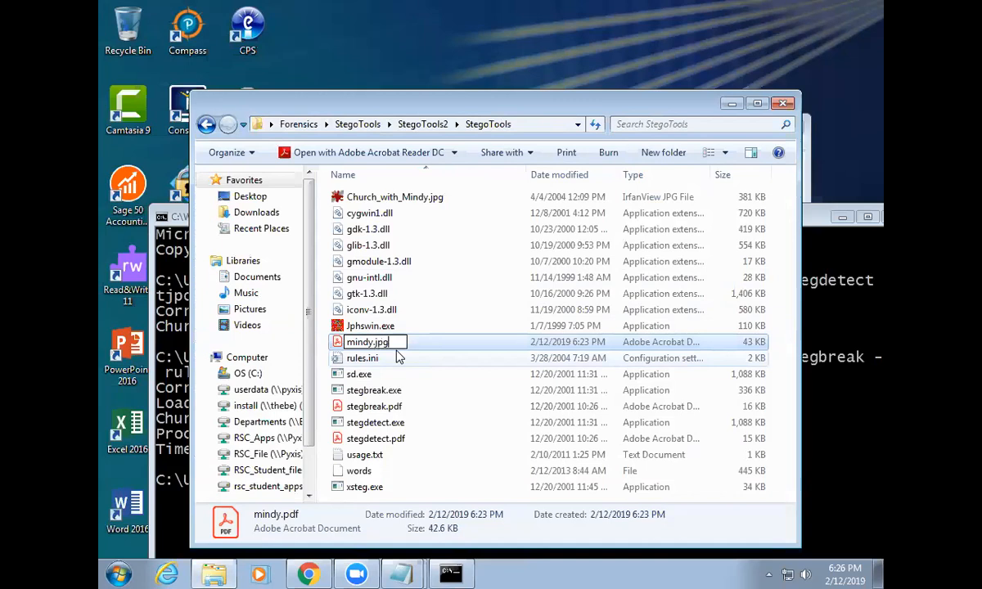
Change mindy.pdf's extension to .jpg in the StegoTools folder
{"action": "double_click", "coordinate": [367, 341]}
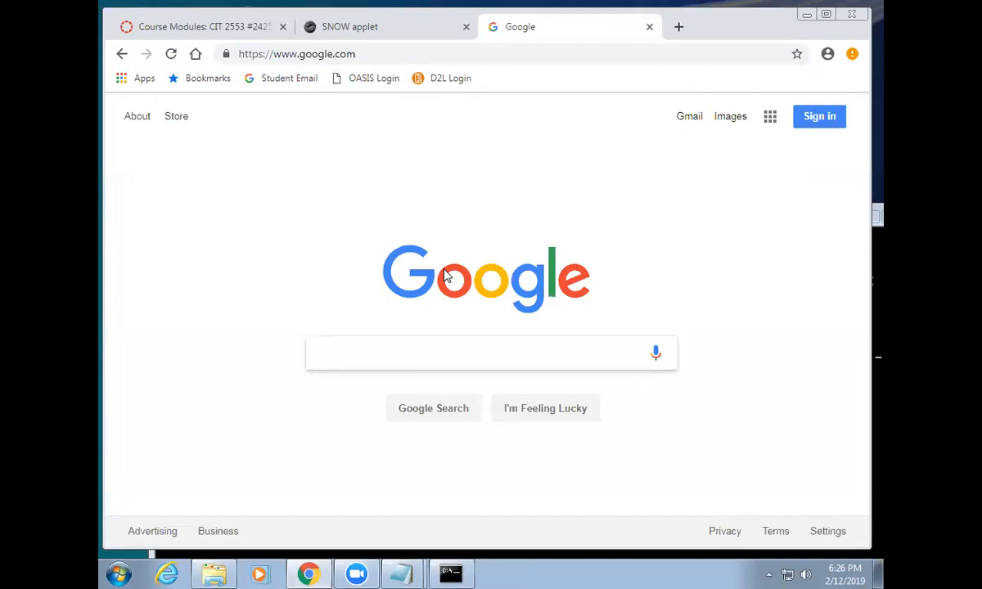
Search Google Images for 'dog', filter to large size, and open the shaggy dog photo
{"action": "type", "text": "dog"}
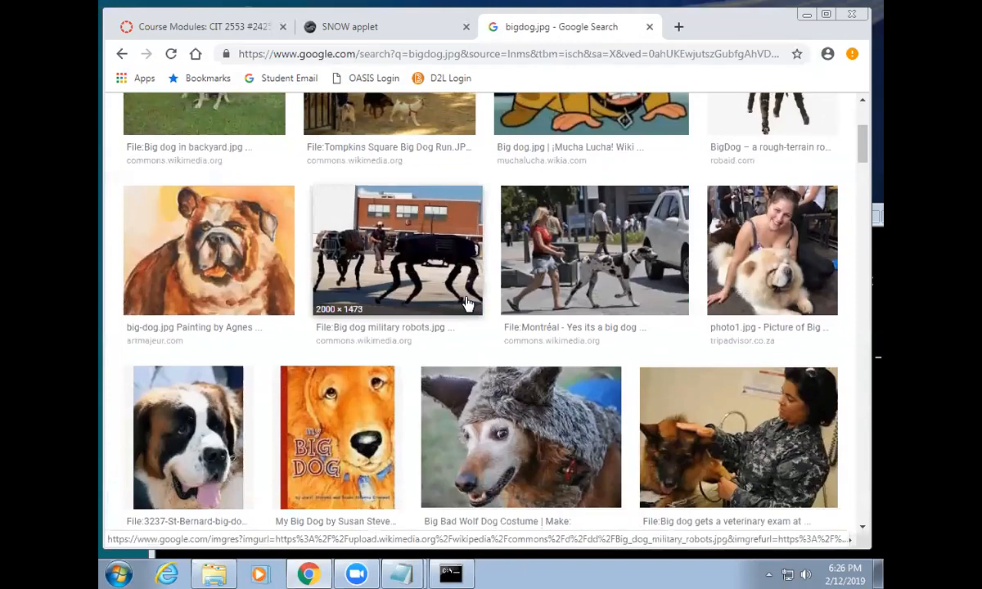
{"action": "left_click", "coordinate": [187, 437]}
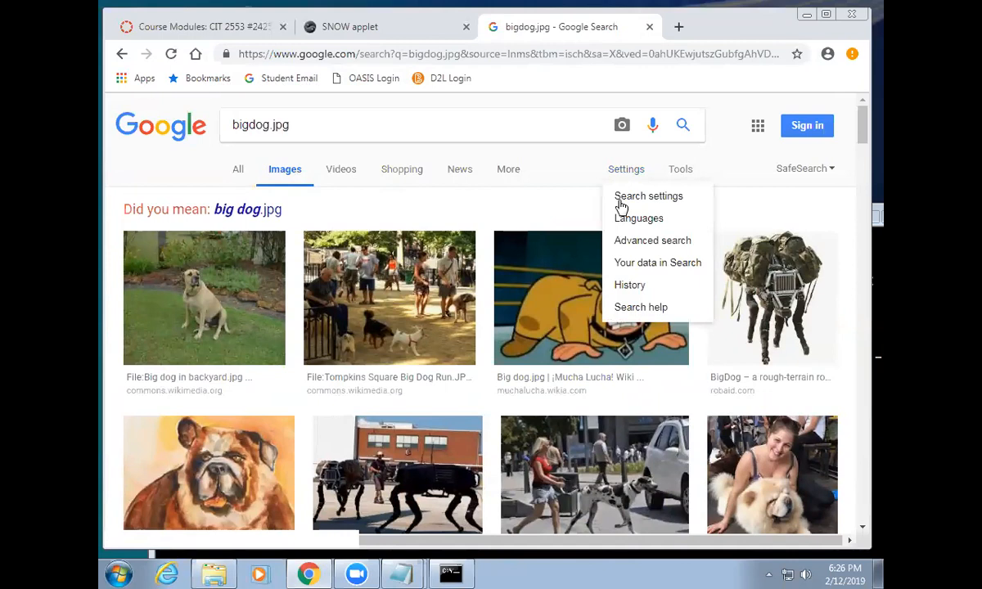
{"action": "left_click", "coordinate": [680, 169]}
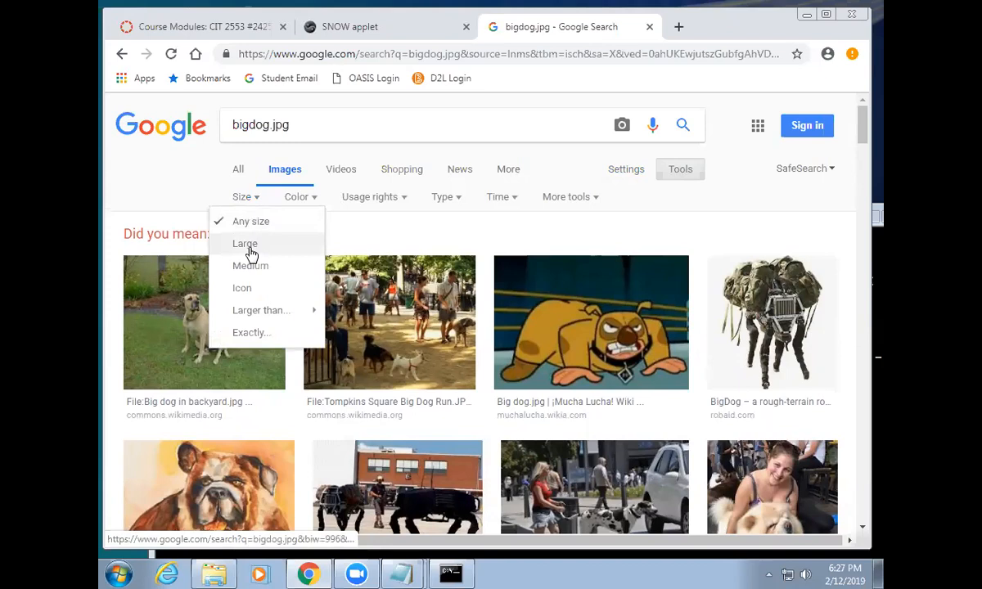
{"action": "left_click", "coordinate": [244, 244]}
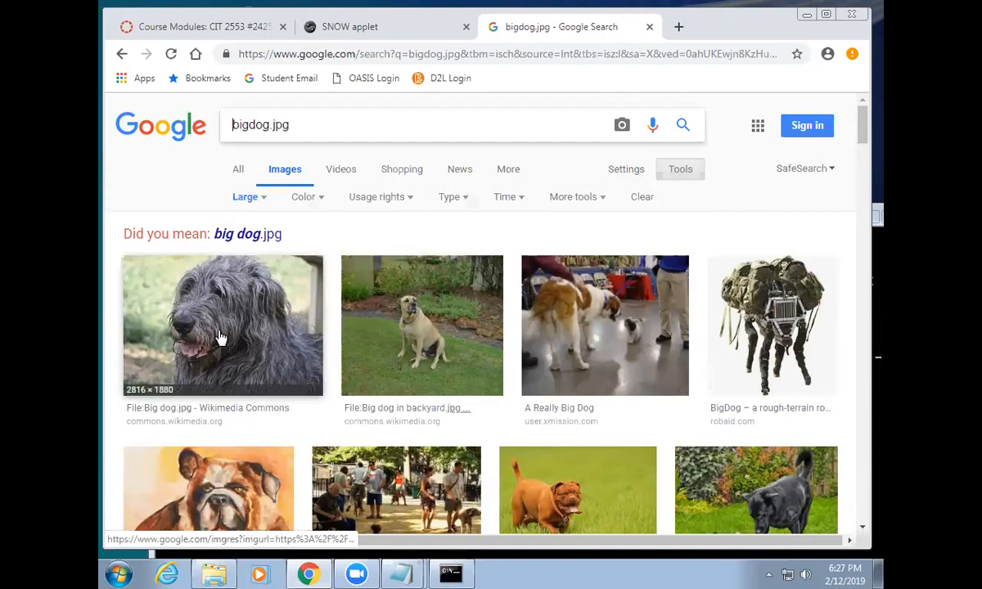
{"action": "left_click", "coordinate": [220, 335]}
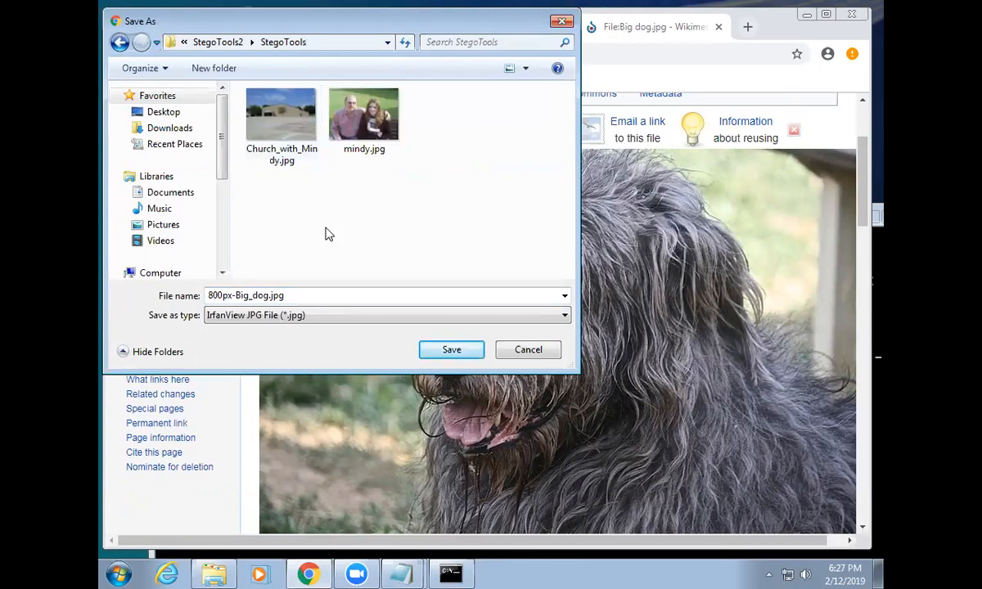
Save the shaggy dog photo into StegoTools under the name bigdog.jpg
{"action": "type", "text": "bigdog.jpg"}
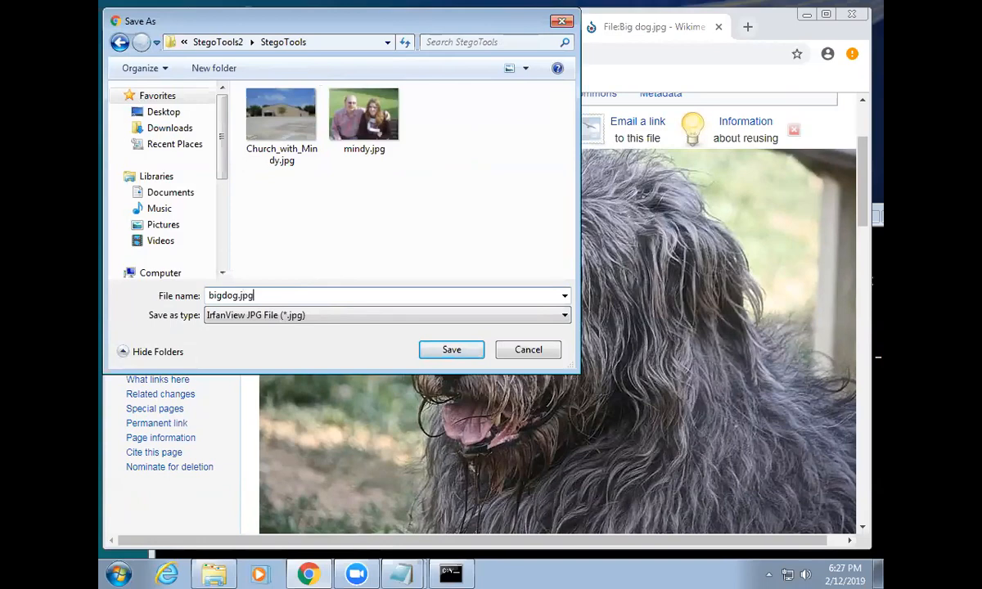
{"action": "left_click", "coordinate": [451, 349]}
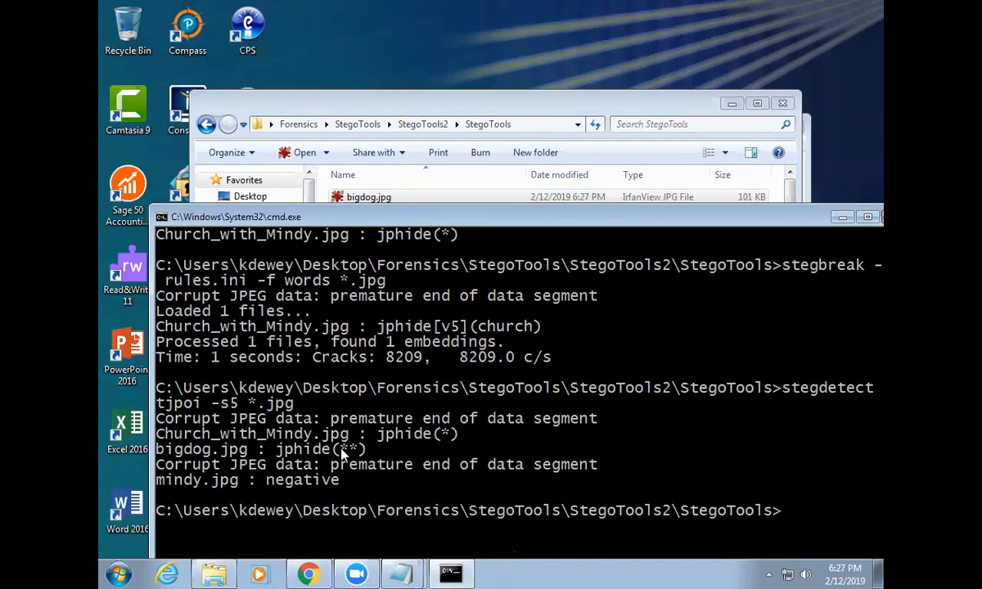
Run 'stegbreak -rules.ini -f words *.jpg' against the JPEGs in StegoTools
{"action": "type", "text": "stegbreak -rules.ini -f words *.jpg"}
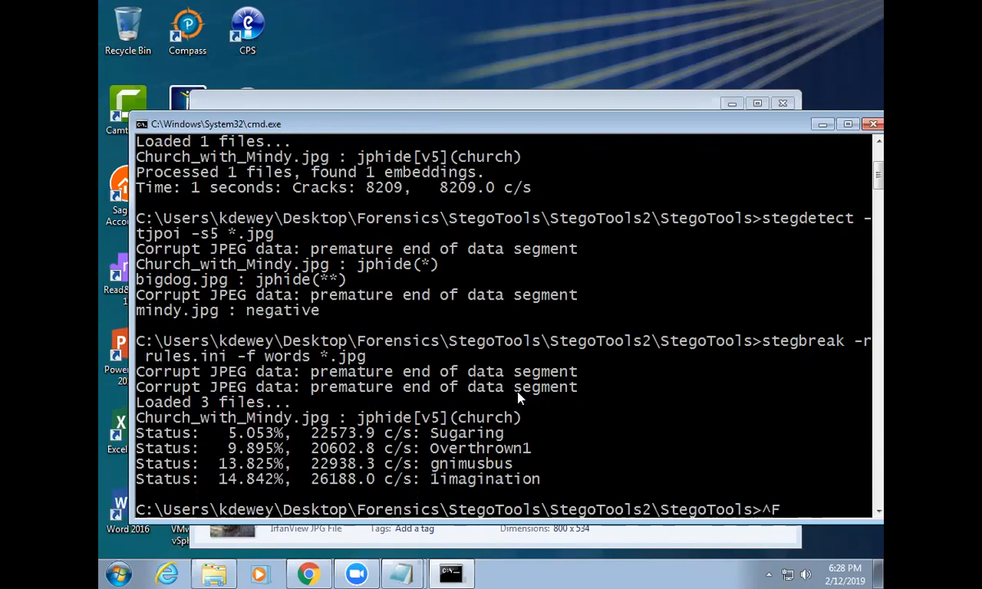
{"action": "mouse_move", "coordinate": [253, 319]}
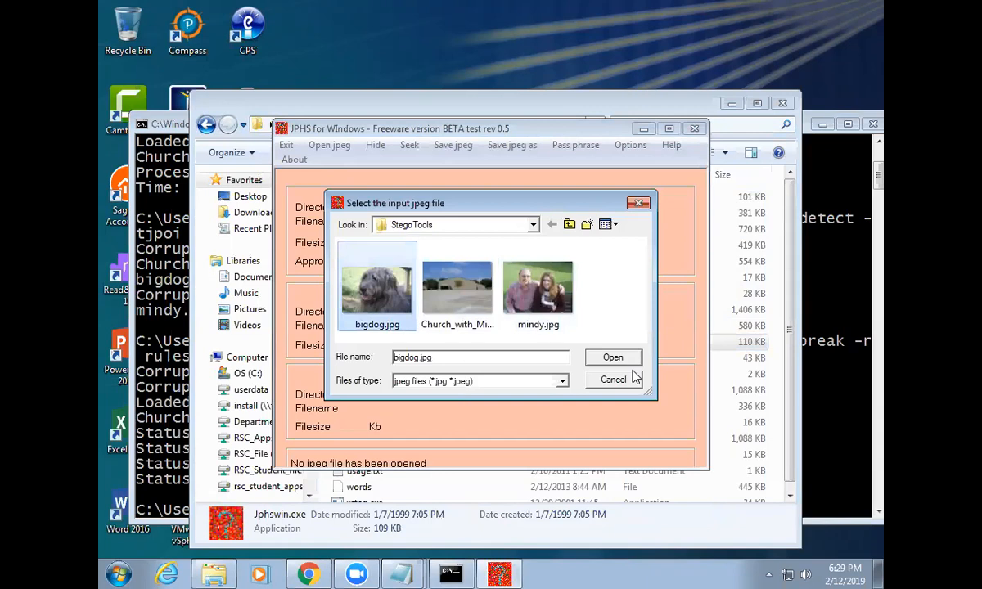
Hide stegdetect.pdf inside bigdog.jpg despite the size warning, and pick the output image
{"action": "left_click", "coordinate": [614, 357]}
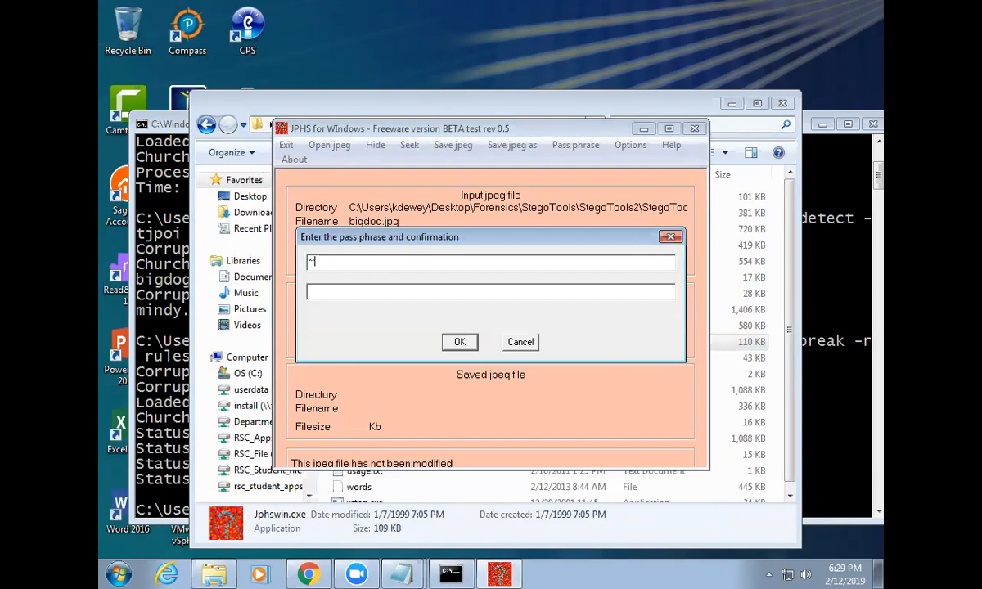
{"action": "left_click", "coordinate": [460, 343]}
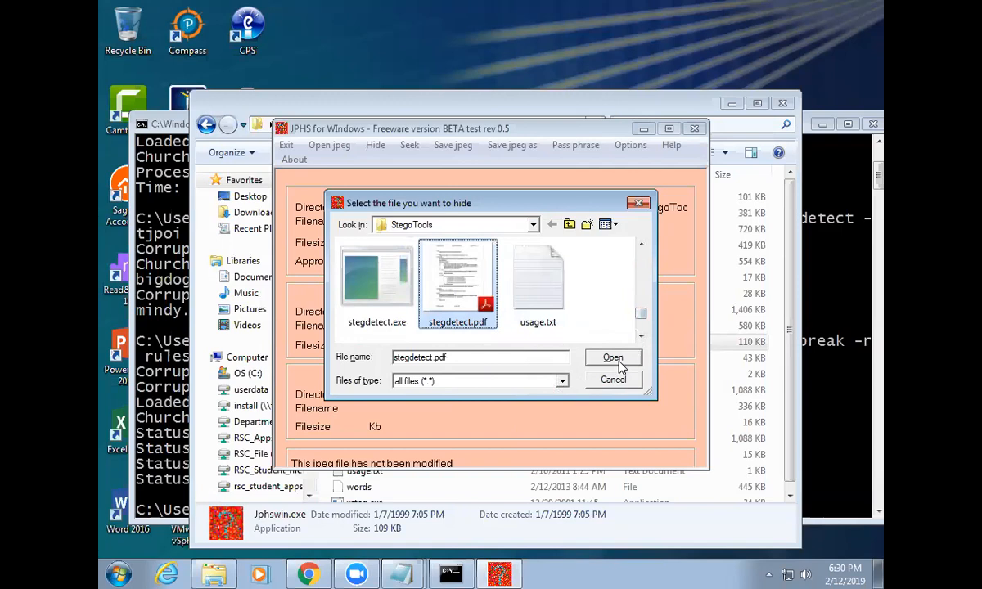
{"action": "left_click", "coordinate": [613, 358]}
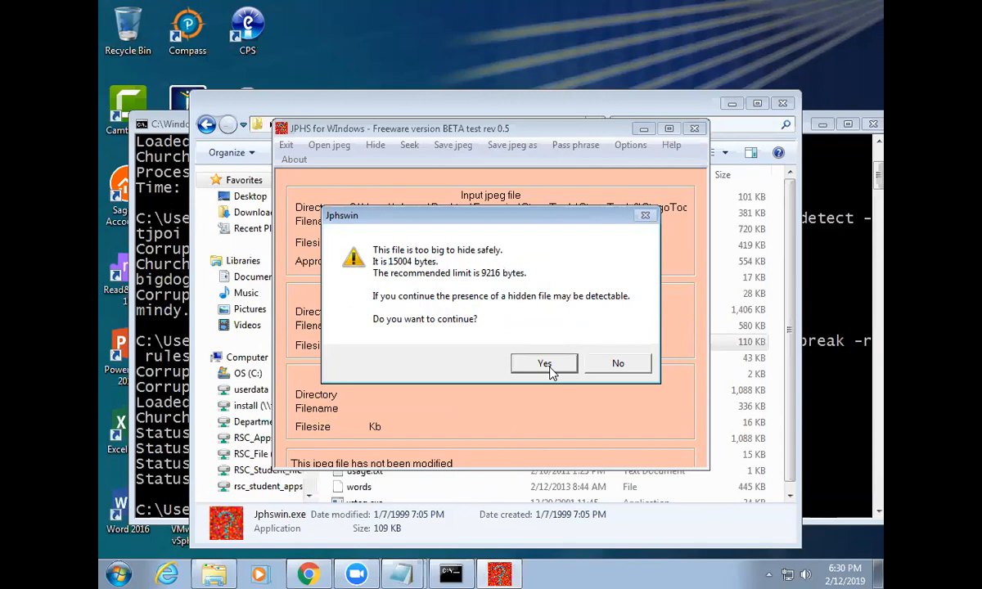
{"action": "left_click", "coordinate": [544, 364]}
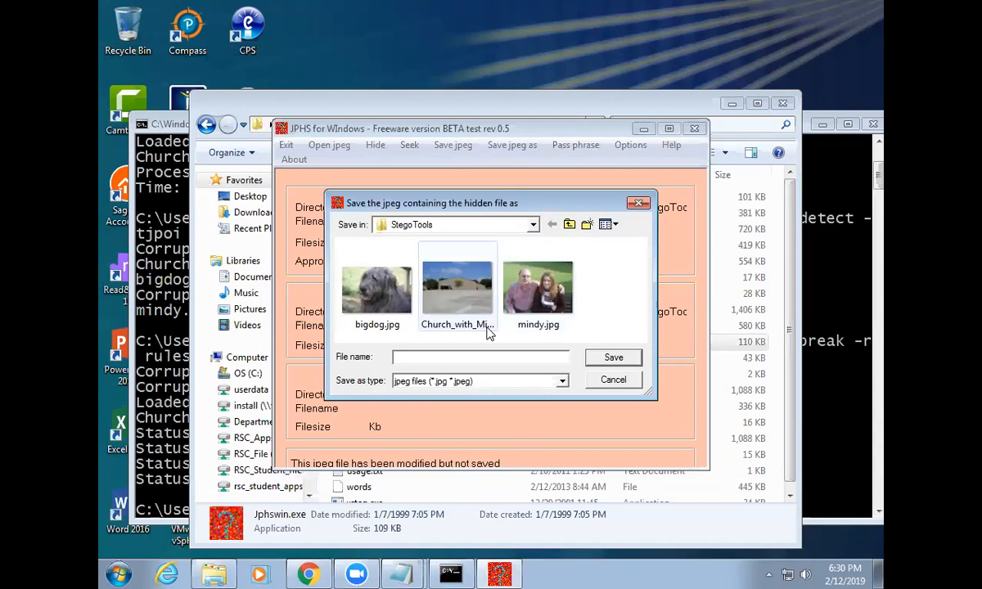
{"action": "left_click", "coordinate": [614, 357]}
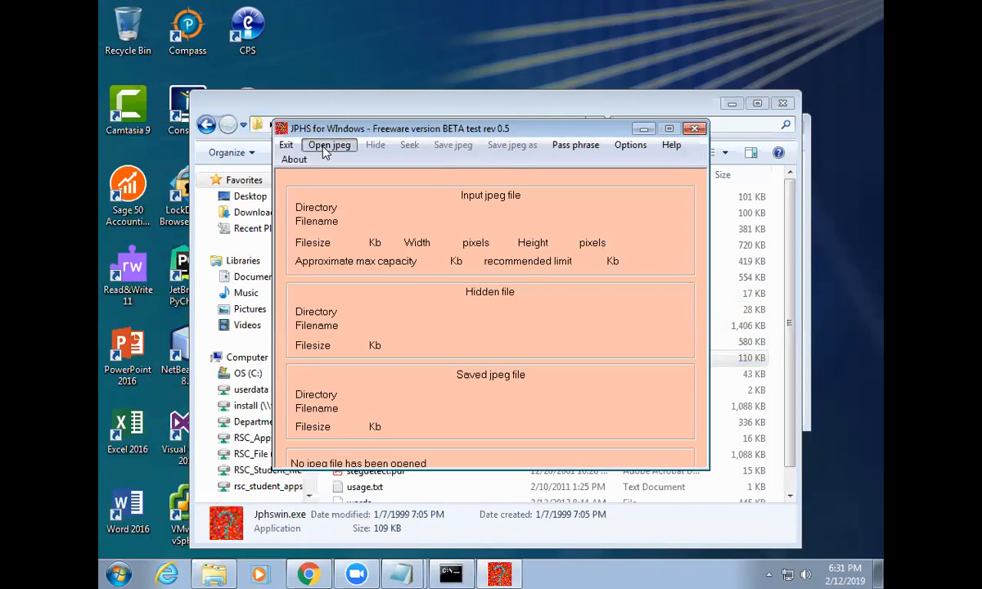
Open a jpeg in JPHS, seek its hidden content, and save it as file1.jpg
{"action": "left_click", "coordinate": [329, 145]}
{"action": "type", "text": "fi"}
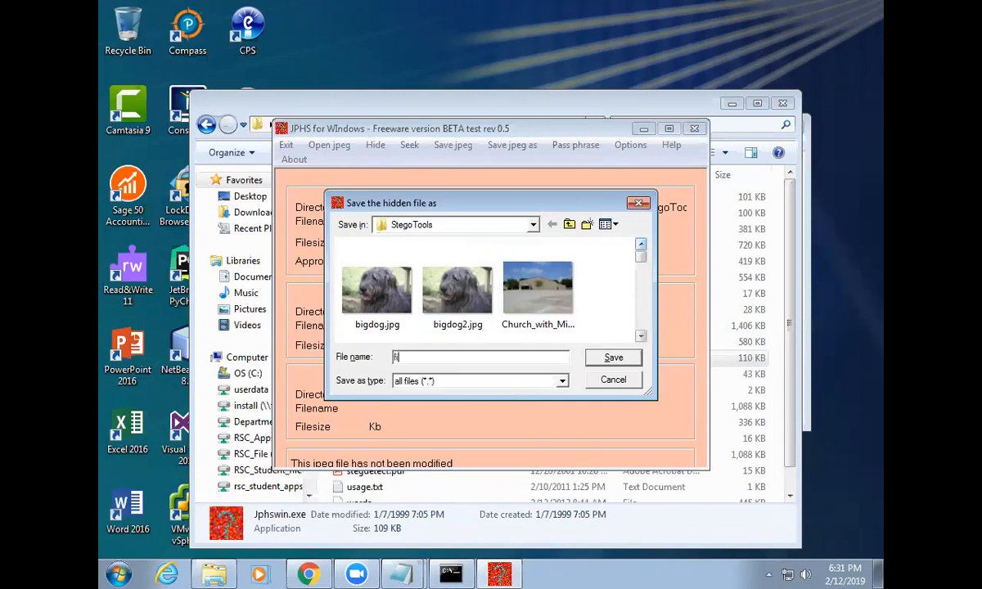
{"action": "left_click", "coordinate": [614, 357]}
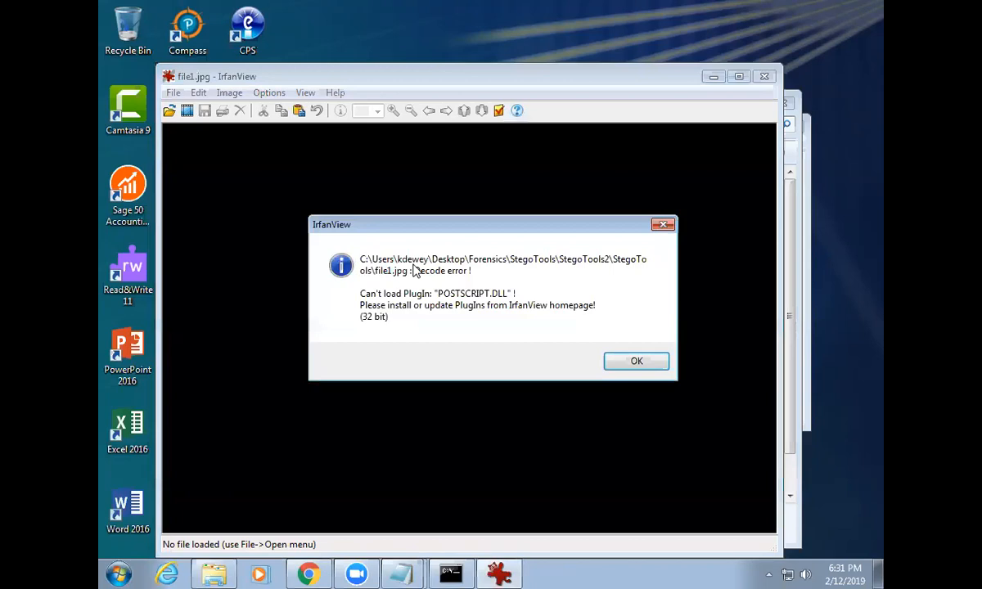
Dismiss IrfanView's decode error after trying to view file1.jpg
{"action": "left_click", "coordinate": [636, 361]}
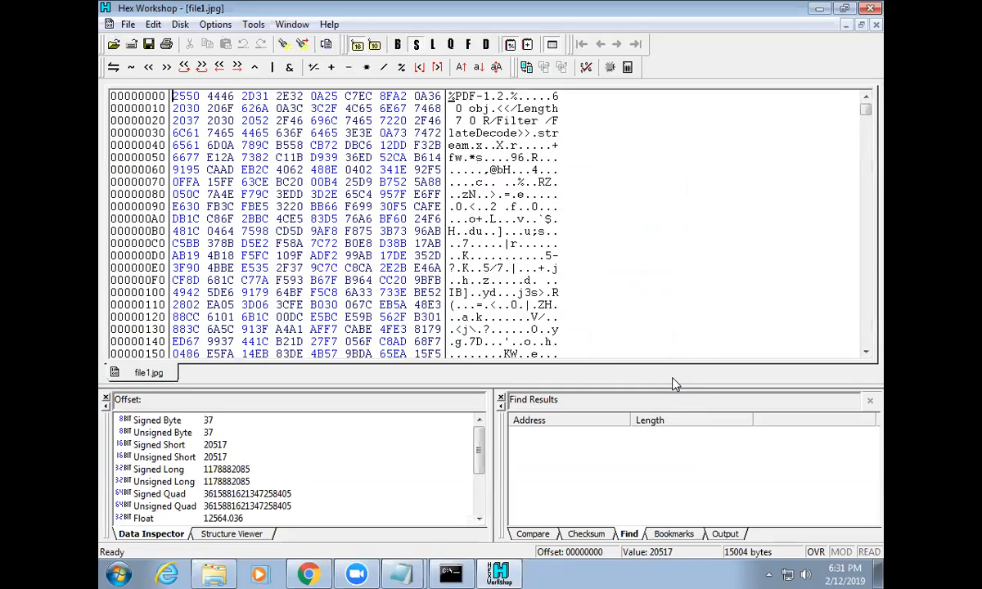
{"action": "mouse_move", "coordinate": [871, 9]}
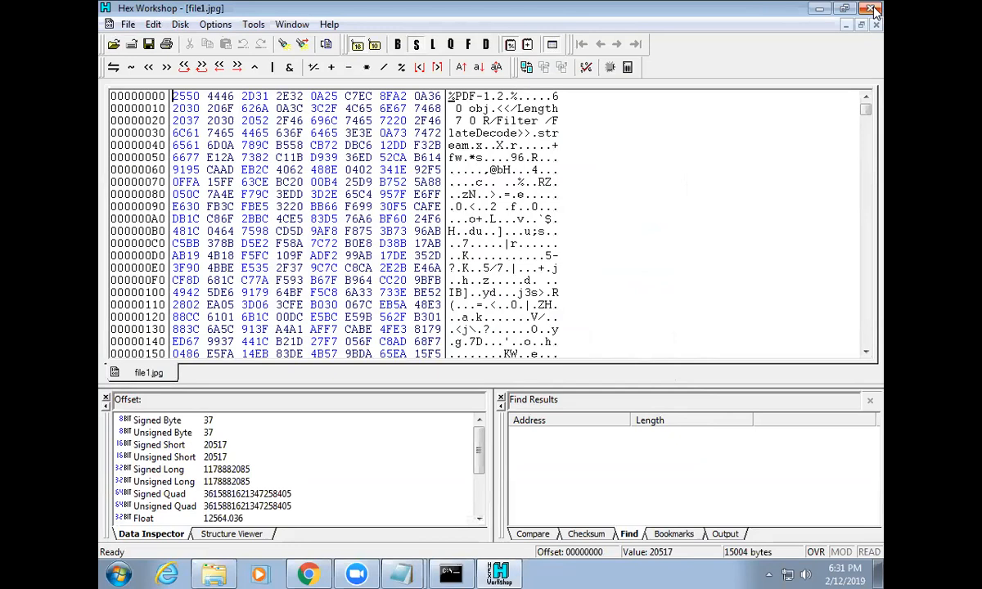
Close Hex Workshop after viewing file1.jpg's %PDF-1.2 header
{"action": "left_click", "coordinate": [874, 9]}
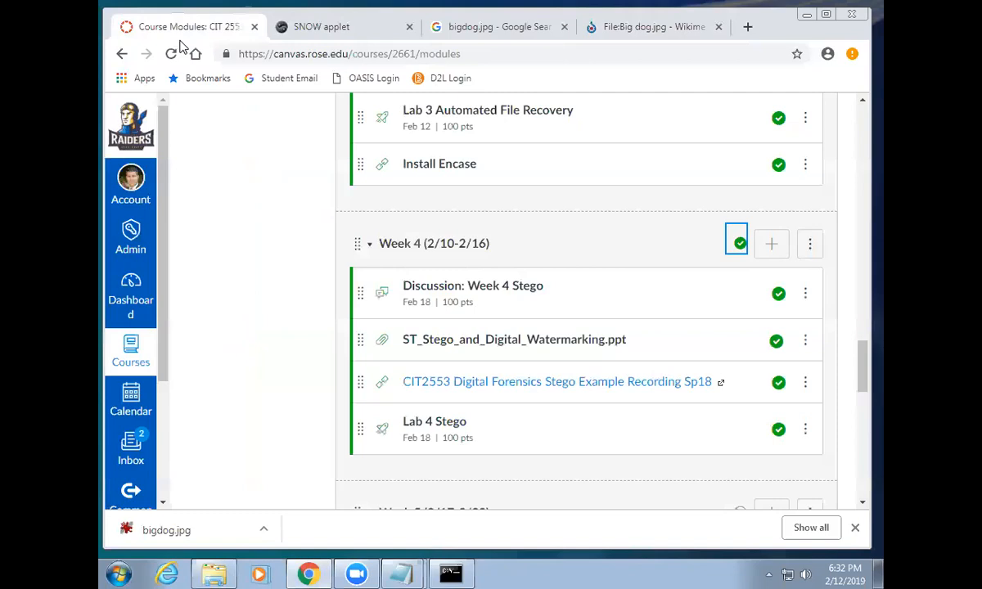
{"action": "mouse_move", "coordinate": [736, 244]}
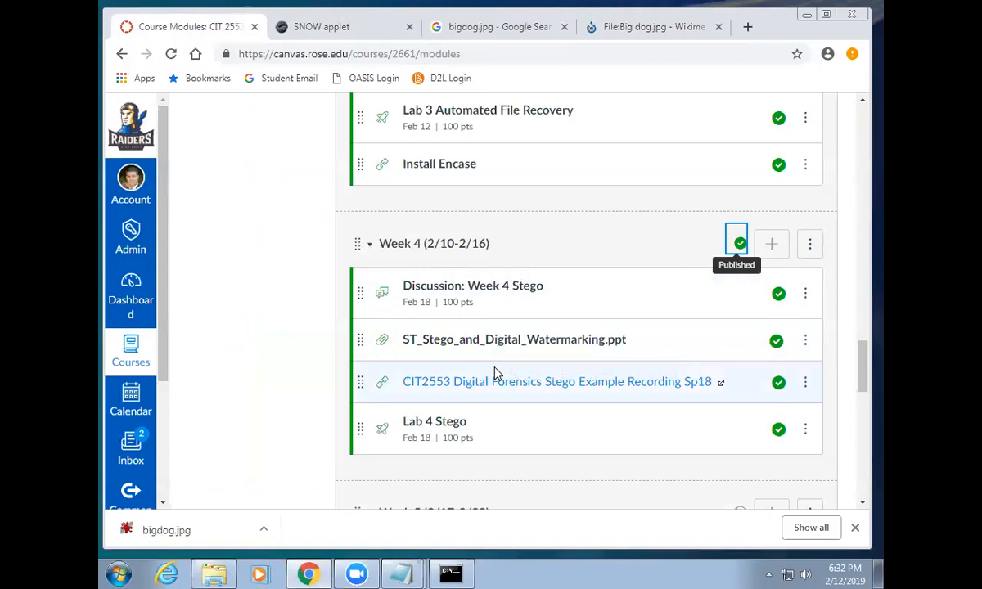
Open the Lab 4 Stego quiz listed under Week 4 on Canvas Modules
{"action": "left_click", "coordinate": [435, 421]}
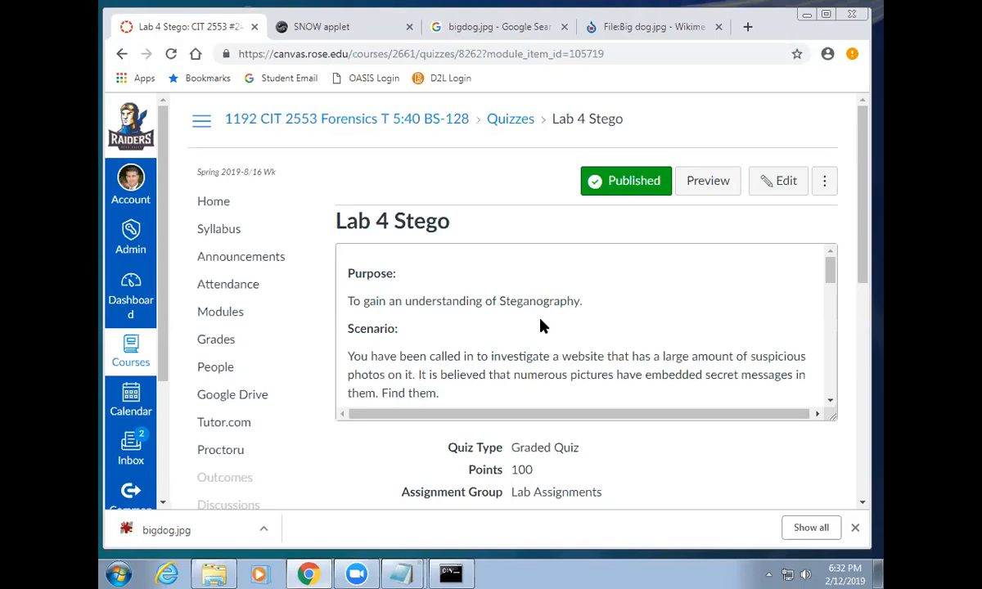
{"action": "mouse_move", "coordinate": [551, 326]}
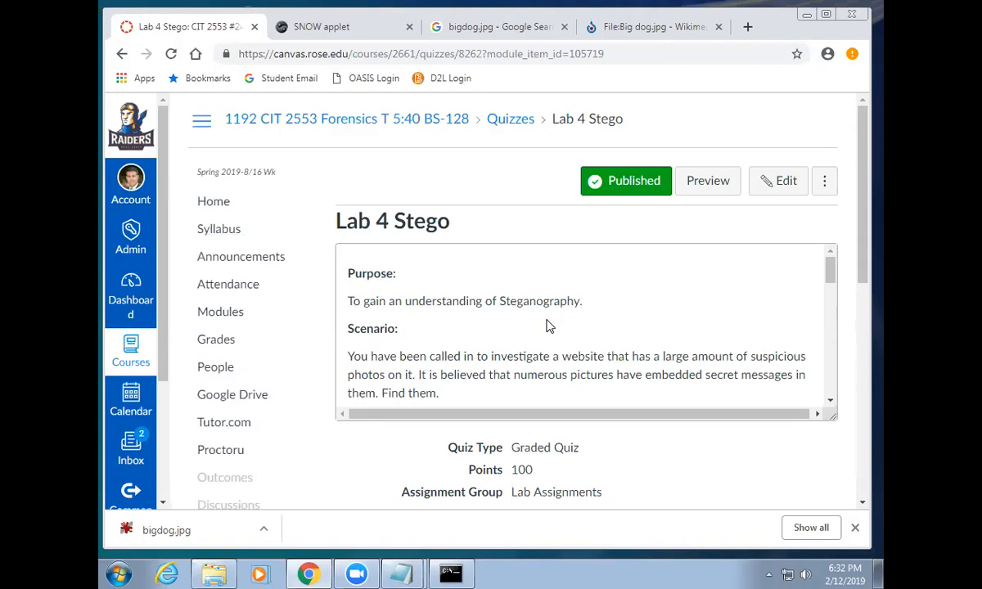
{"action": "mouse_move", "coordinate": [593, 149]}
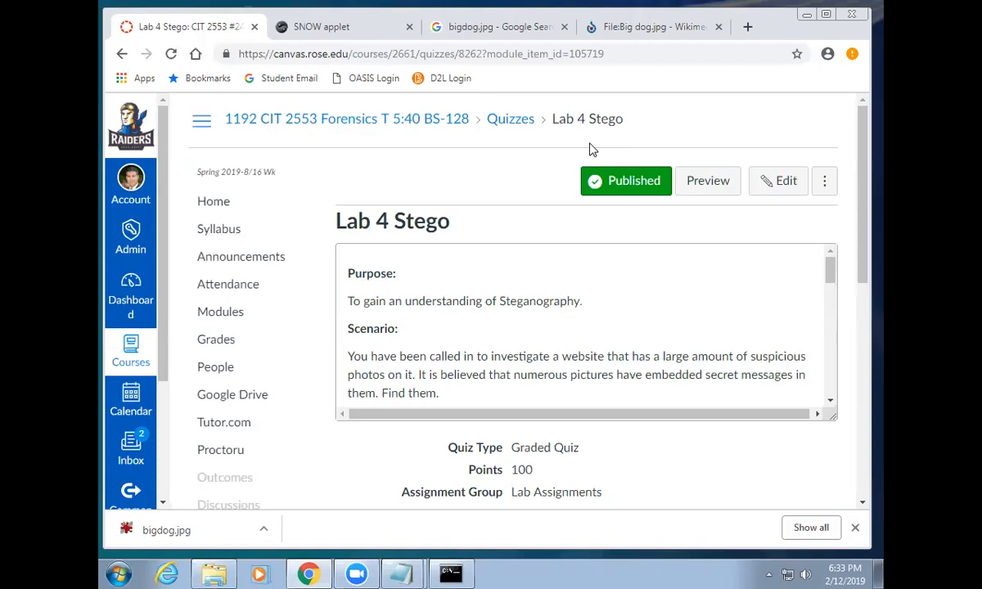
Scroll to the Tools you will need list (wget) and set wget.zip to extract into Forensics\wget
{"action": "scroll", "scroll_direction": "down", "scroll_amount": 3}
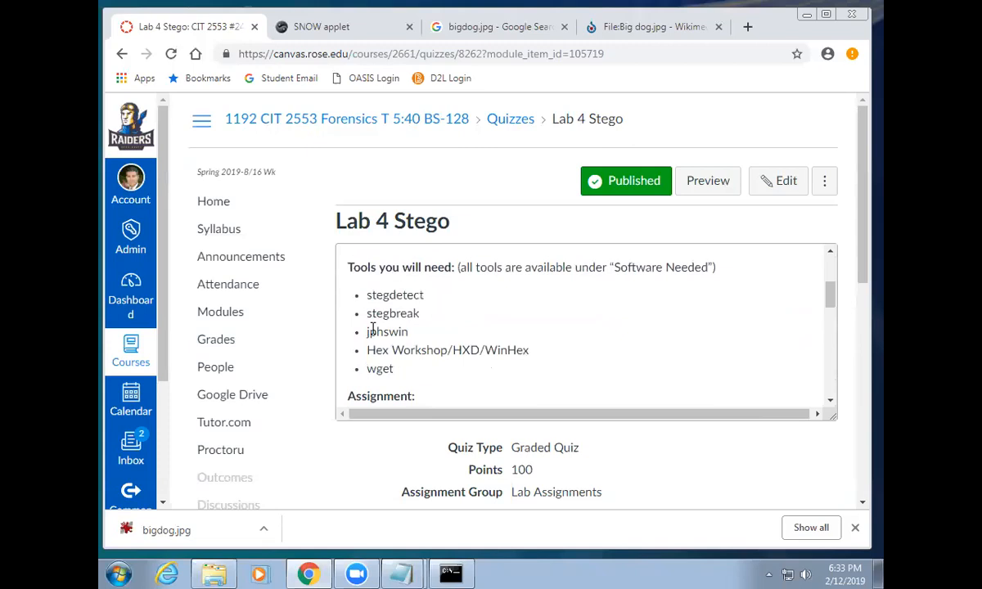
{"action": "mouse_move", "coordinate": [452, 509]}
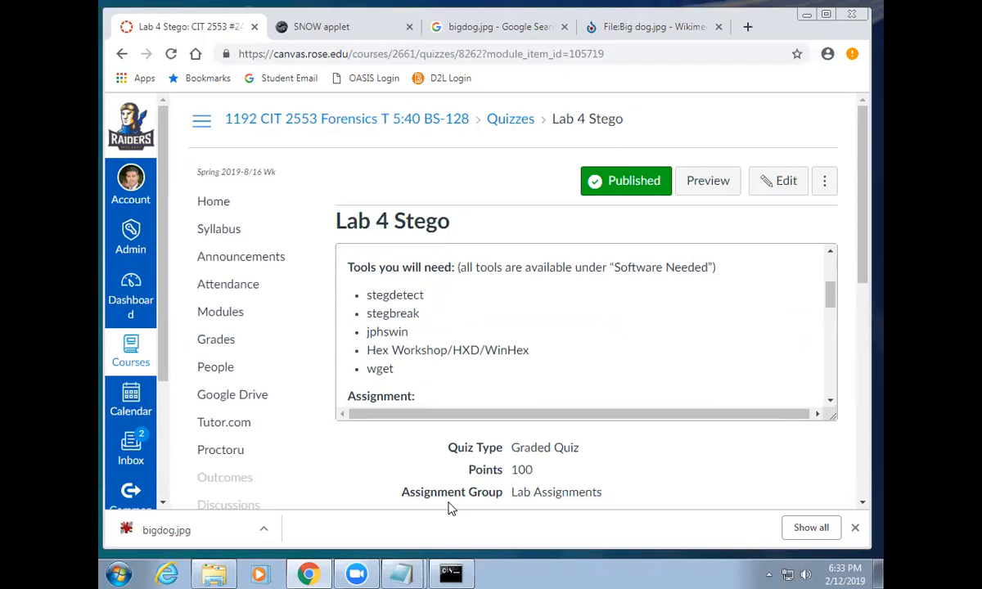
{"action": "left_click", "coordinate": [218, 573]}
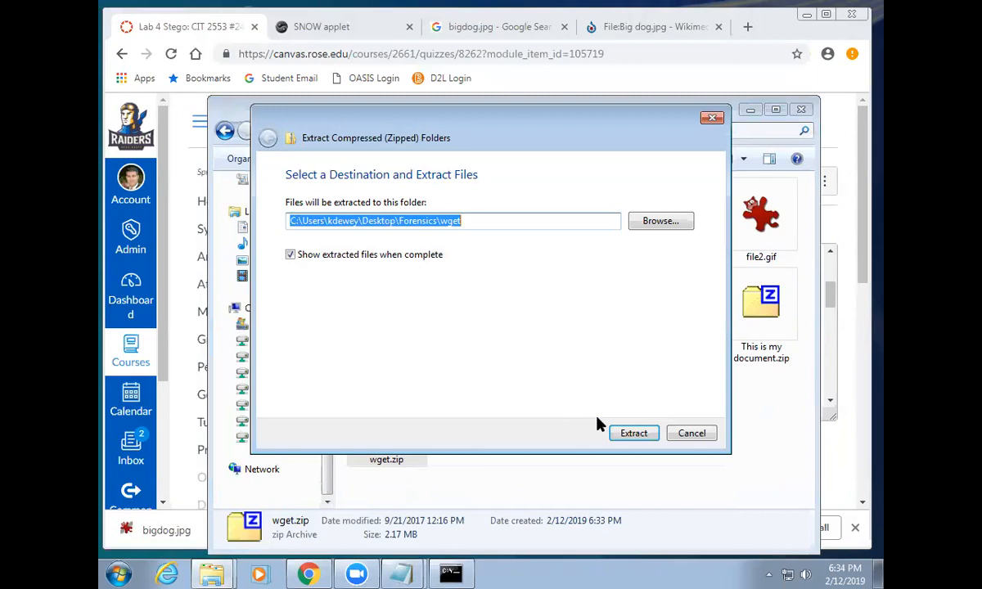
Extract wget.zip into Forensics\wget and open the extracted wget folder
{"action": "left_click", "coordinate": [634, 433]}
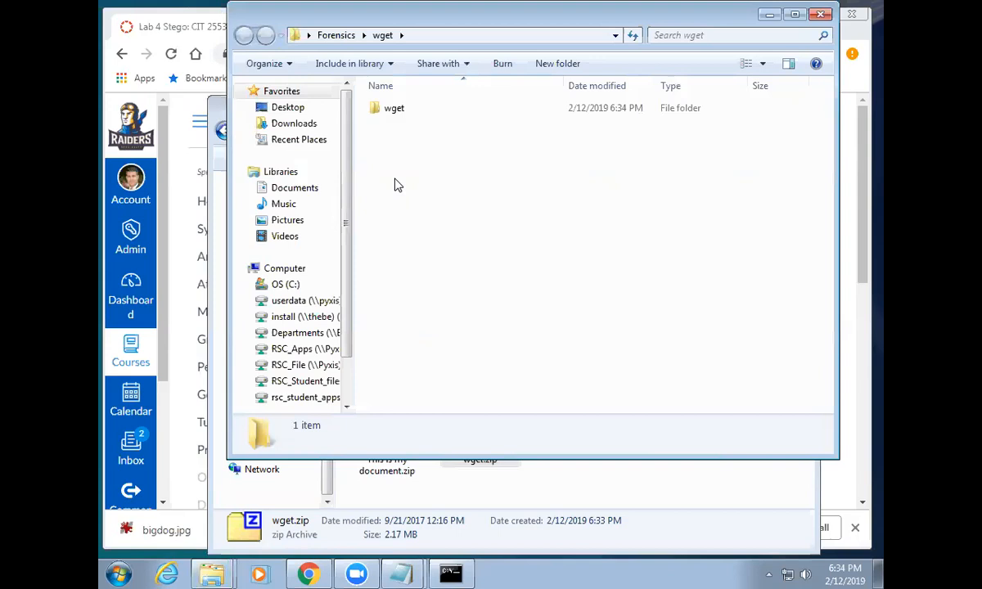
{"action": "double_click", "coordinate": [394, 107]}
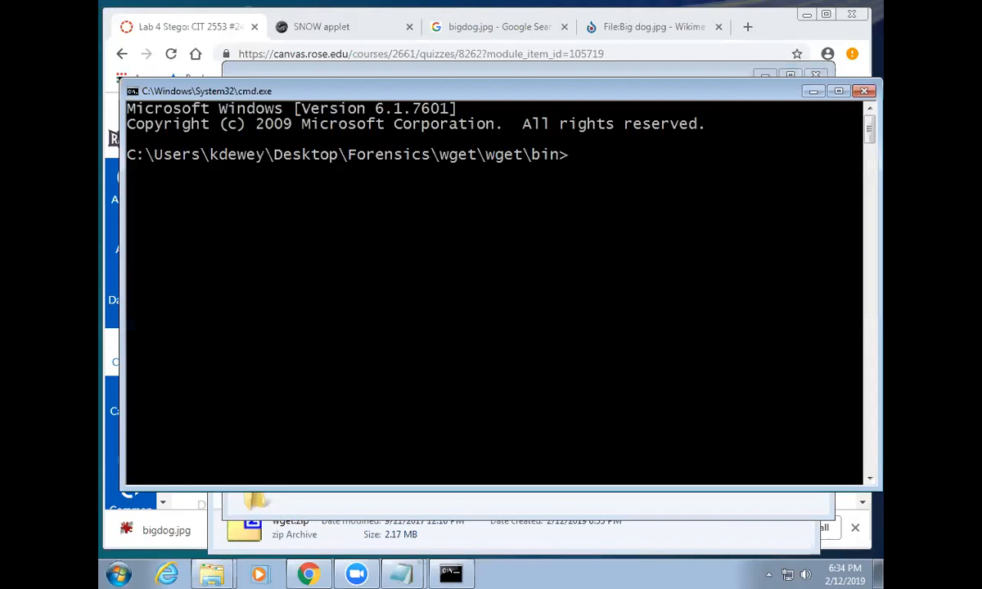
List wget\bin with dir, showing wget.exe and four DLLs, and start a wget command
{"action": "type", "text": "dir"}
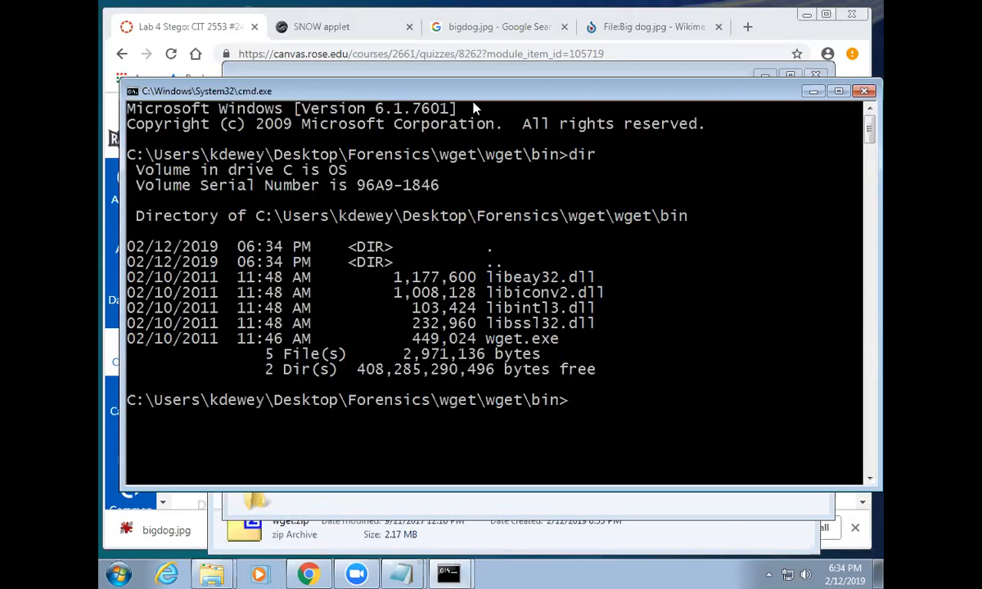
{"action": "type", "text": "wget"}
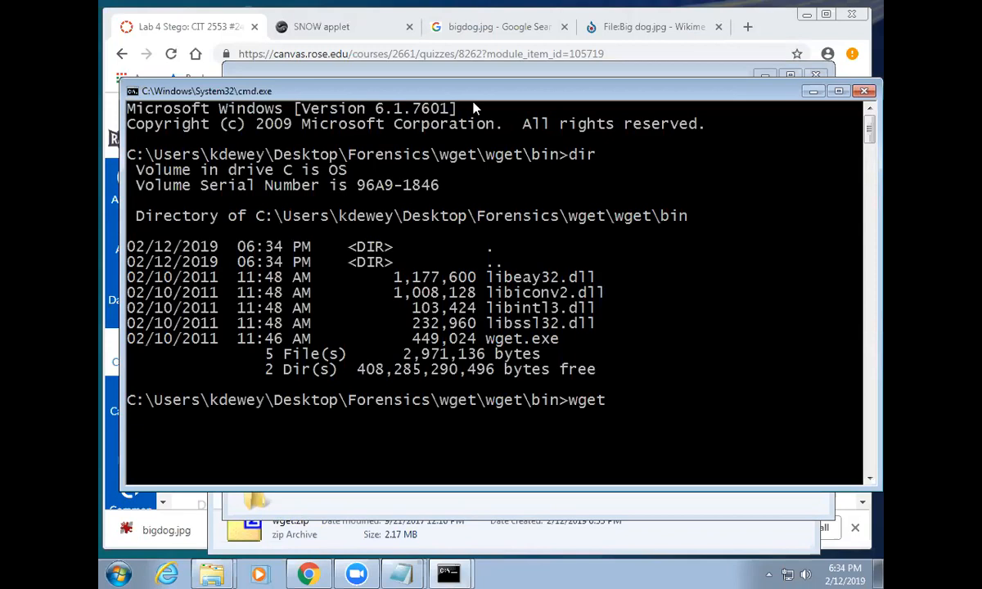
{"action": "type", "text": "http://www.rose.edu"}
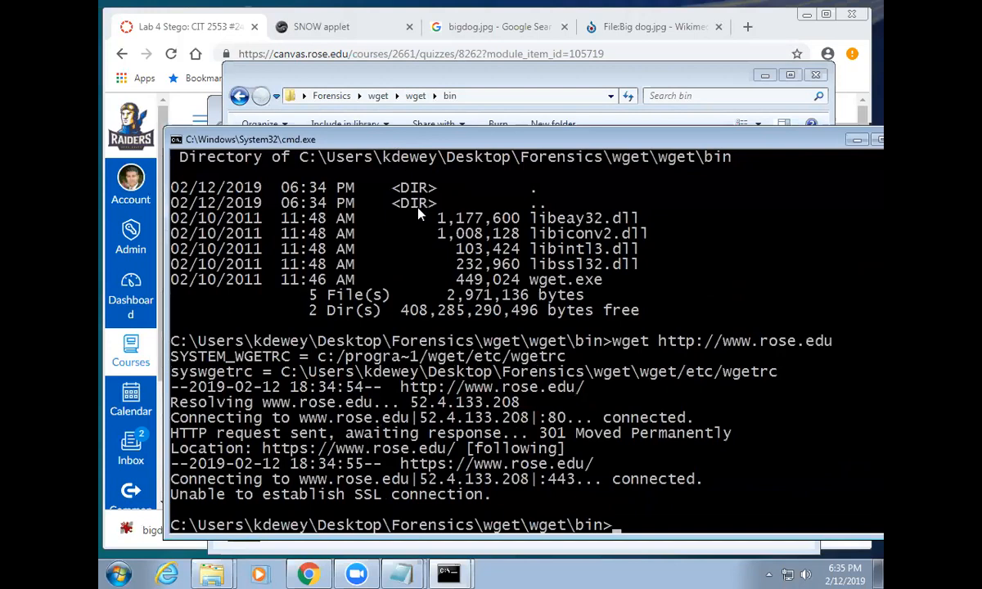
{"action": "type", "text": "wget www.rose.edu"}
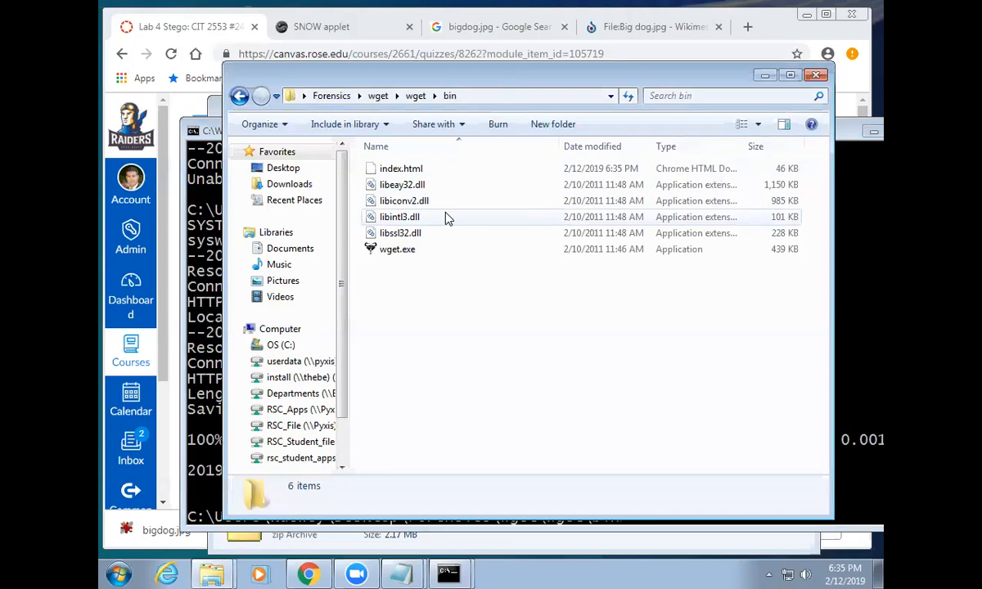
Open the downloaded index.html in Chrome and scroll through the rendered MSN page
{"action": "double_click", "coordinate": [400, 168]}
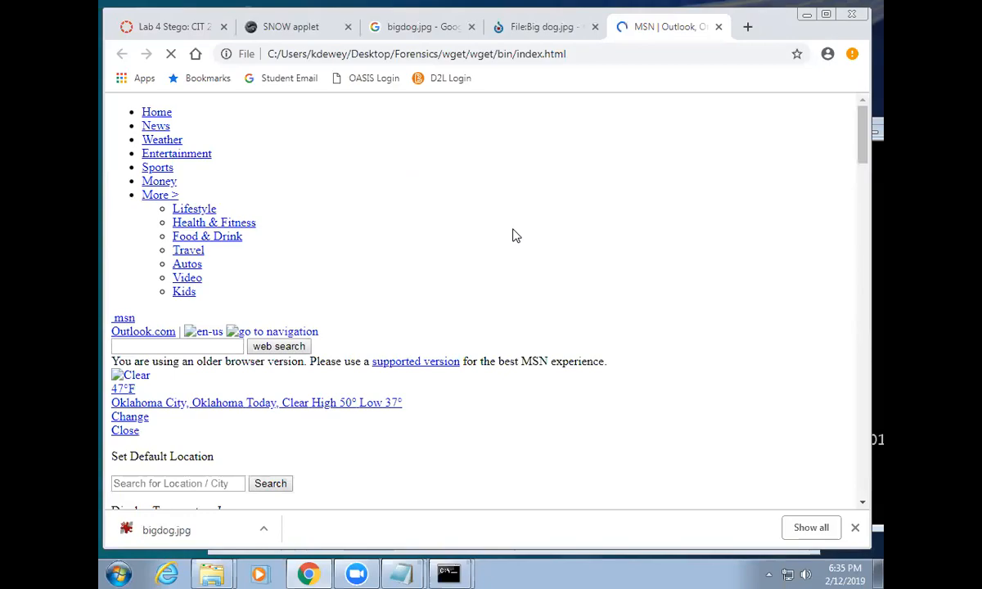
{"action": "scroll", "scroll_direction": "down", "scroll_amount": 3}
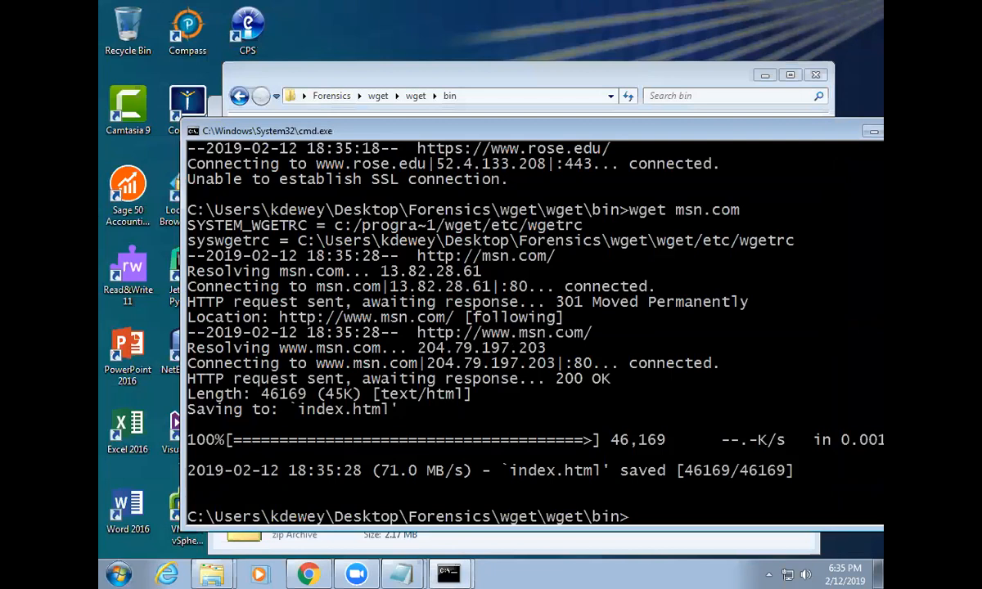
{"action": "type", "text": "wget msn.com"}
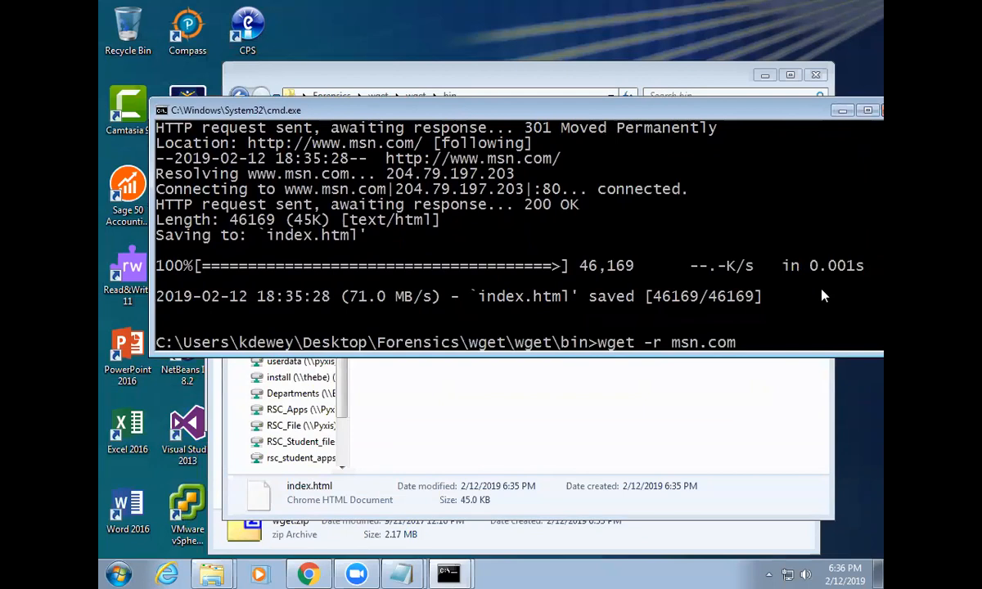
{"action": "key", "text": "Return"}
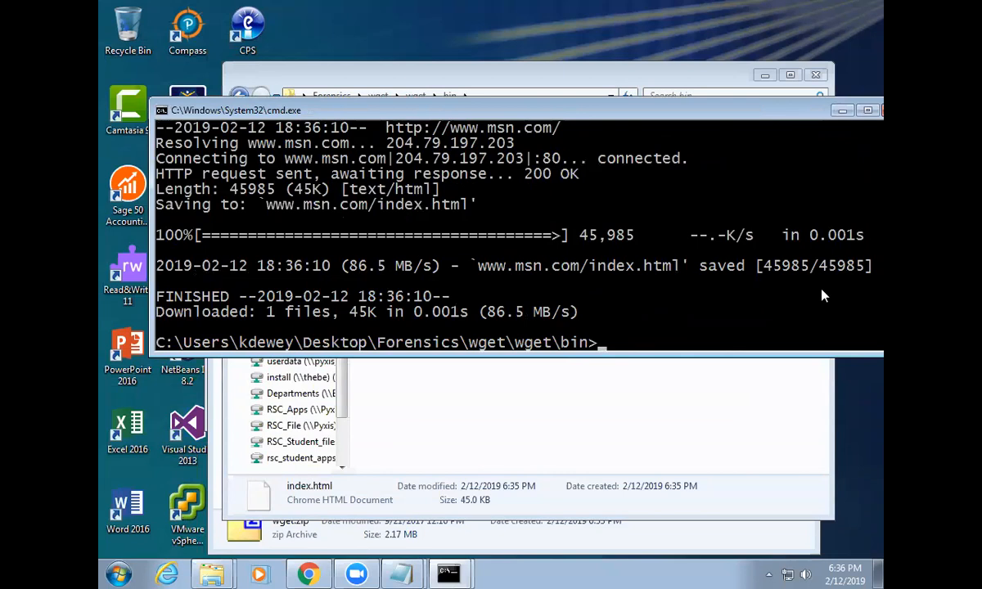
{"action": "type", "text": "wget -r www.msn.com"}
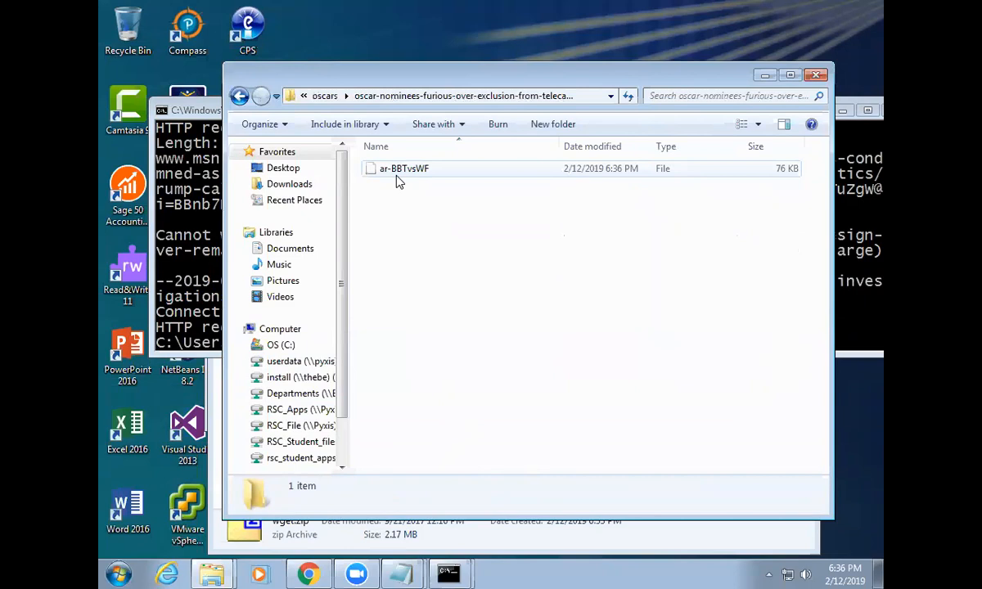
Switch from Explorer back to Chrome showing the Big_dog.jpg Wikimedia Commons page
{"action": "left_click", "coordinate": [240, 96]}
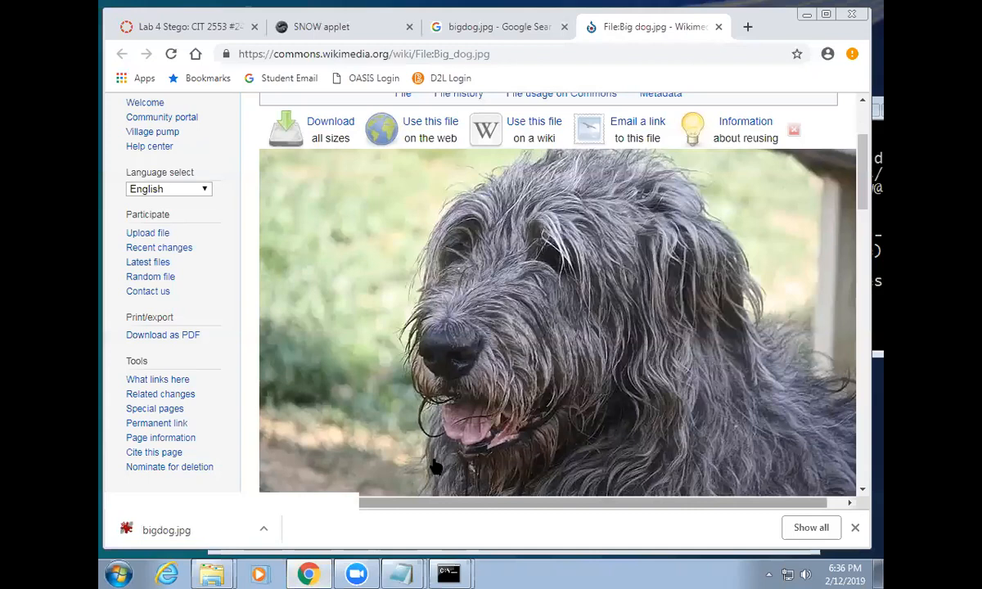
Switch to the Lab 4 Stego Canvas tab showing the mrtg.cyber.rose.edu/stego link
{"action": "left_click", "coordinate": [189, 26]}
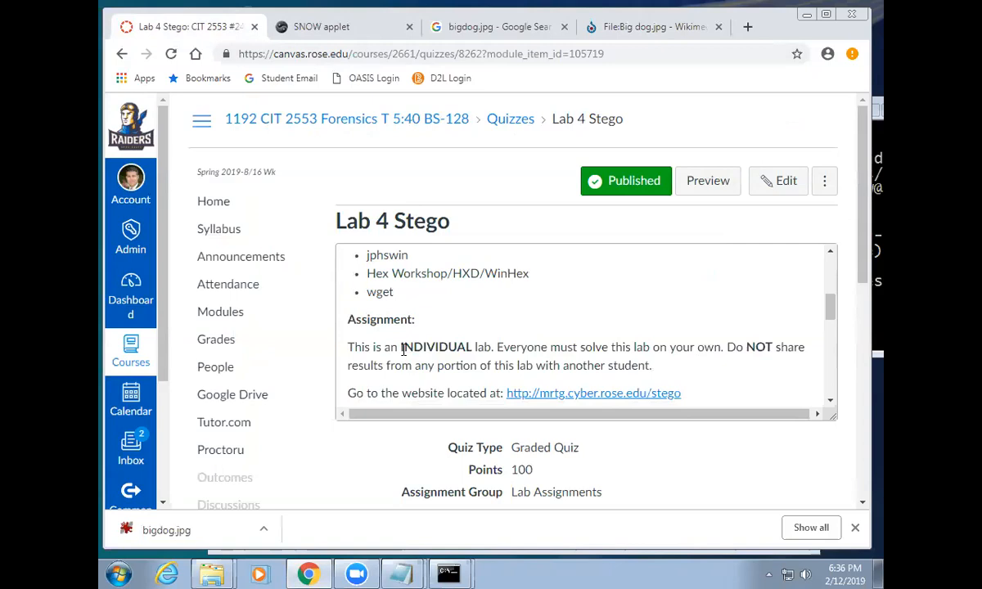
{"action": "mouse_move", "coordinate": [582, 401]}
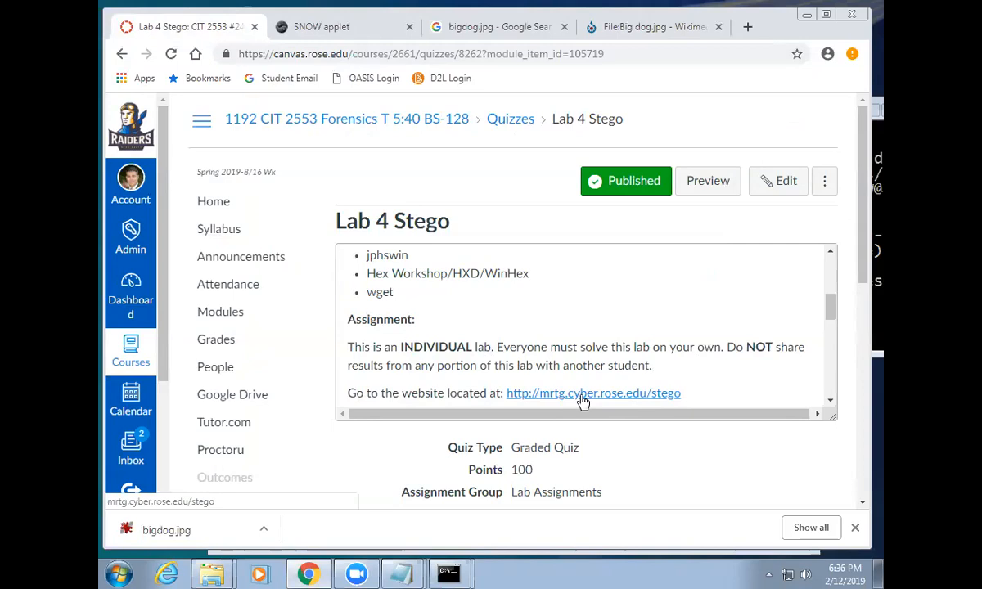
Open mrtg.cyber.rose.edu/stego, browse a wall folder, then view PrisonWalls (105).jpg
{"action": "left_click", "coordinate": [593, 393]}
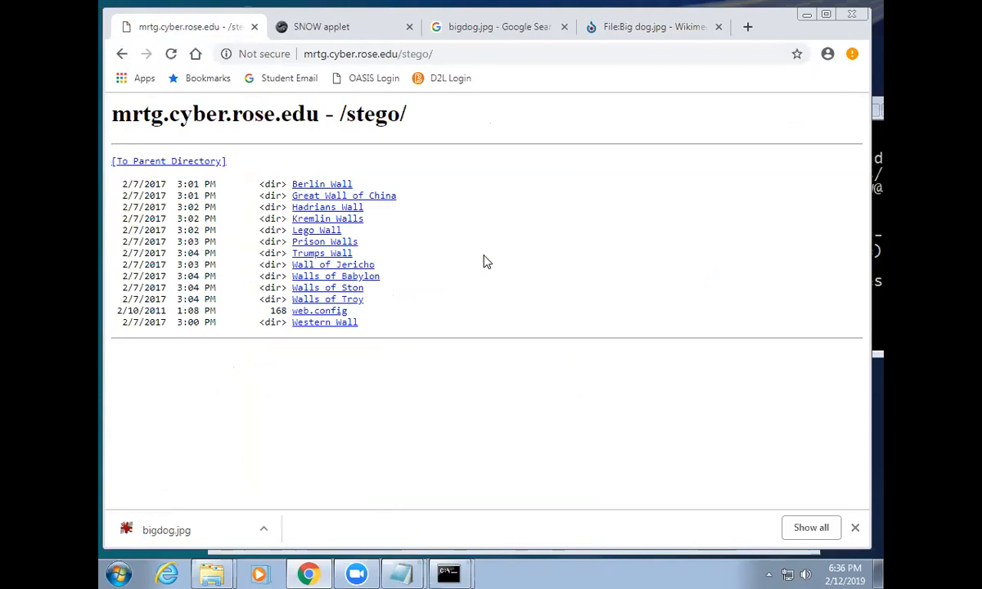
{"action": "mouse_move", "coordinate": [345, 184]}
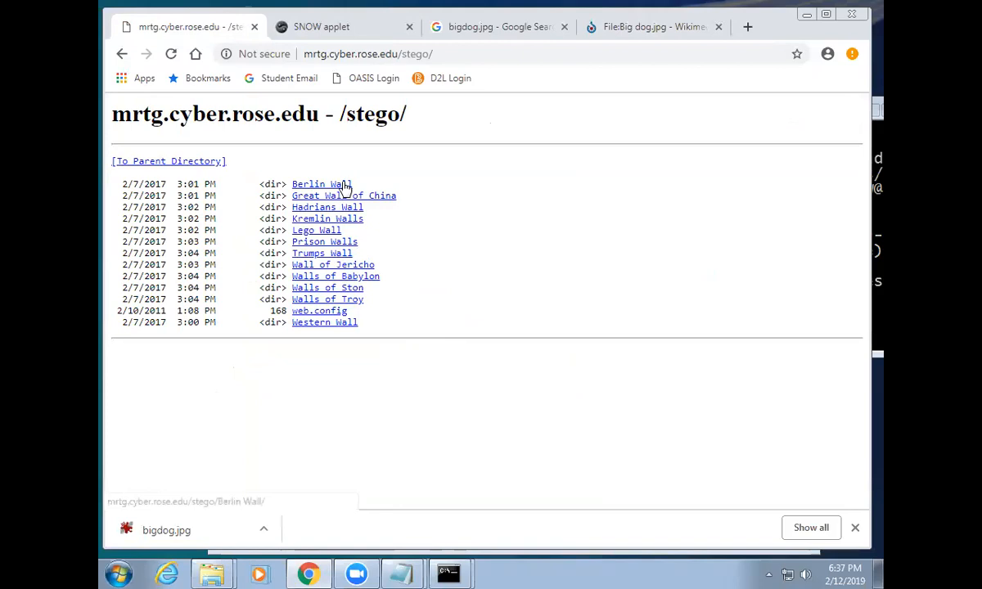
{"action": "left_click", "coordinate": [322, 253]}
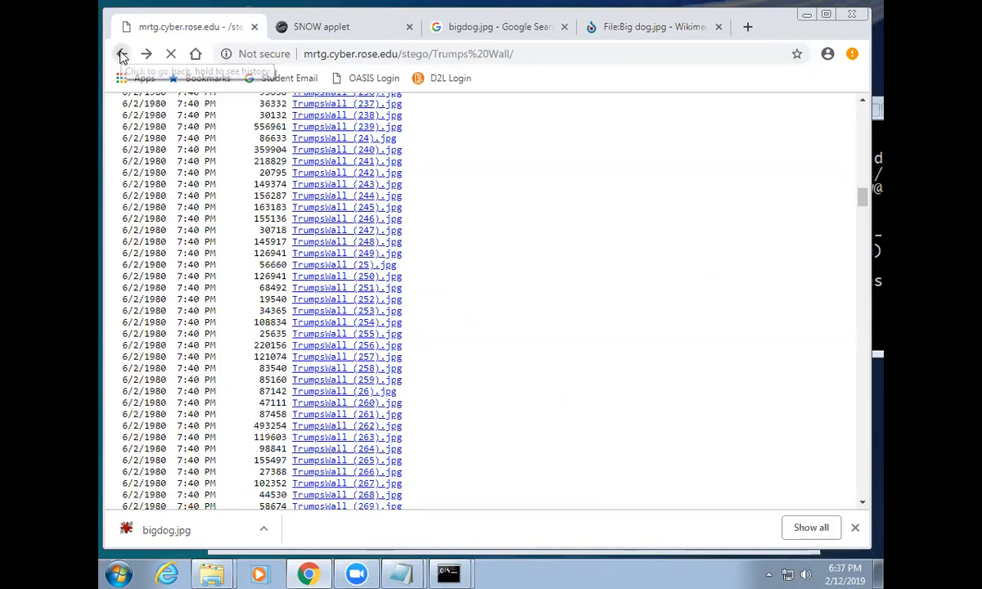
{"action": "left_click", "coordinate": [123, 54]}
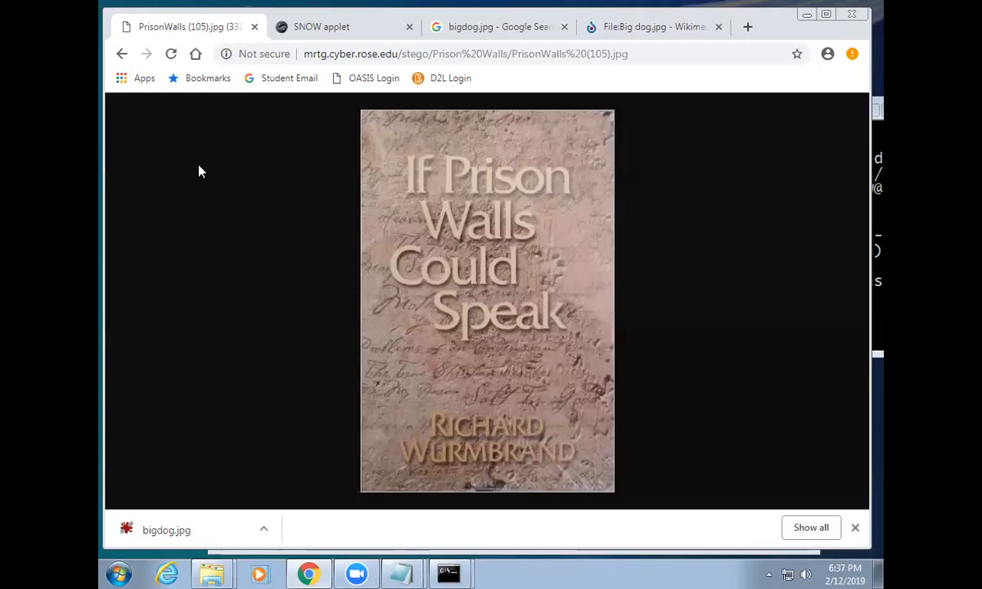
{"action": "left_click", "coordinate": [124, 54]}
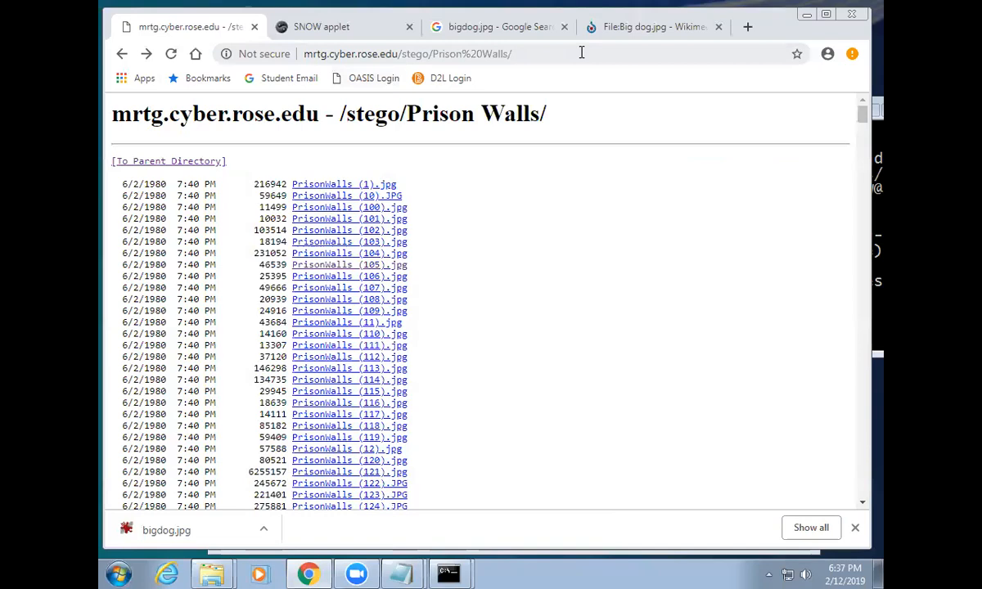
Go back twice to the Canvas login page and sign in to reach the Dashboard
{"action": "left_click", "coordinate": [128, 54]}
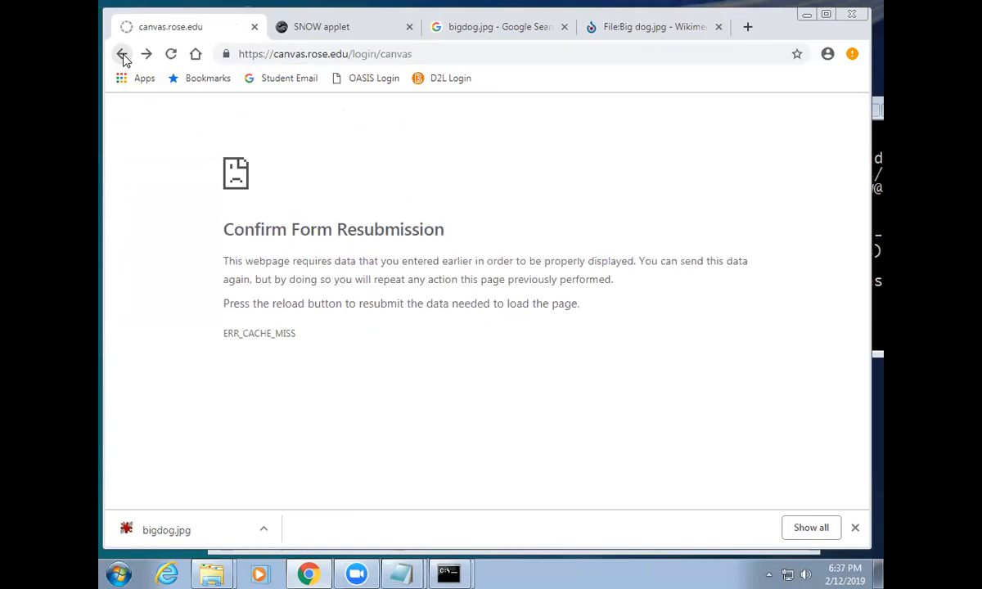
{"action": "left_click", "coordinate": [122, 55]}
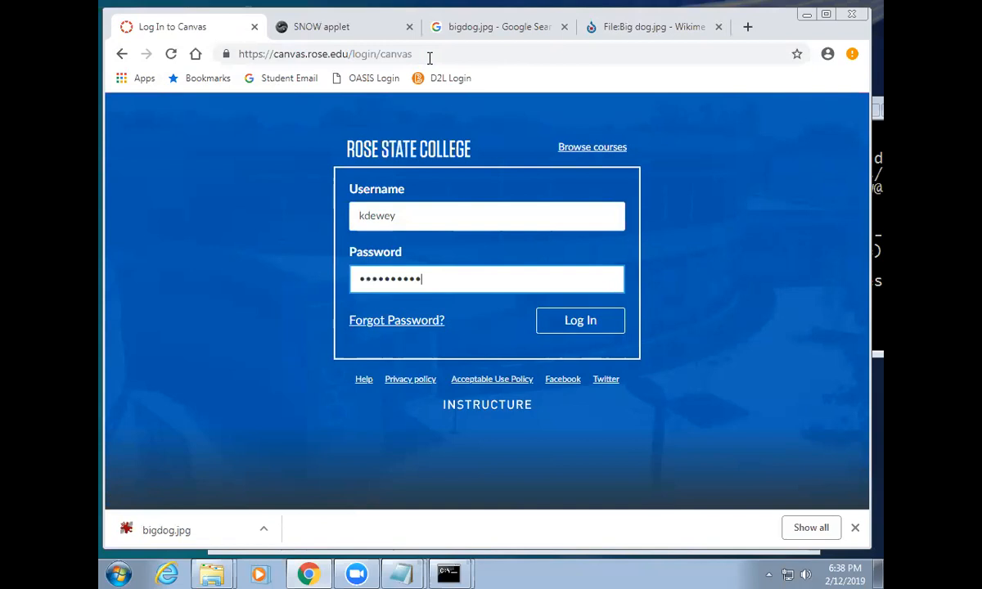
{"action": "left_click", "coordinate": [581, 320]}
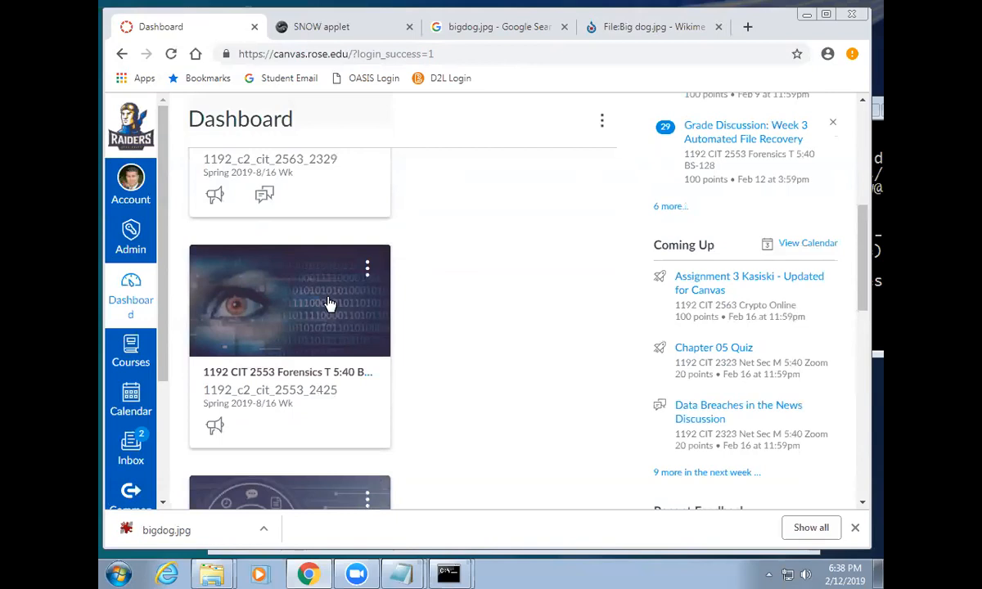
Open the 1192 CIT 2553 Forensics course to reach the Lab 4 Stego quiz instructions
{"action": "left_click", "coordinate": [289, 300]}
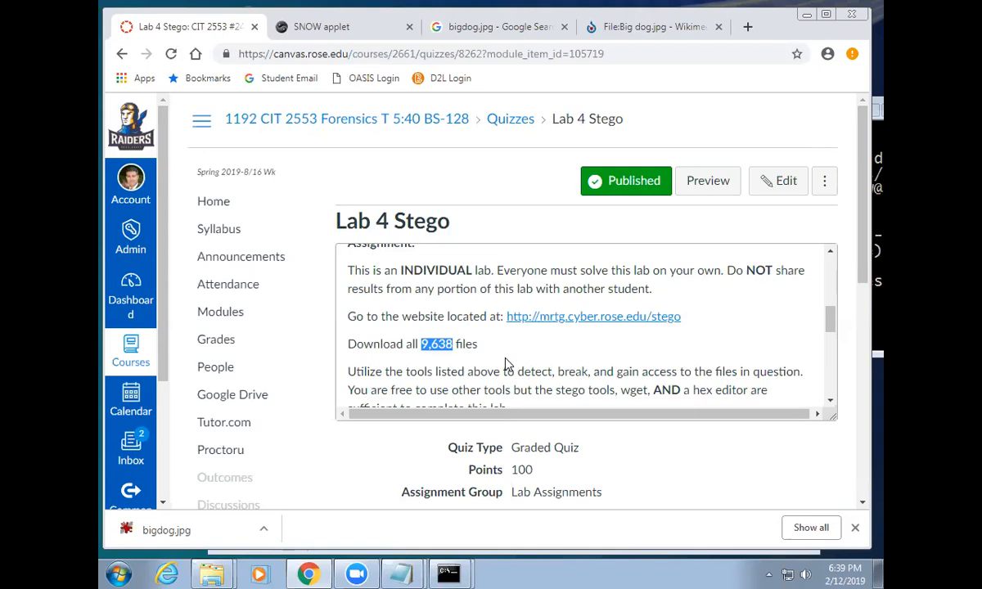
Load gnu.org/software/wget and scroll through its feature introduction
{"action": "left_click", "coordinate": [659, 26]}
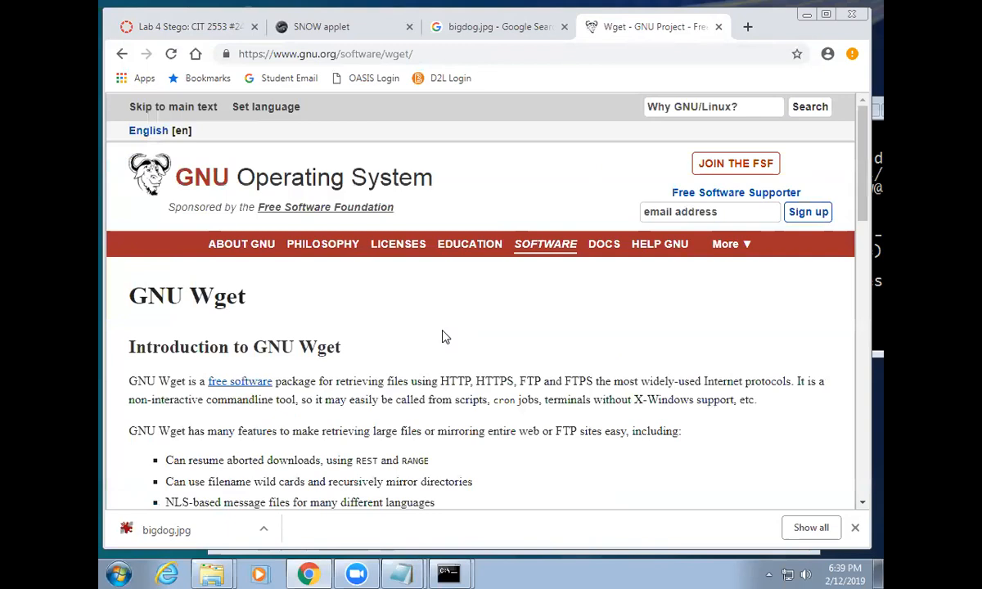
{"action": "scroll", "scroll_direction": "down", "scroll_amount": 3}
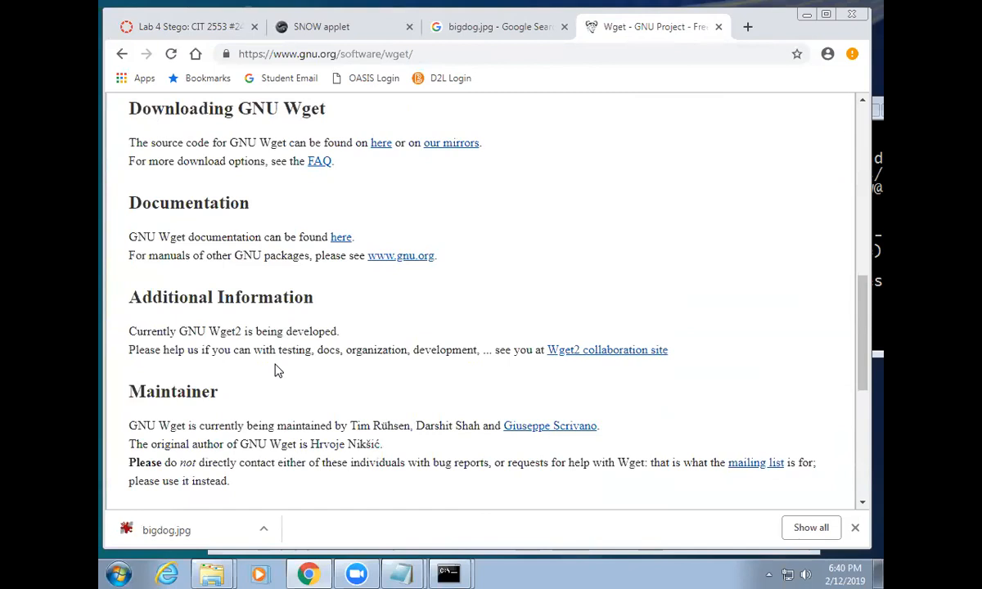
{"action": "scroll", "scroll_direction": "up", "scroll_amount": 3}
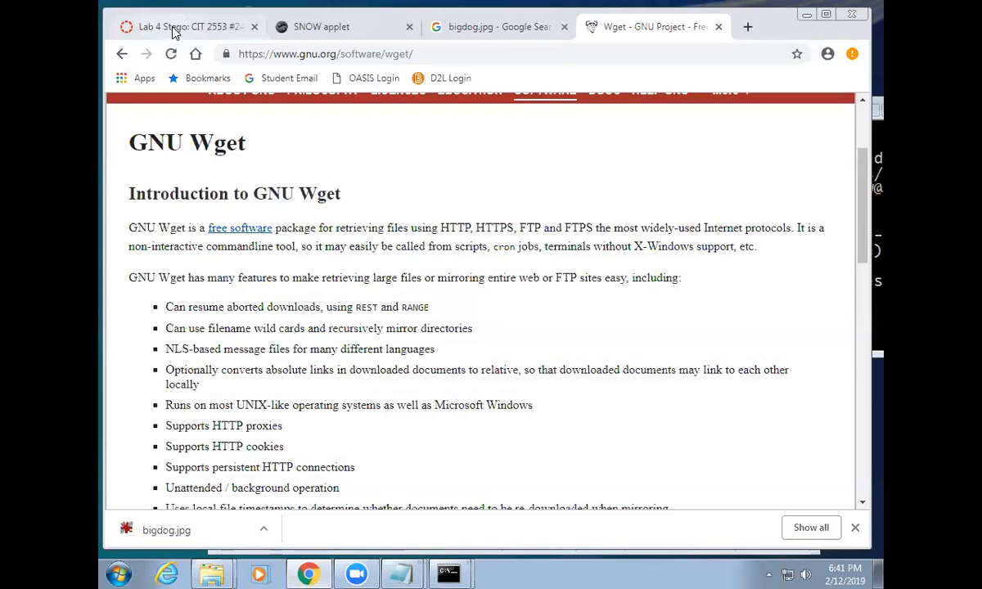
Return to Lab 4 Stego, highlight the other-tools sentence, and reveal hidden value 6287 questions
{"action": "left_click", "coordinate": [188, 25]}
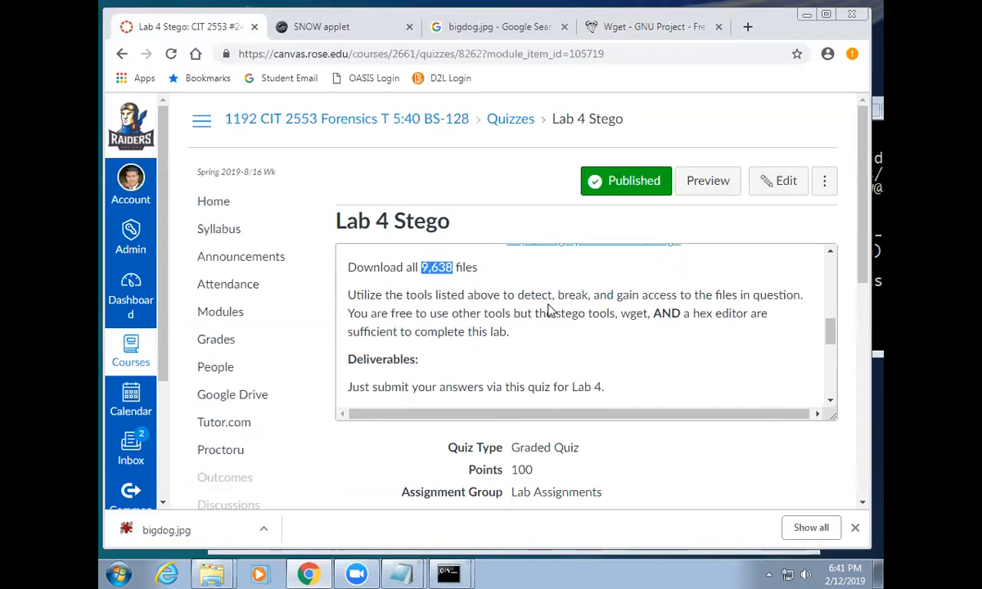
{"action": "left_click_drag", "start_coordinate": [457, 313], "coordinate": [600, 313]}
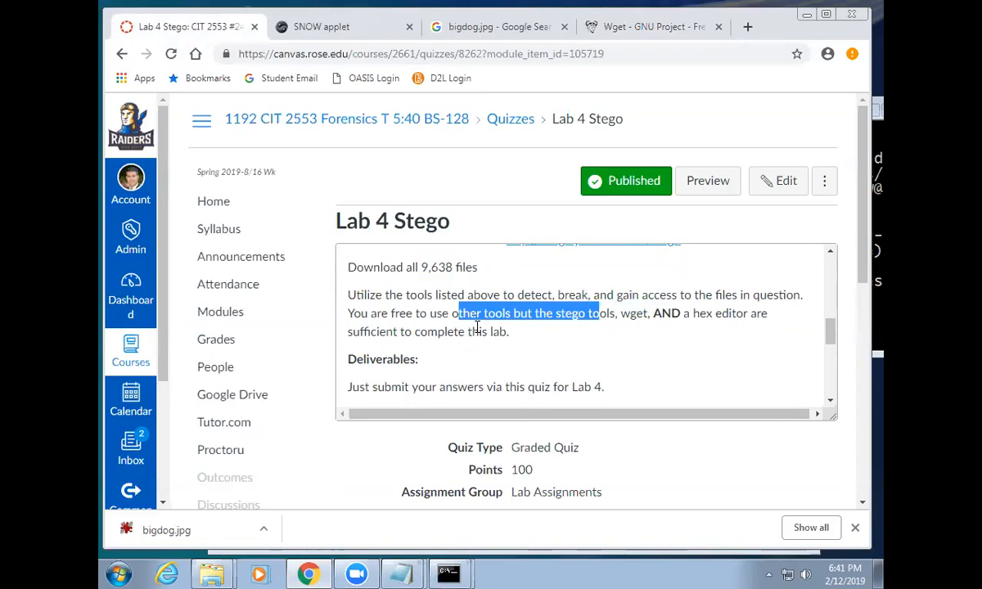
{"action": "scroll", "scroll_direction": "down", "scroll_amount": 3}
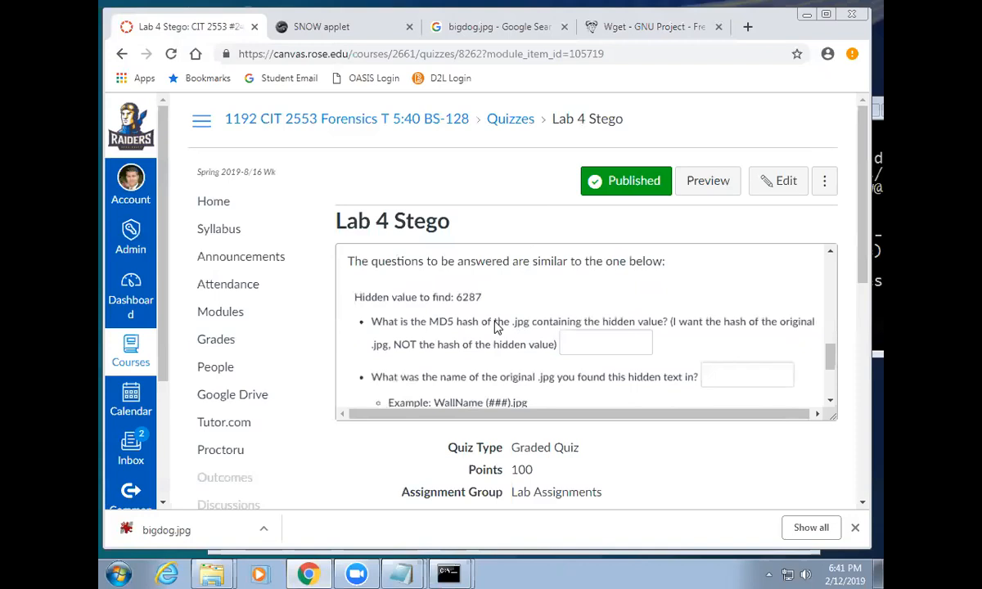
{"action": "mouse_move", "coordinate": [450, 315]}
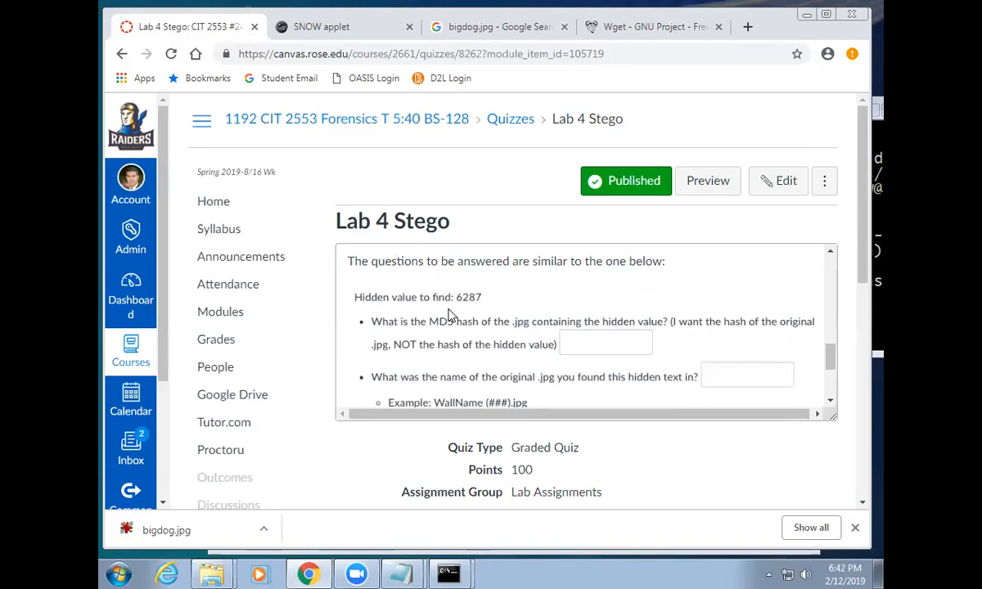
{"action": "mouse_move", "coordinate": [431, 359]}
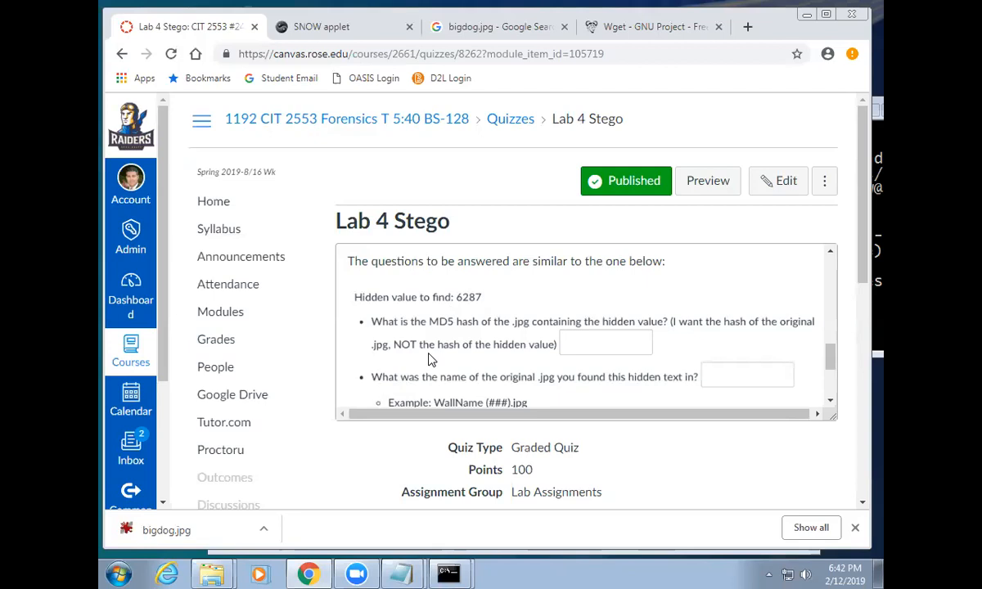
{"action": "mouse_move", "coordinate": [659, 332]}
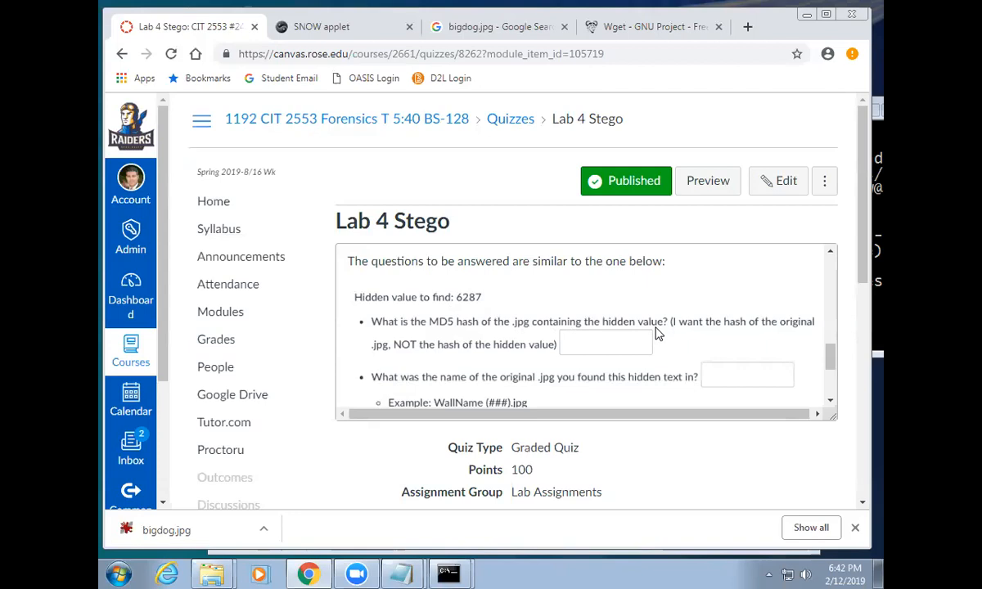
{"action": "mouse_move", "coordinate": [638, 337]}
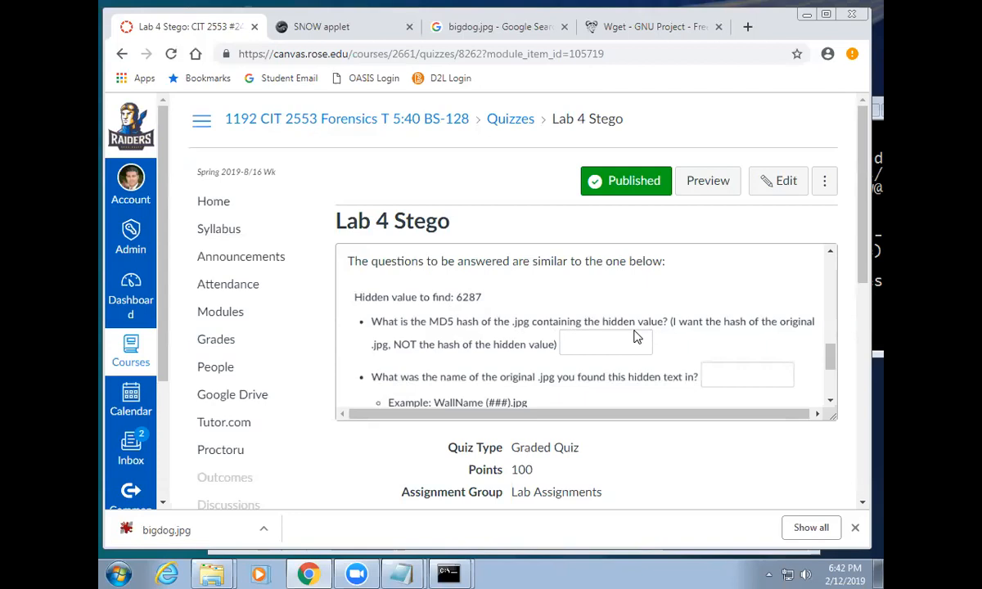
{"action": "mouse_move", "coordinate": [392, 356]}
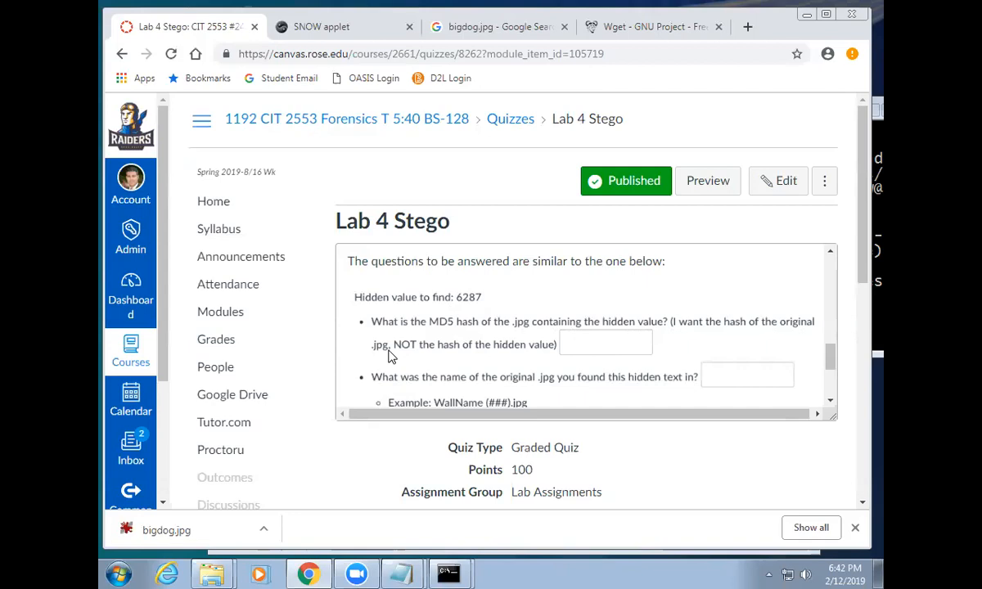
{"action": "mouse_move", "coordinate": [475, 362]}
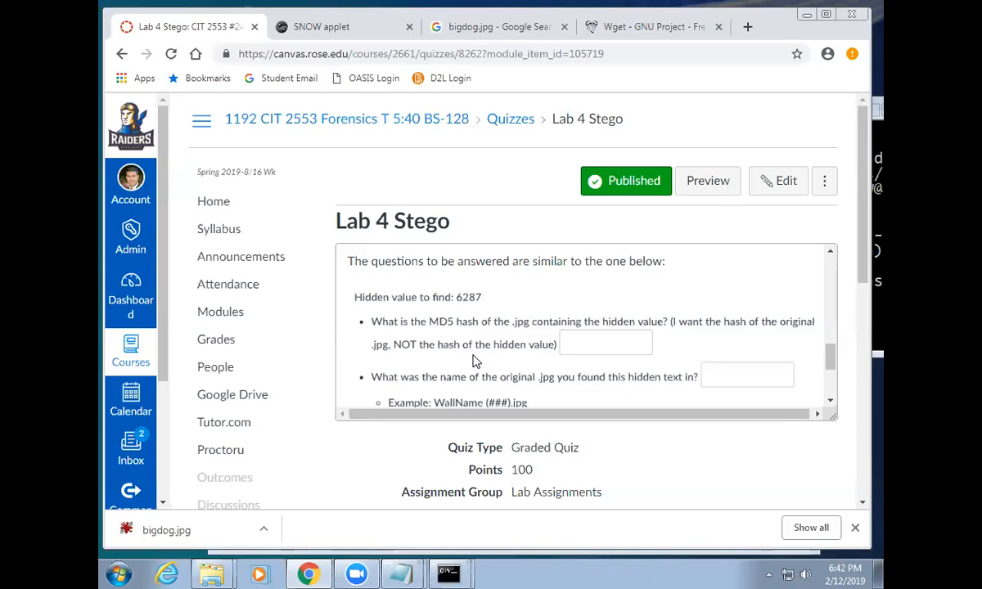
{"action": "scroll", "scroll_direction": "down", "scroll_amount": 3}
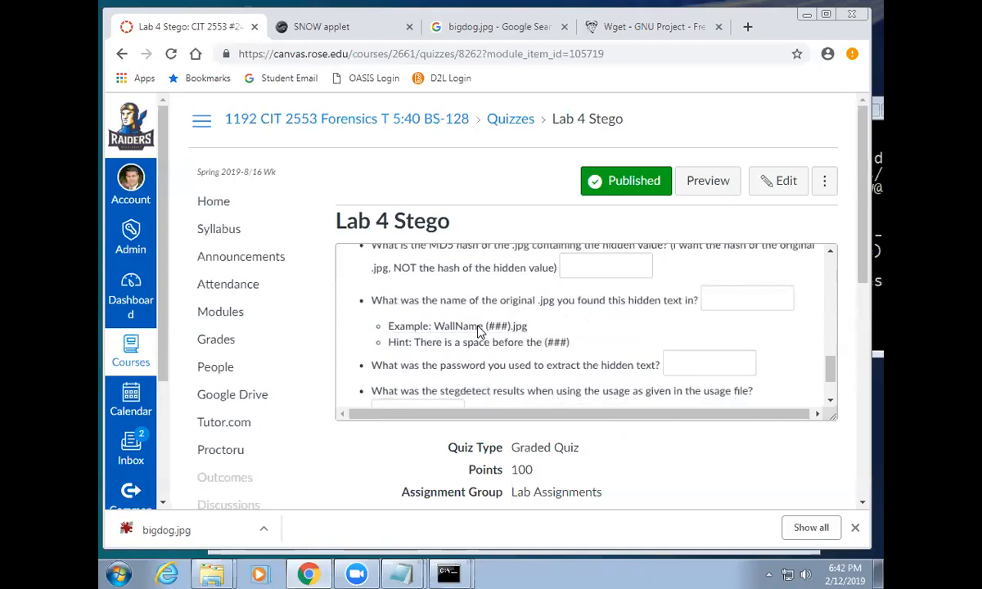
{"action": "mouse_move", "coordinate": [585, 341]}
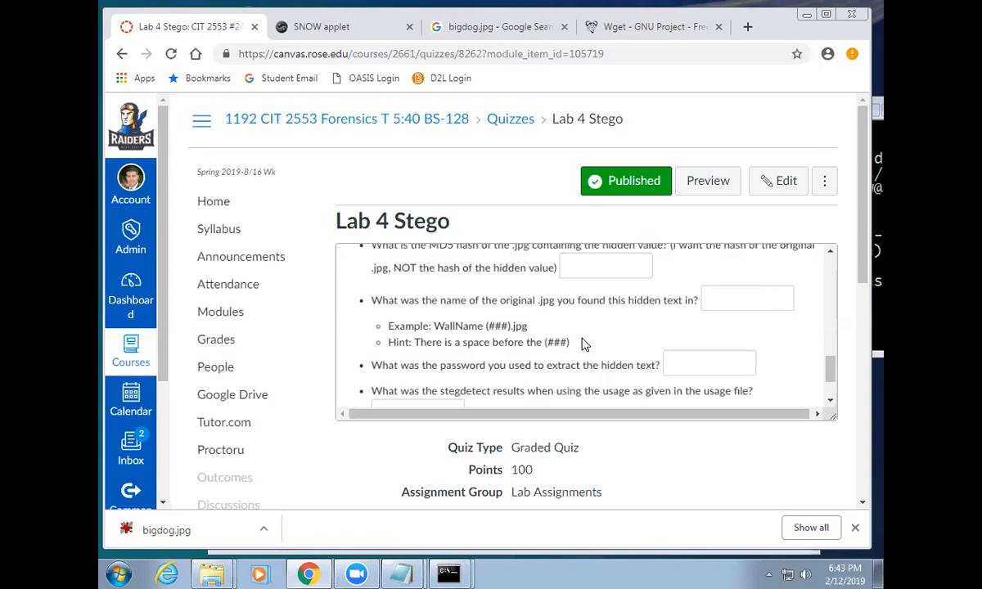
{"action": "mouse_move", "coordinate": [682, 370]}
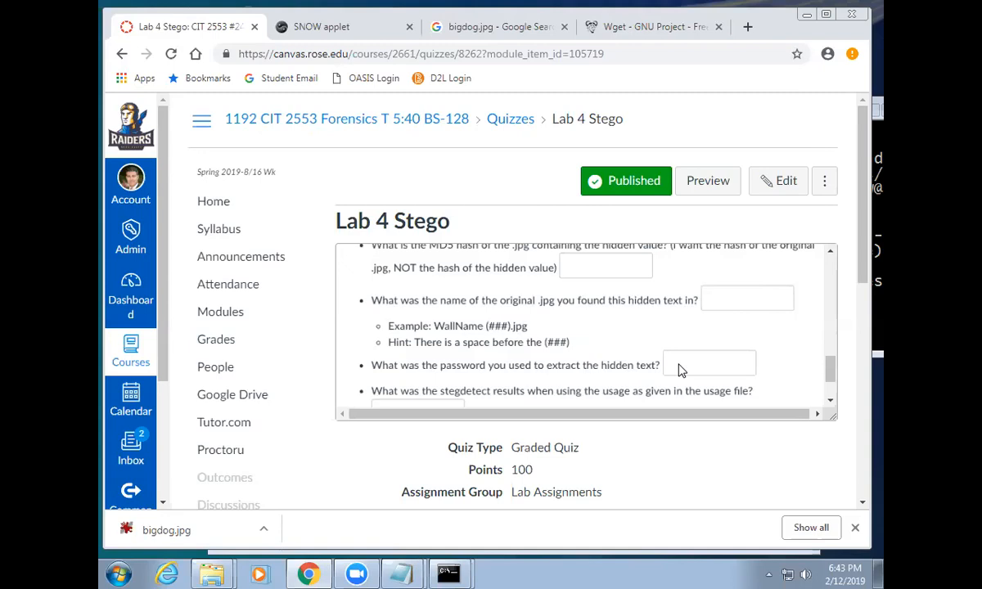
Scroll to the stegdetect question showing example answers 'negative' or 'jphide(**)'
{"action": "scroll", "scroll_direction": "down", "scroll_amount": 3}
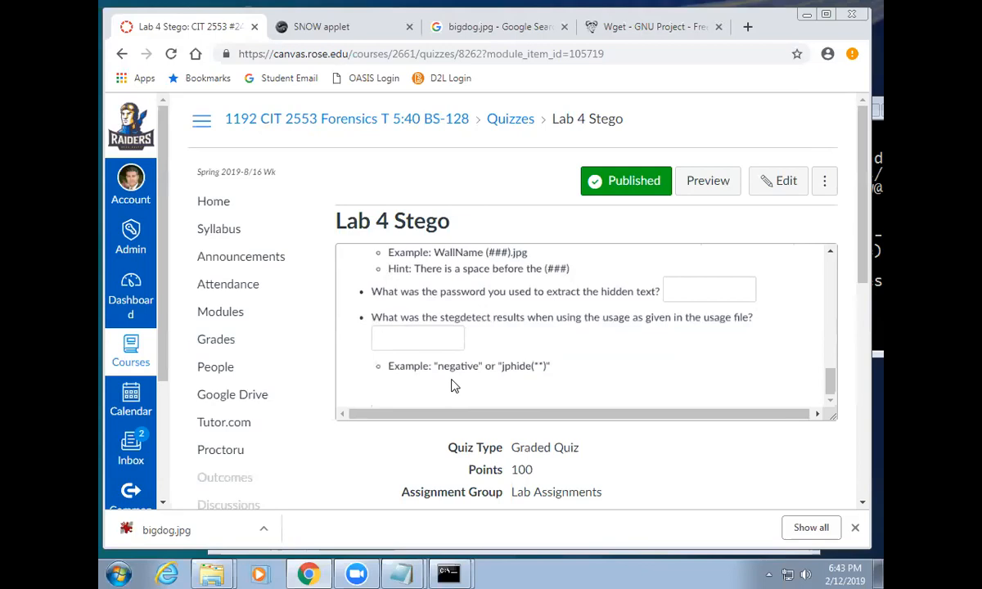
{"action": "mouse_move", "coordinate": [540, 377]}
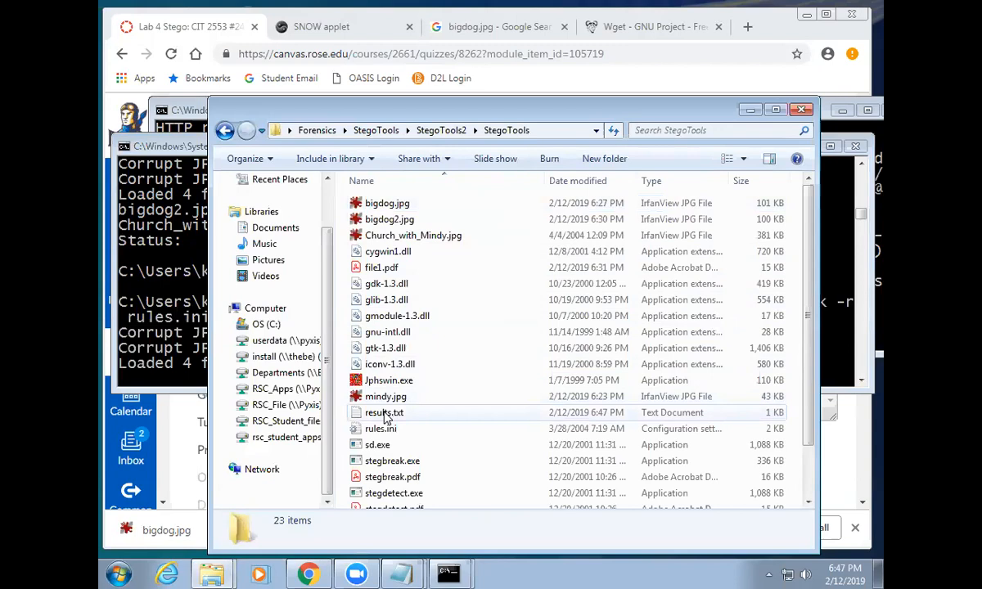
{"action": "double_click", "coordinate": [383, 412]}
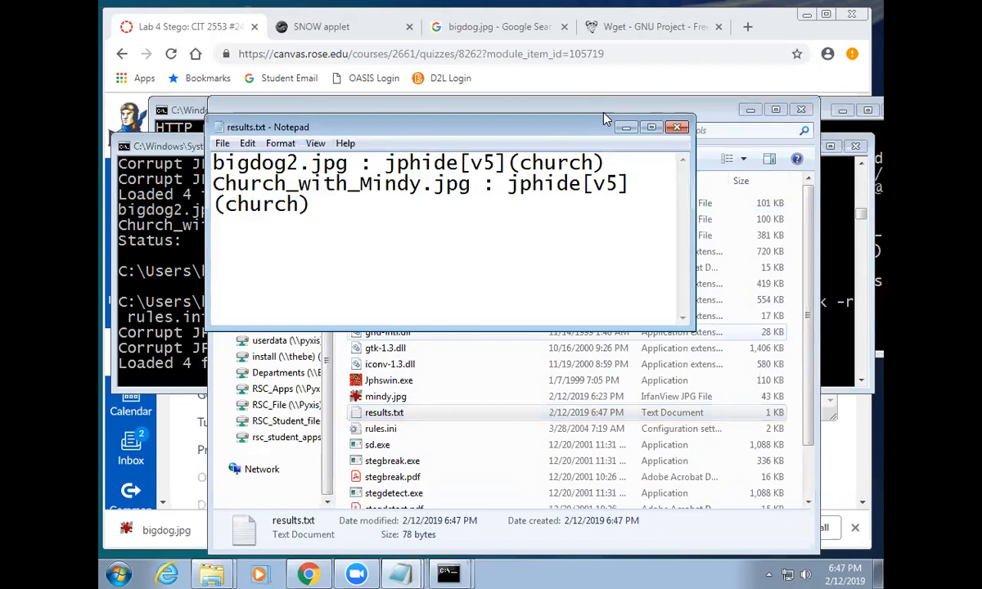
{"action": "left_click", "coordinate": [677, 126]}
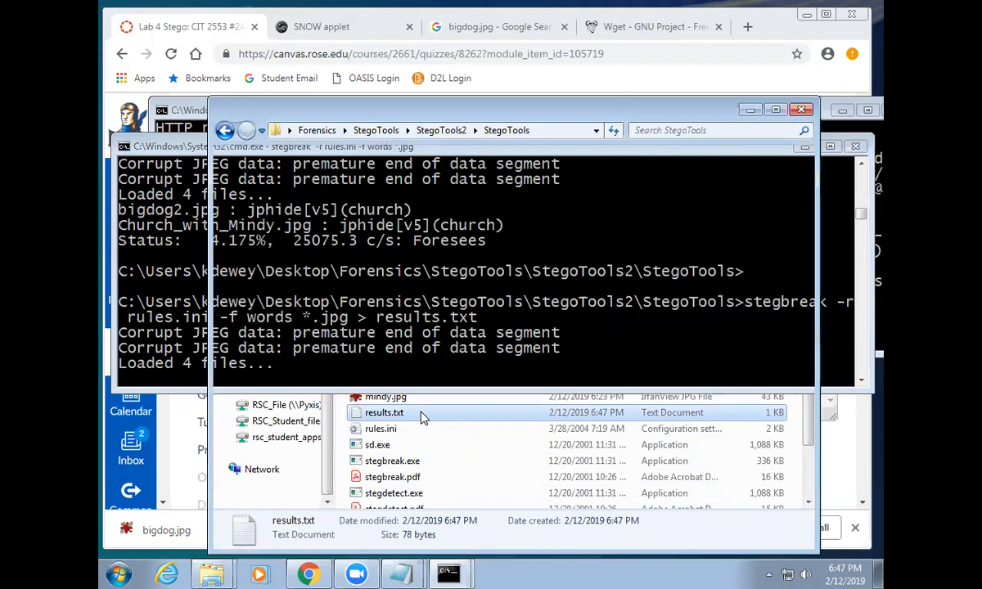
Reopen results.txt and rerun stegbreak -r rules.ini -f words *.jpg > results.txt
{"action": "double_click", "coordinate": [391, 413]}
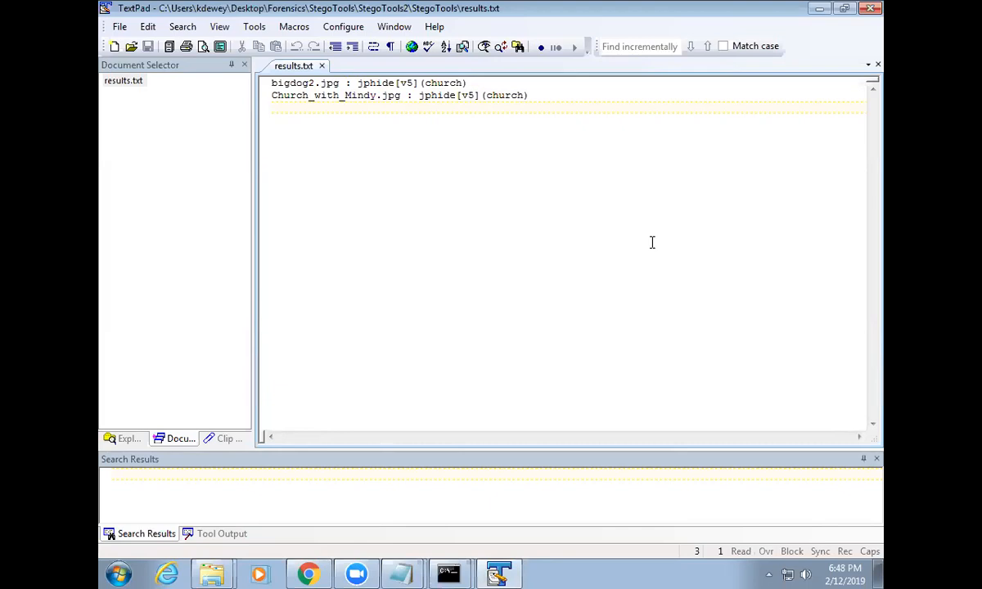
{"action": "left_click", "coordinate": [450, 573]}
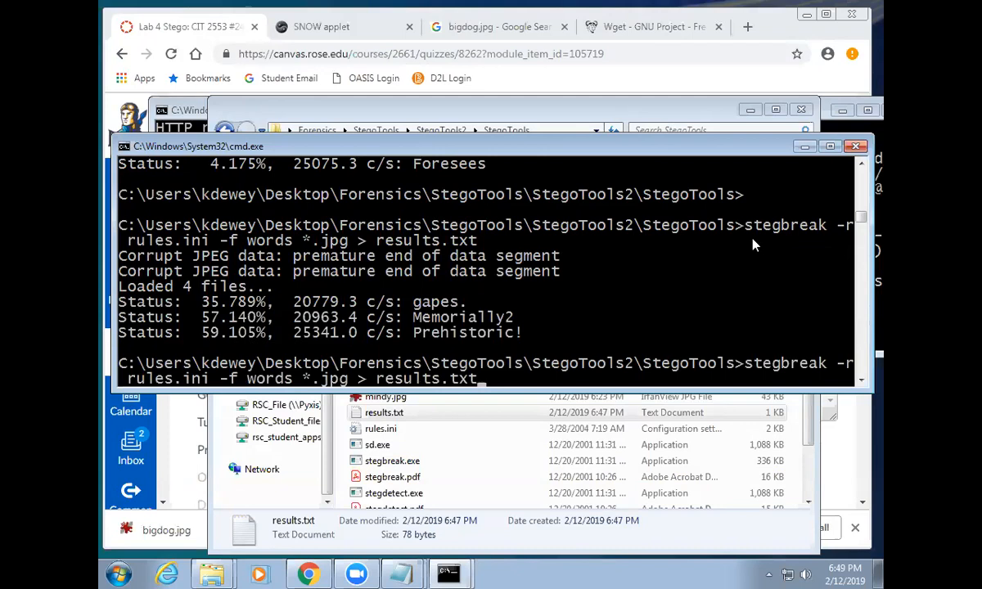
{"action": "type", "text": ">"}
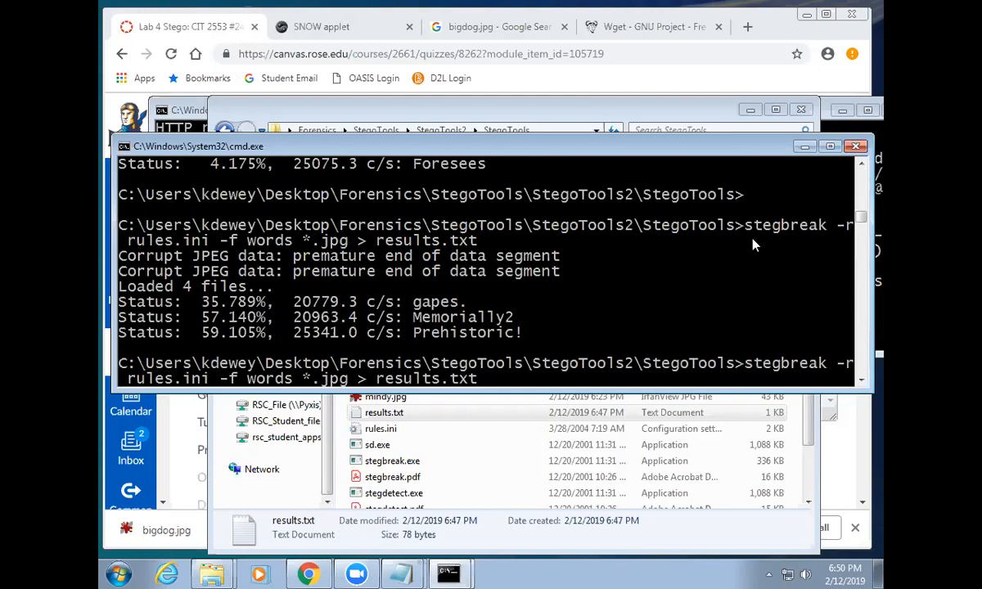
{"action": "type", "text": ">"}
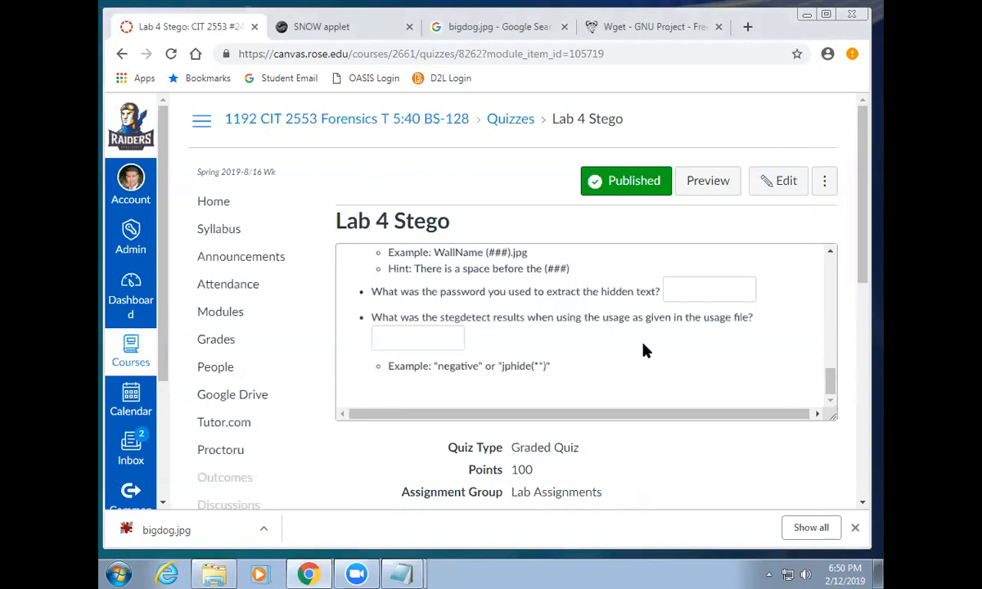
{"action": "mouse_move", "coordinate": [694, 211]}
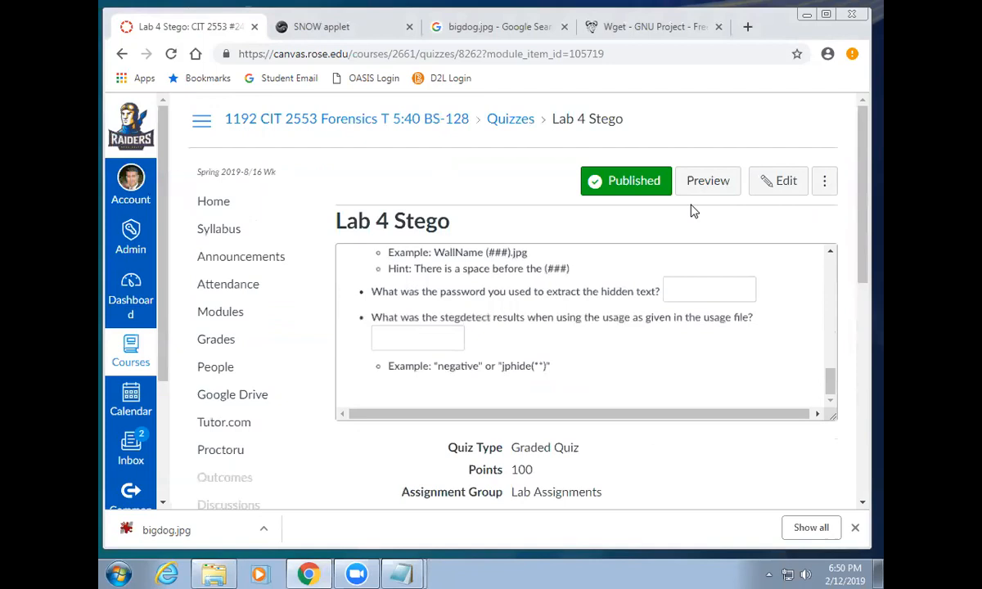
Open the Lab 4 Stego quiz in edit view on its Details tab
{"action": "left_click", "coordinate": [777, 181]}
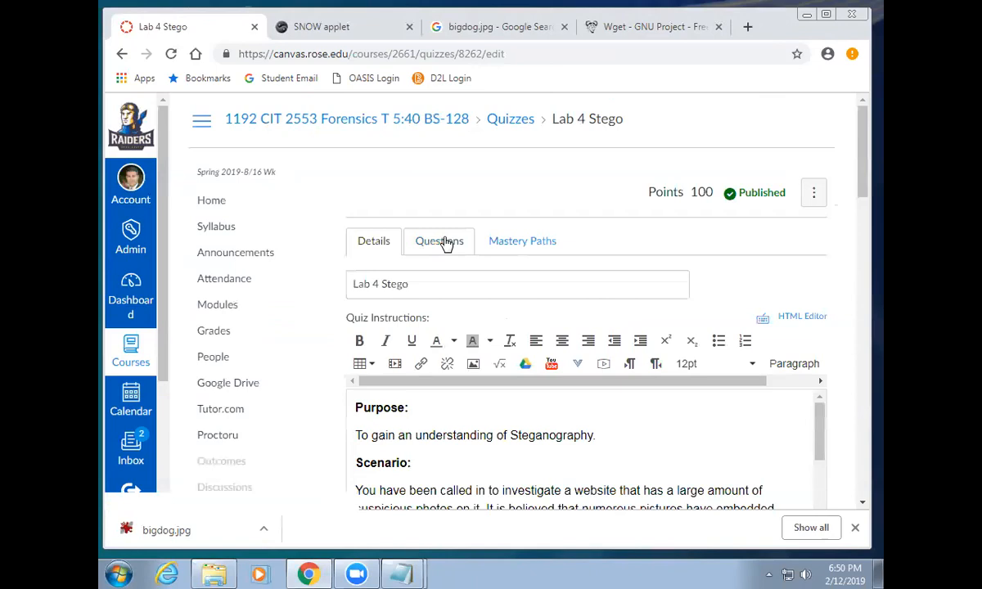
Show the quiz's Questions tab with the Stego Random group drawing 20 questions
{"action": "left_click", "coordinate": [439, 241]}
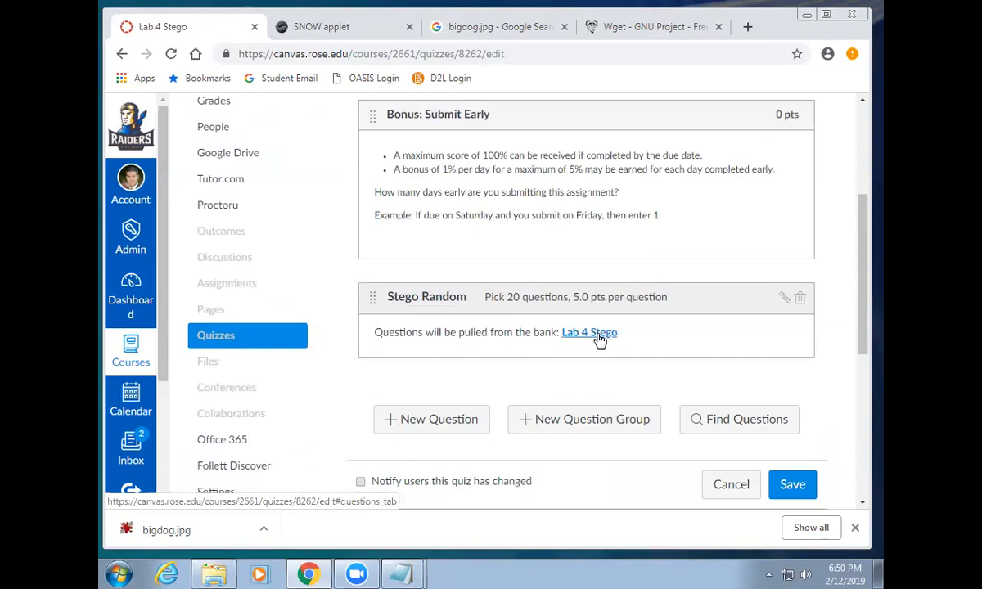
{"action": "mouse_move", "coordinate": [587, 319]}
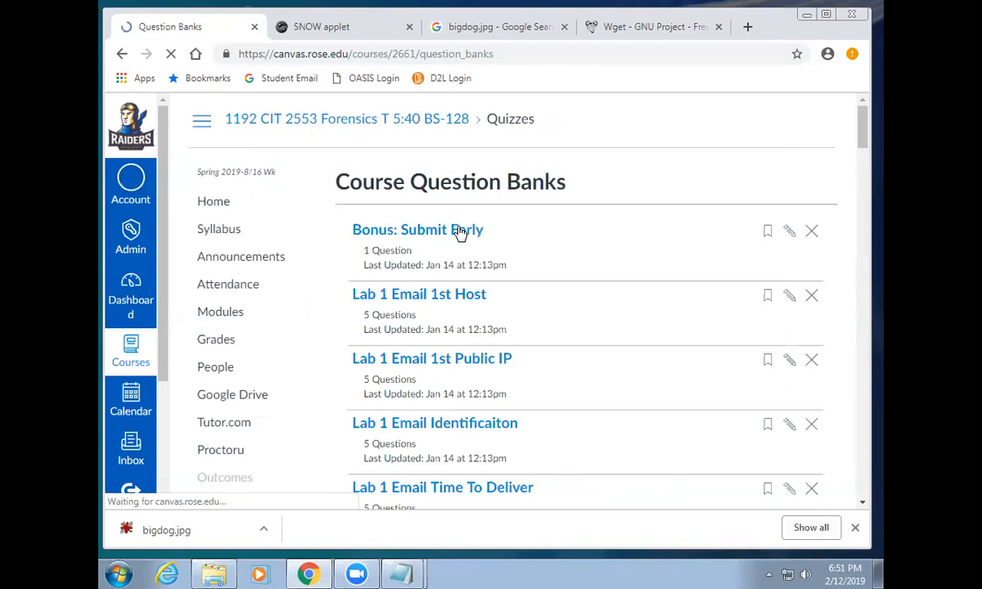
Scroll the Course Question Banks list to the 60-question Lab 4 Stego bank
{"action": "scroll", "scroll_direction": "down", "scroll_amount": 3}
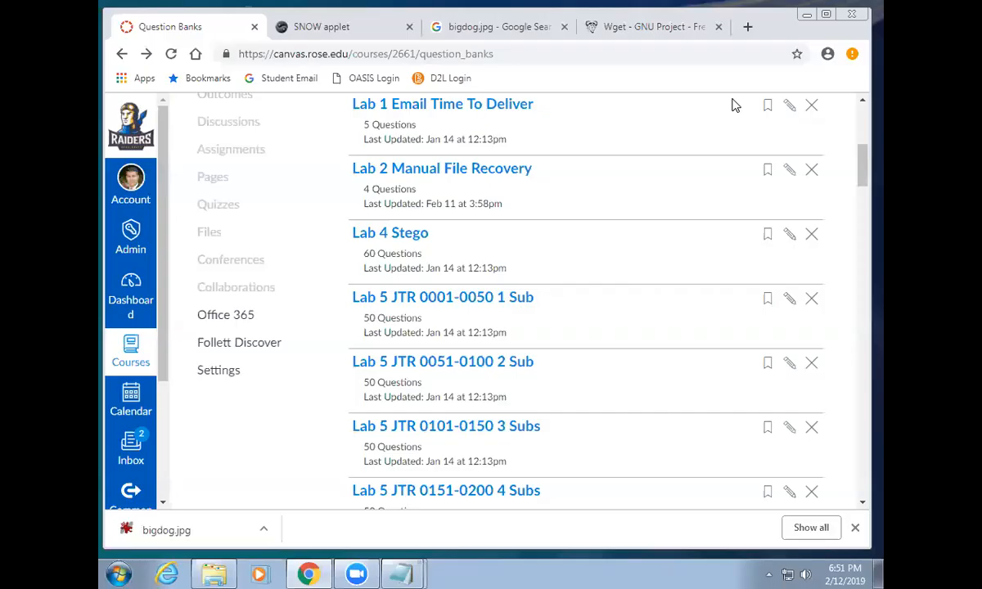
{"action": "mouse_move", "coordinate": [723, 226]}
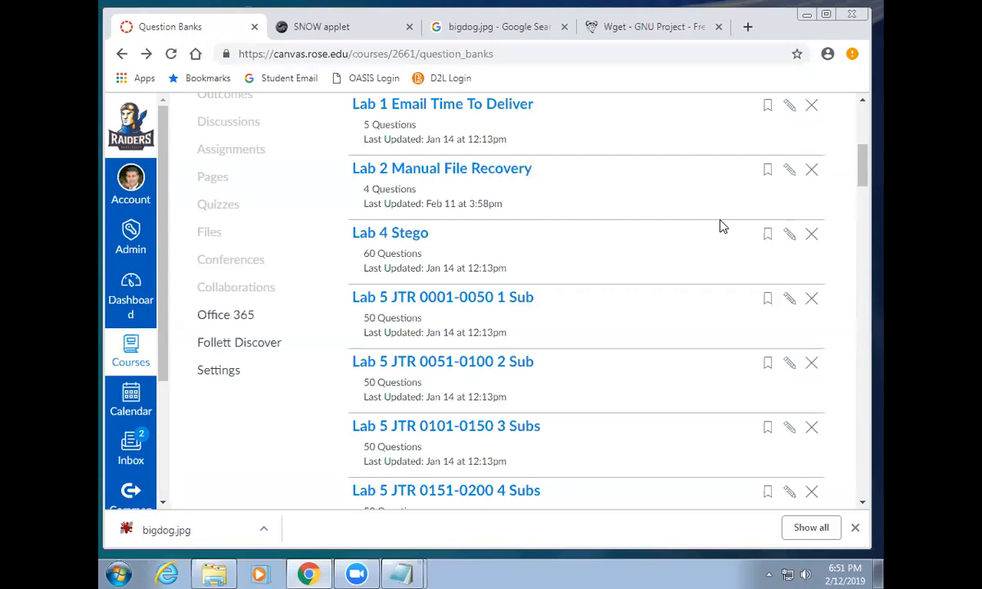